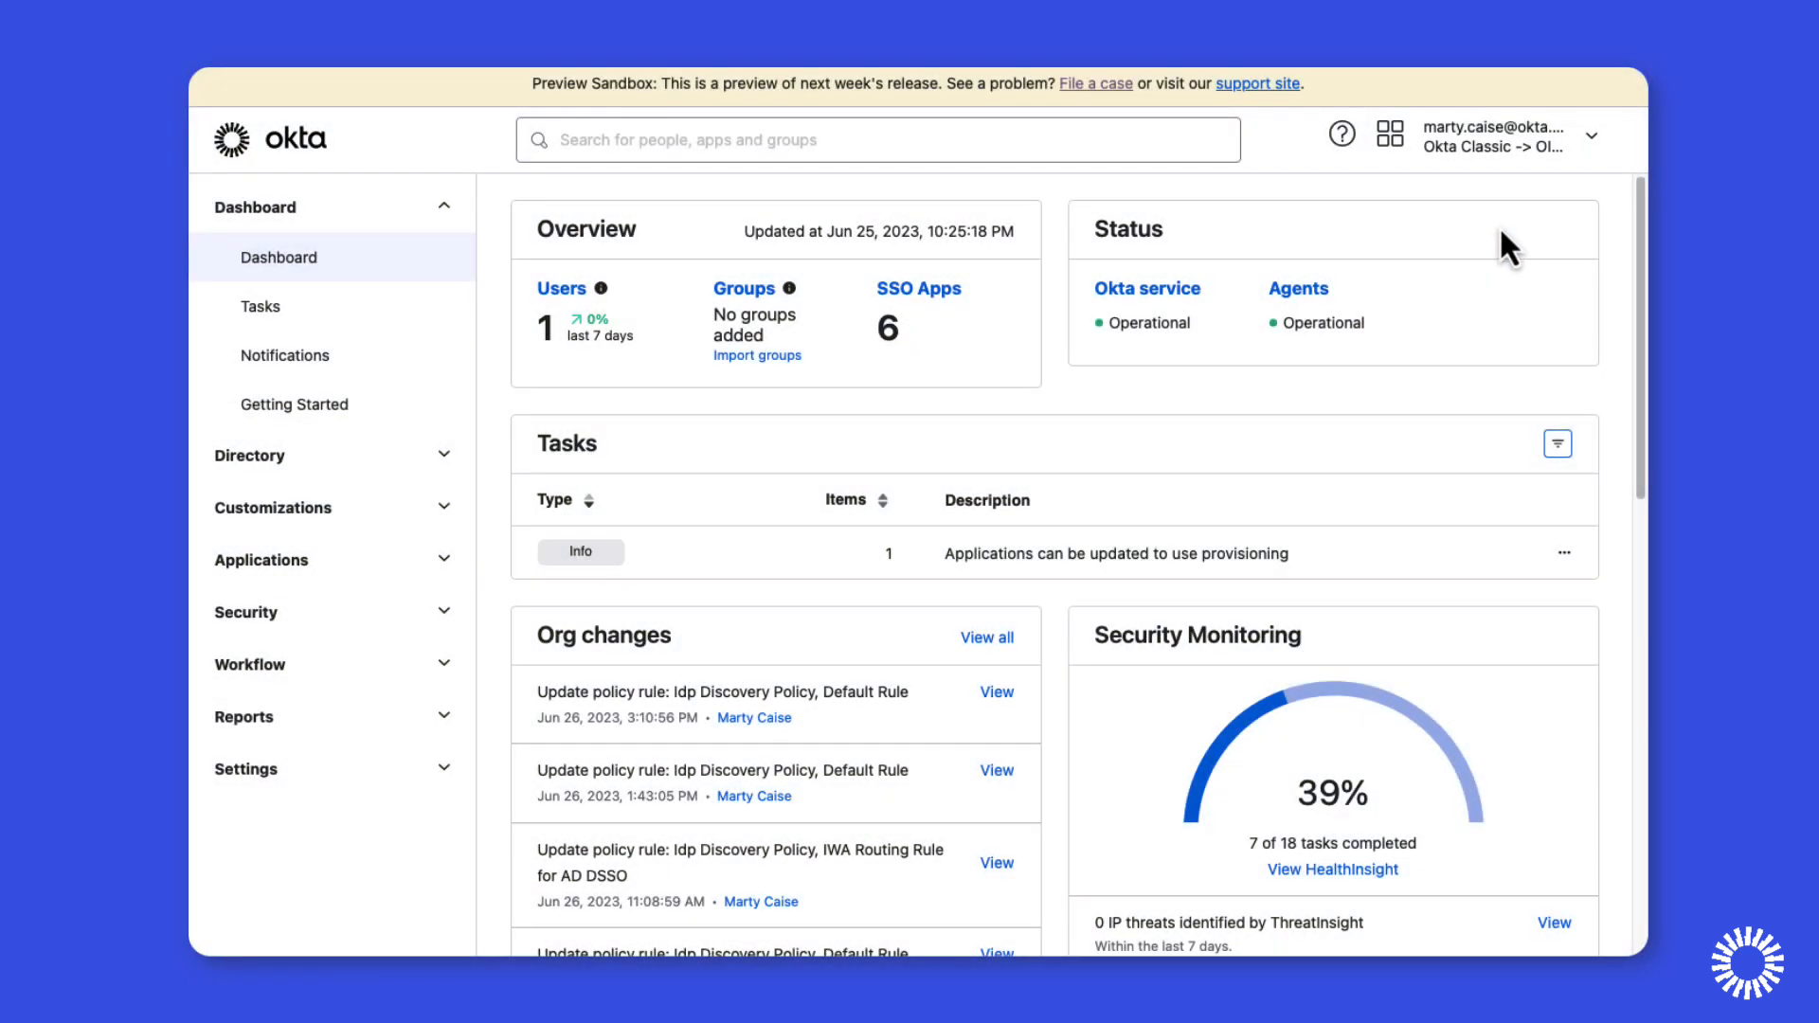
Go to Security > Delegated Authentication and scroll to the On-Prem Desktop SSO section.
click(246, 612)
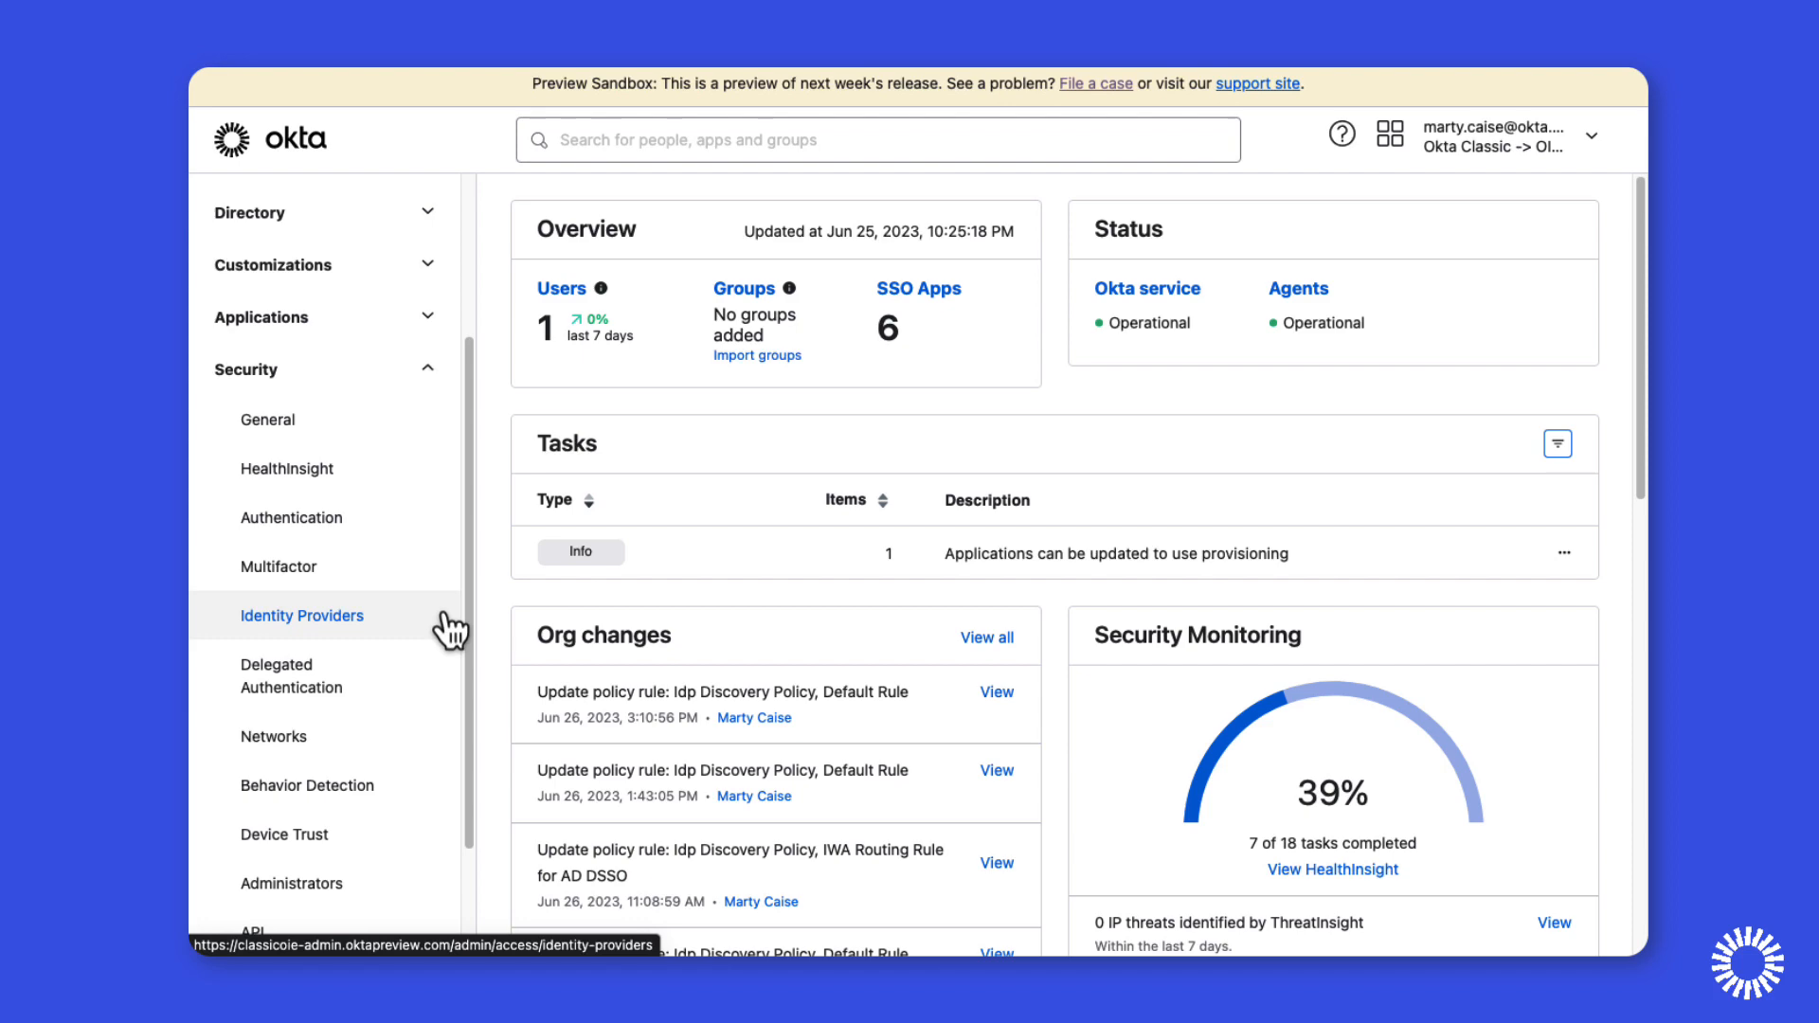
click(290, 675)
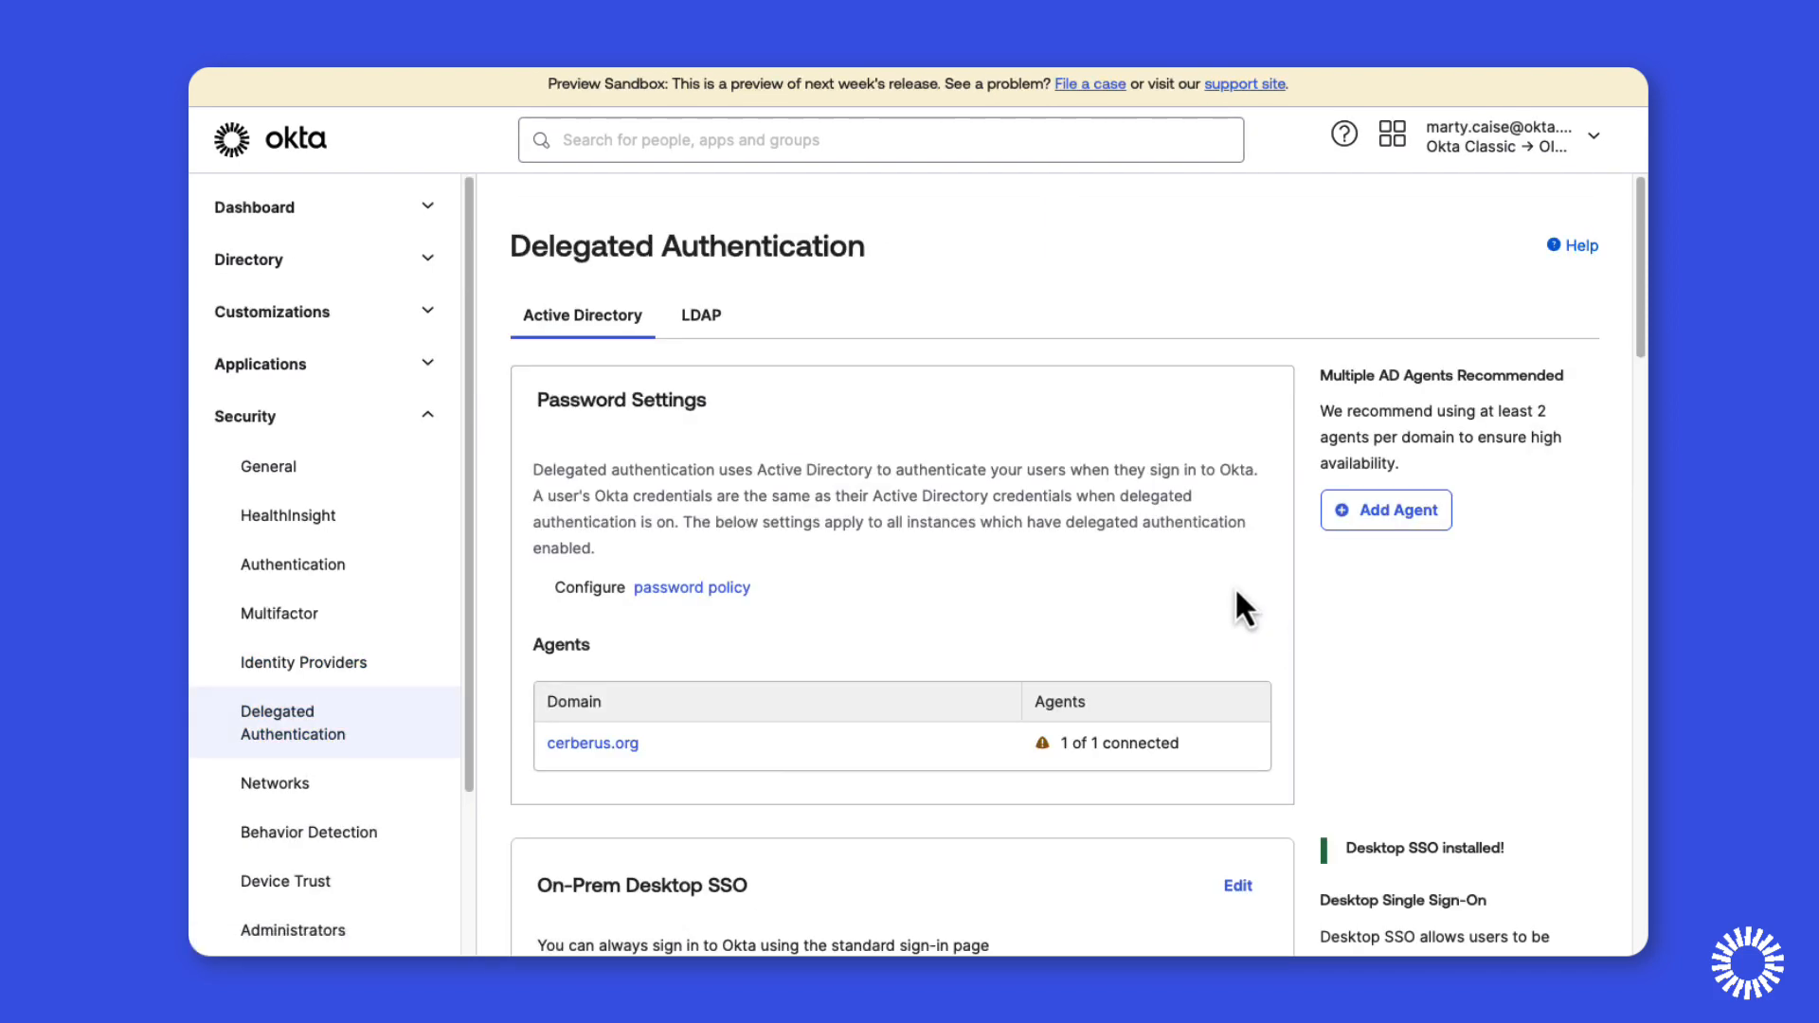
scroll(down, 3)
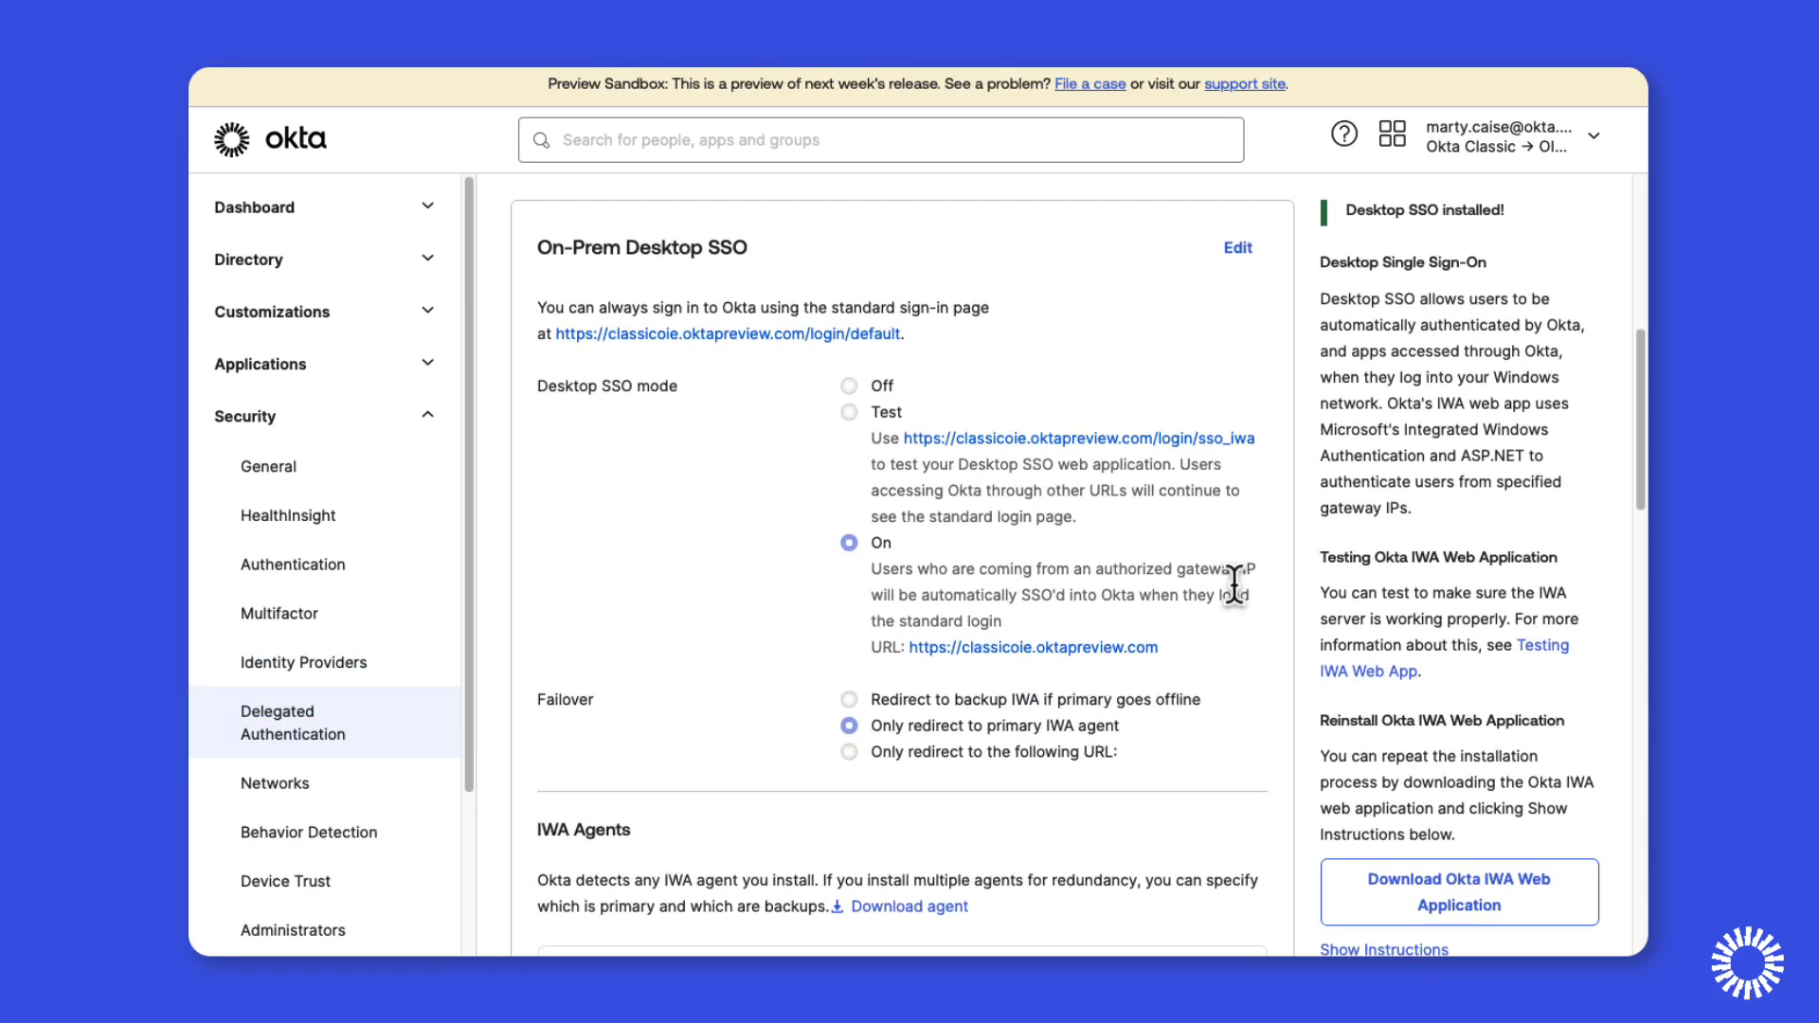
scroll(down, 3)
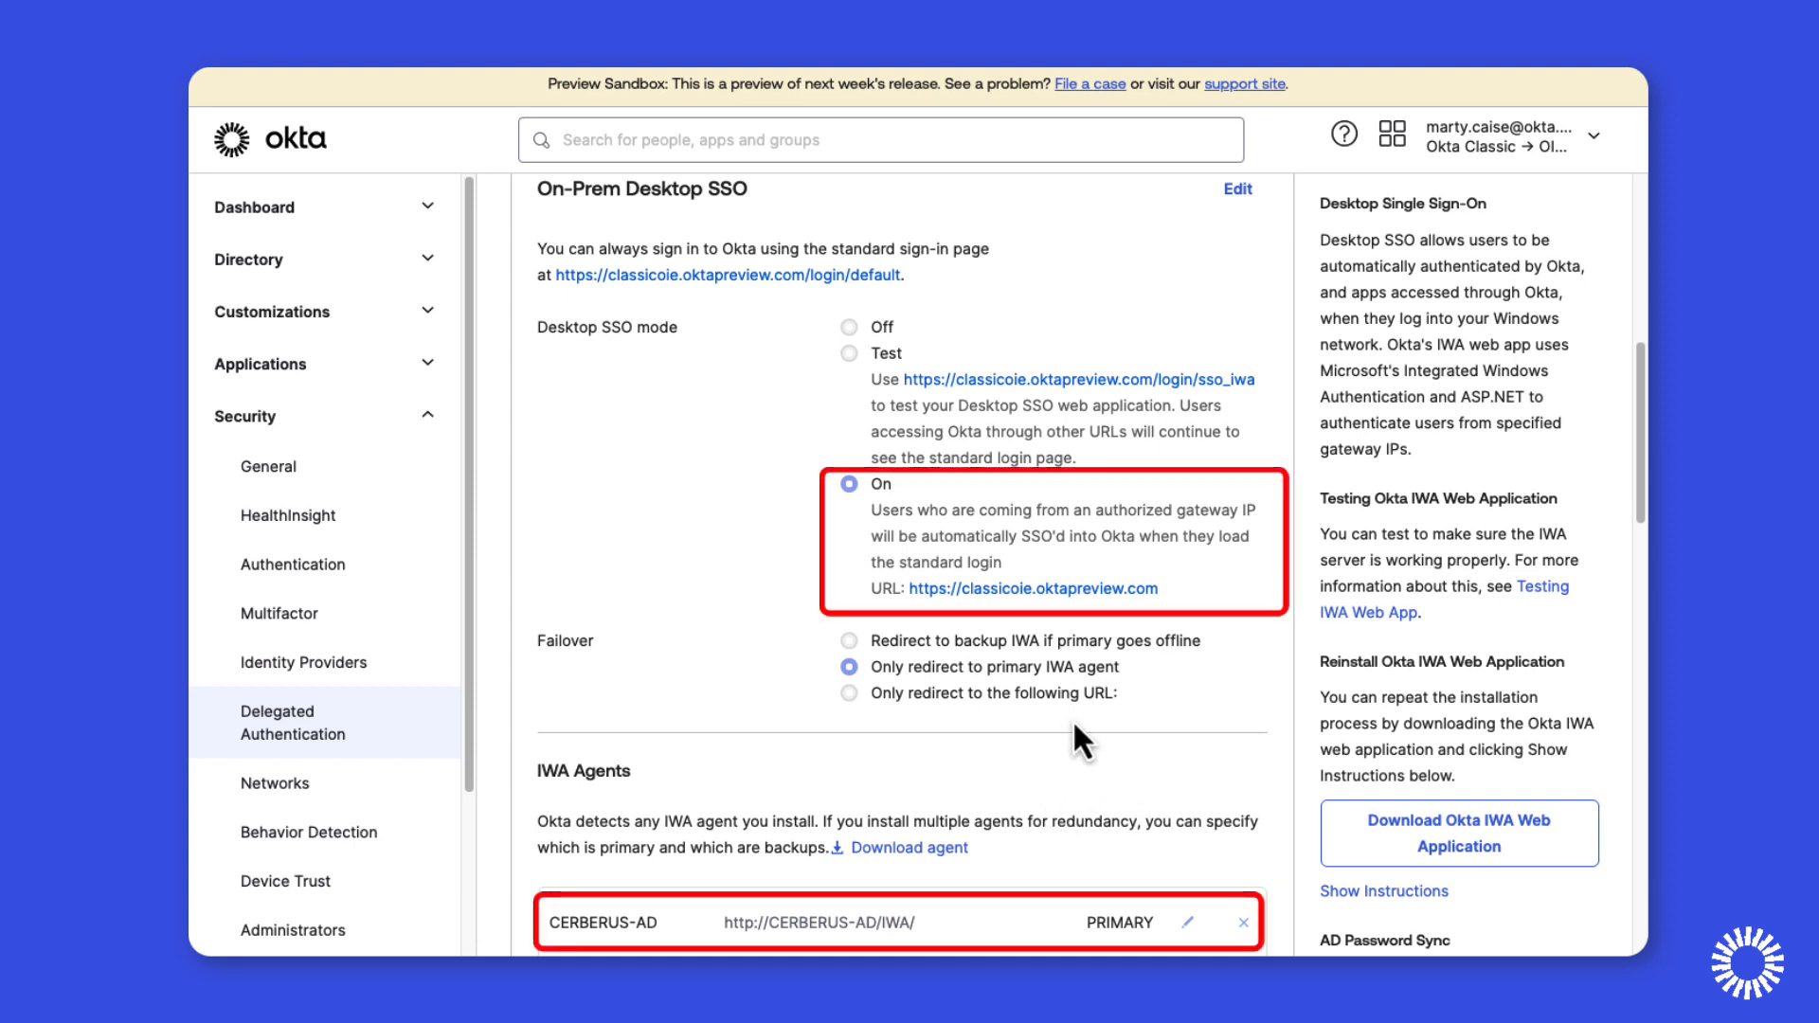
Go to Security > Identity Providers and review the Routing rules list with the IWA rule.
click(303, 662)
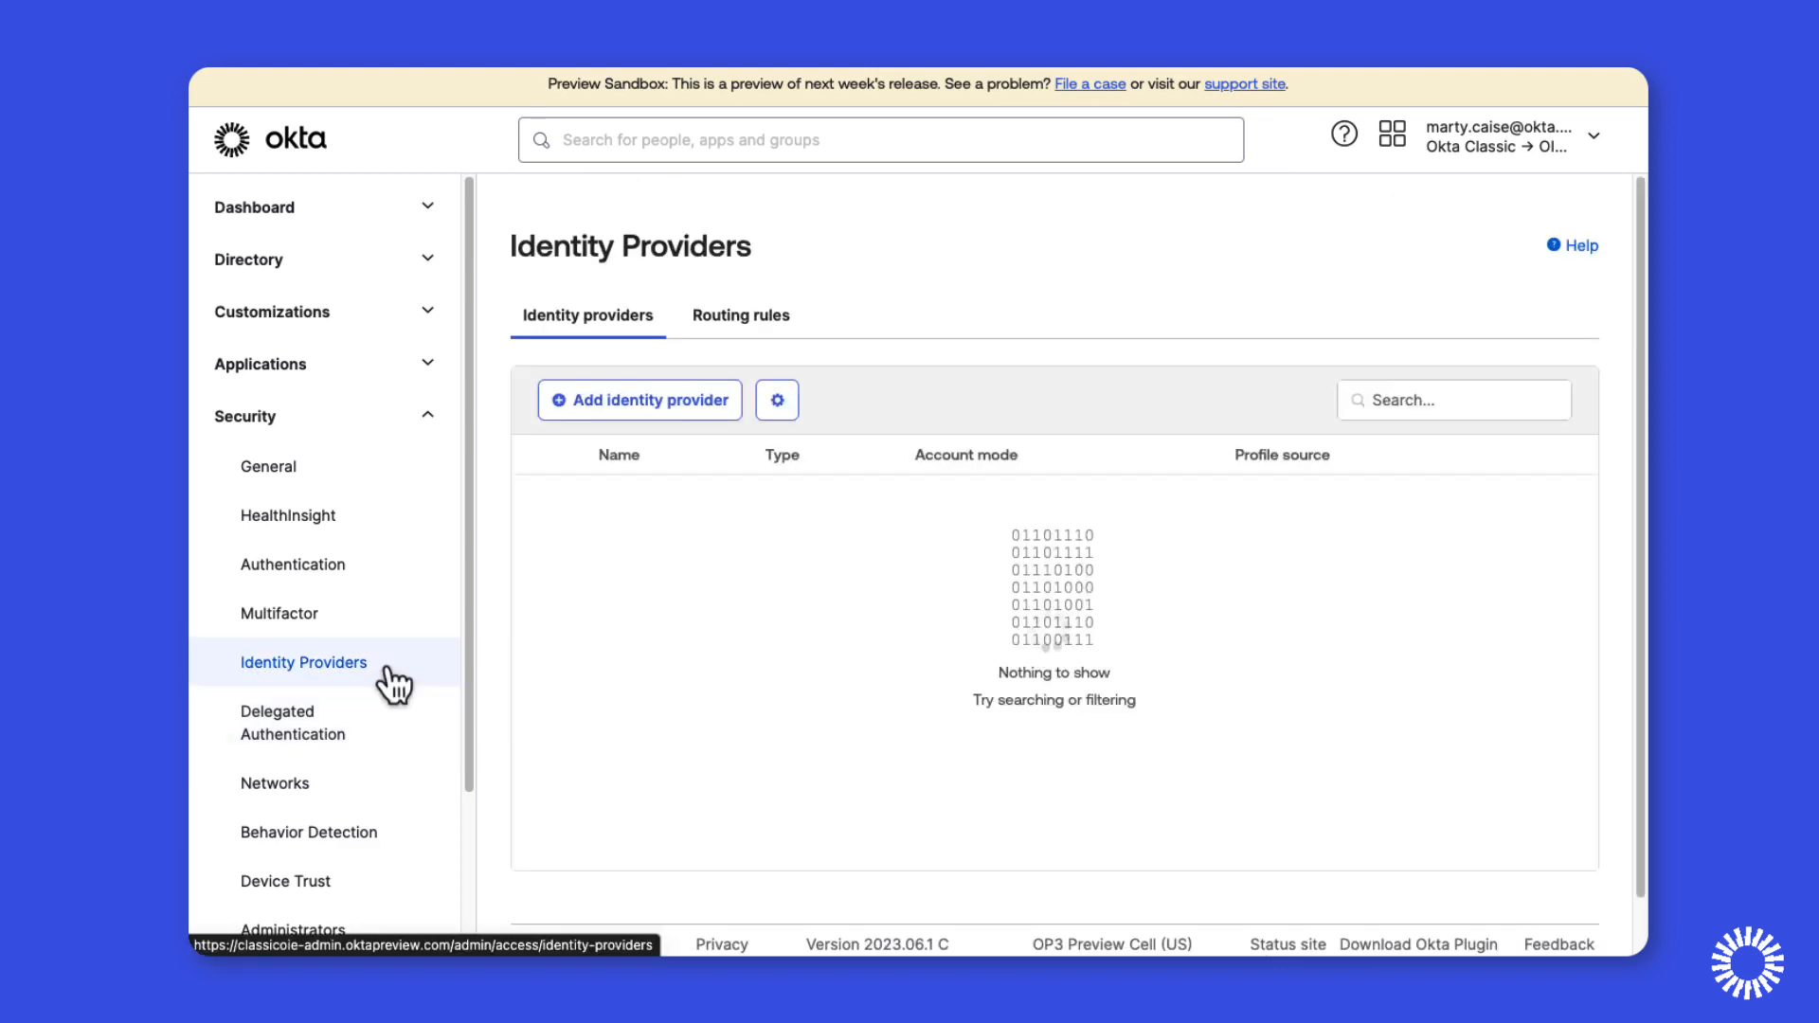
click(739, 315)
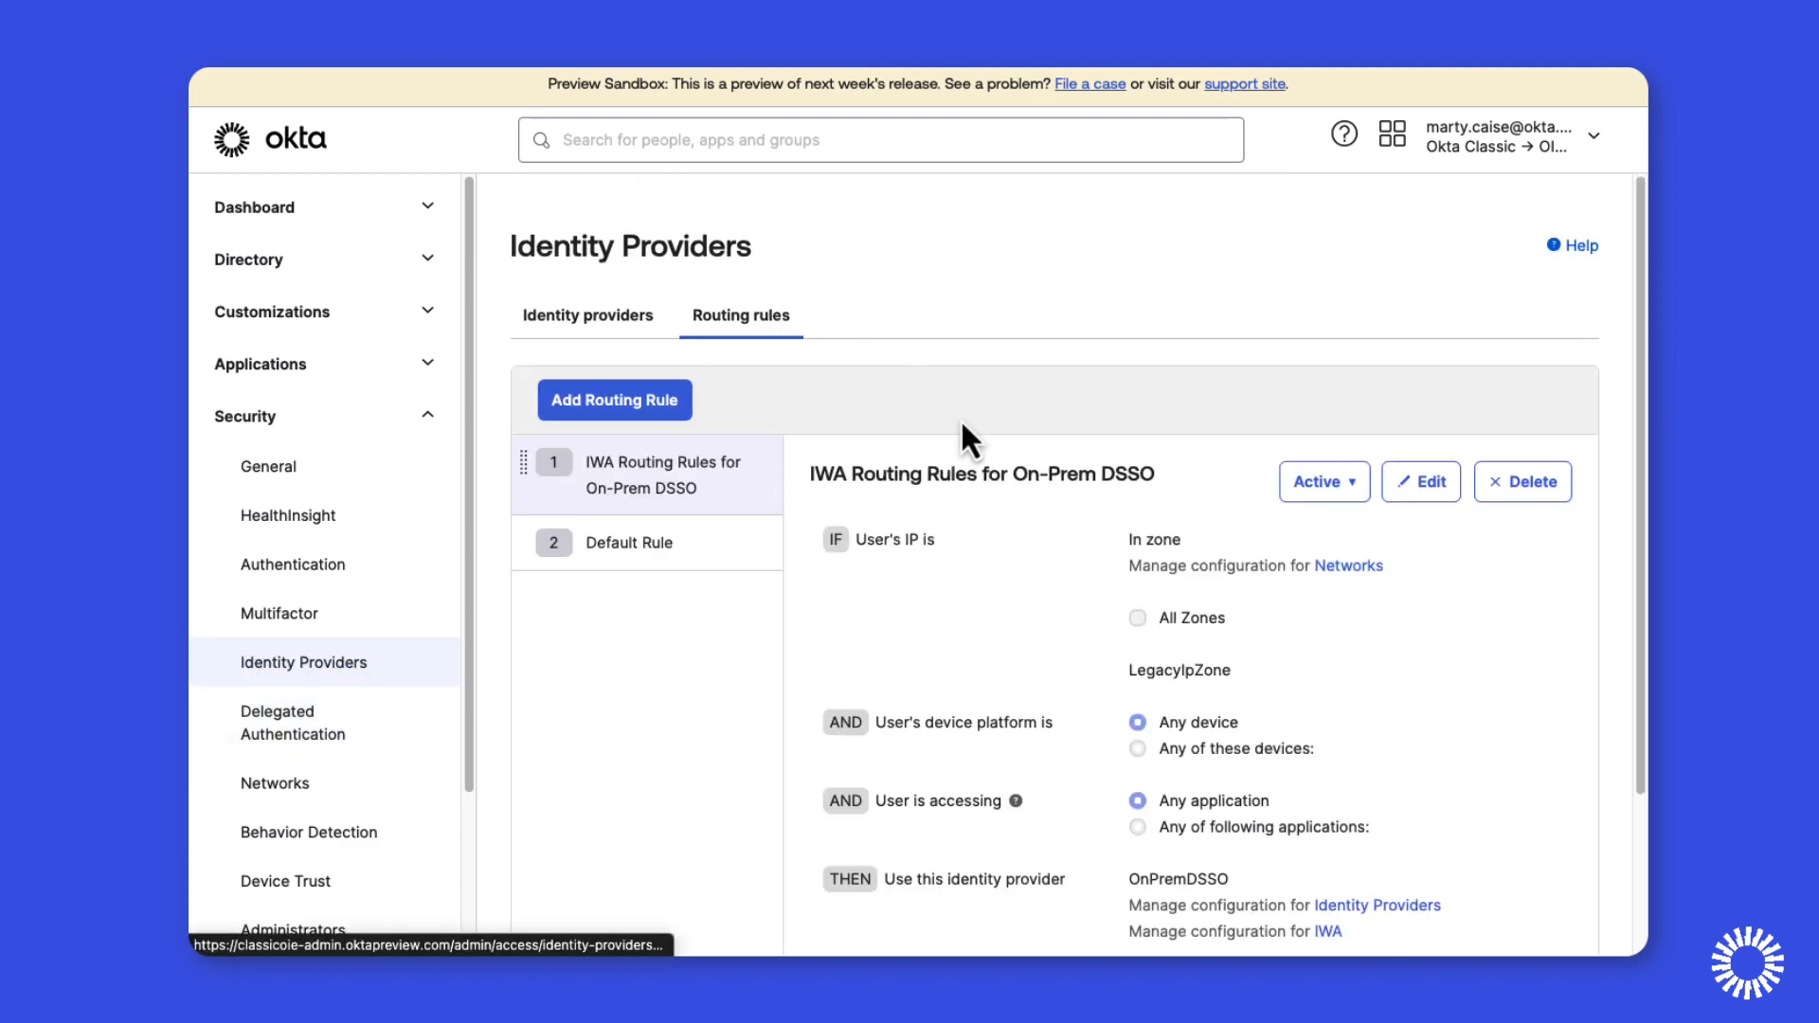
scroll(down, 3)
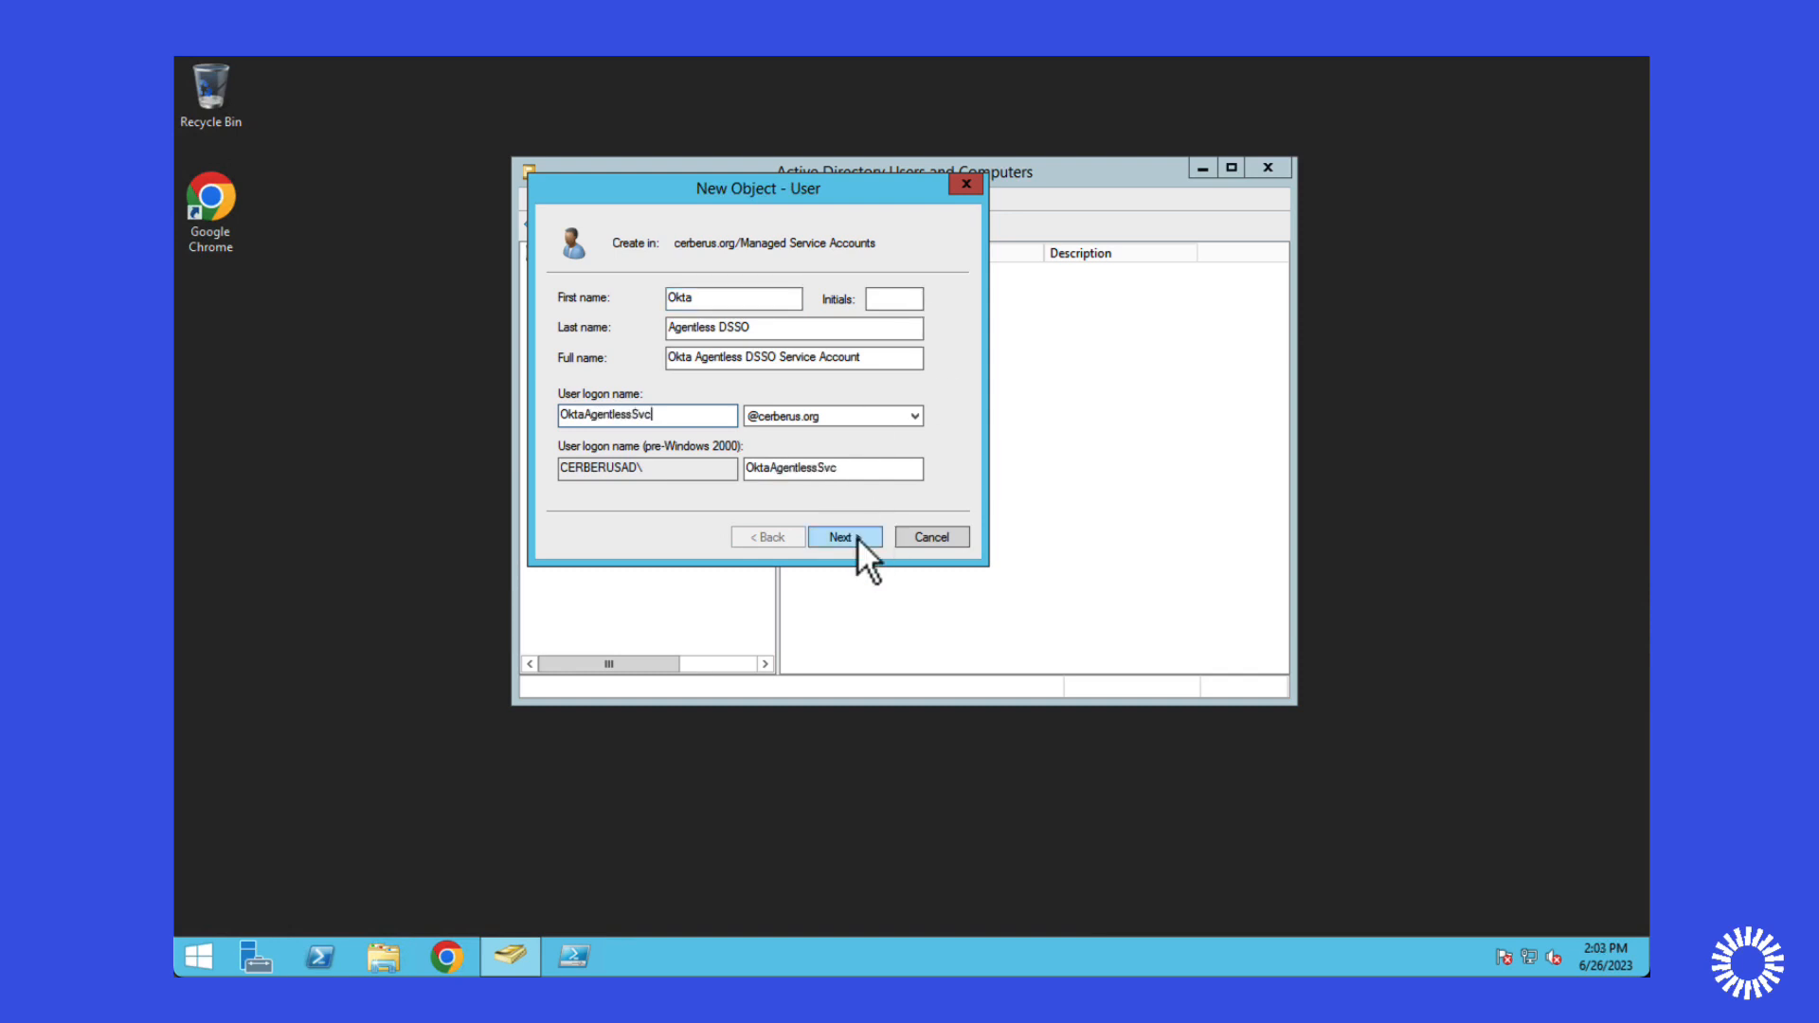
Advance the New Object - User wizard to the summary and finish creating the service account.
click(845, 536)
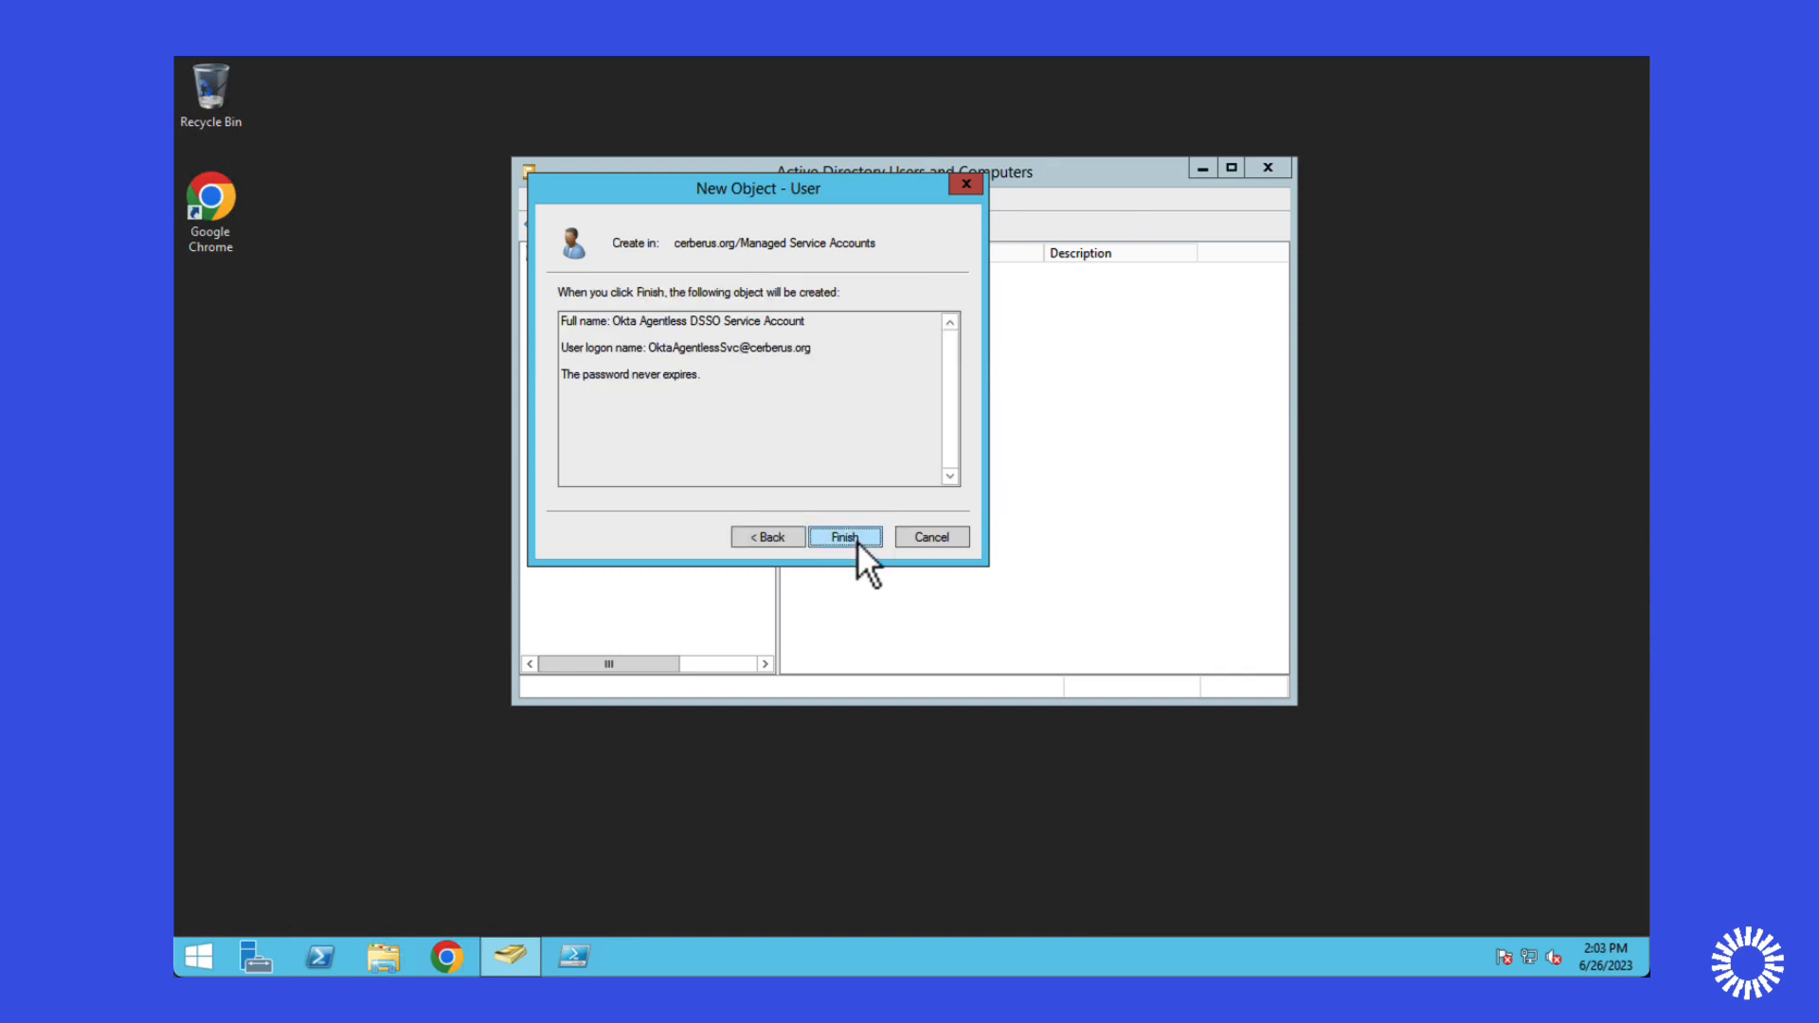
click(845, 536)
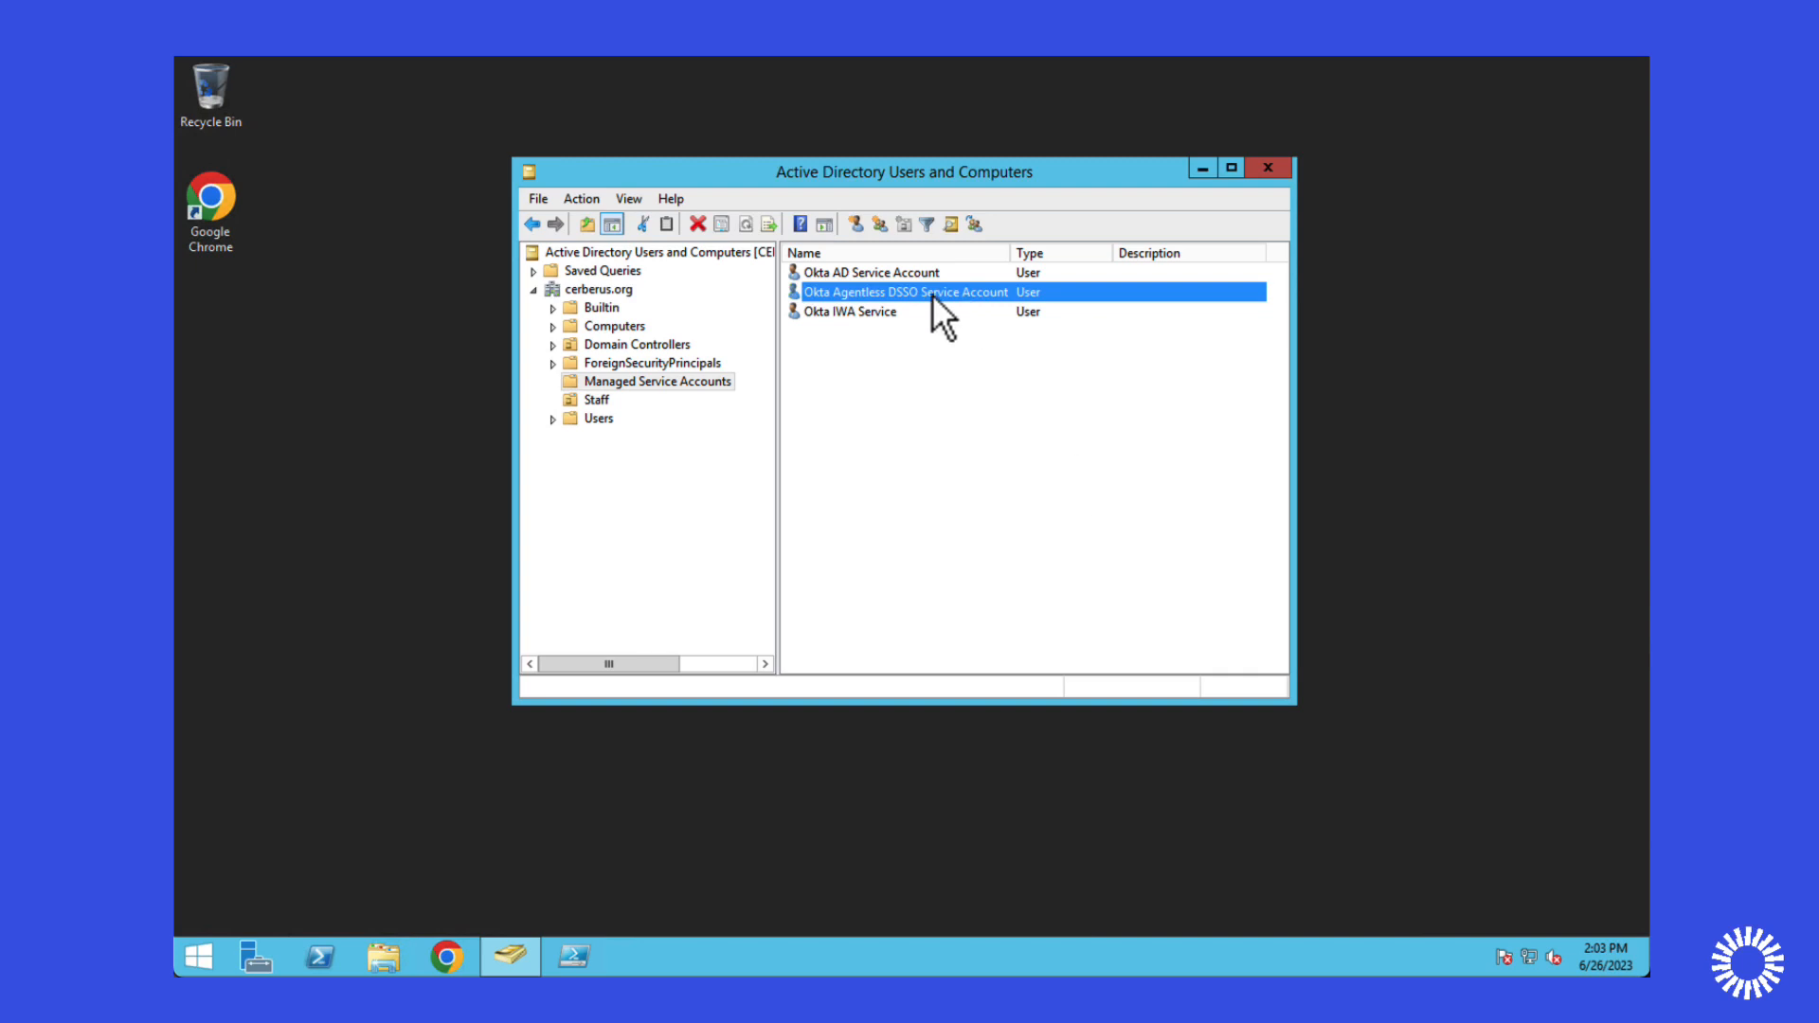
double_click(906, 292)
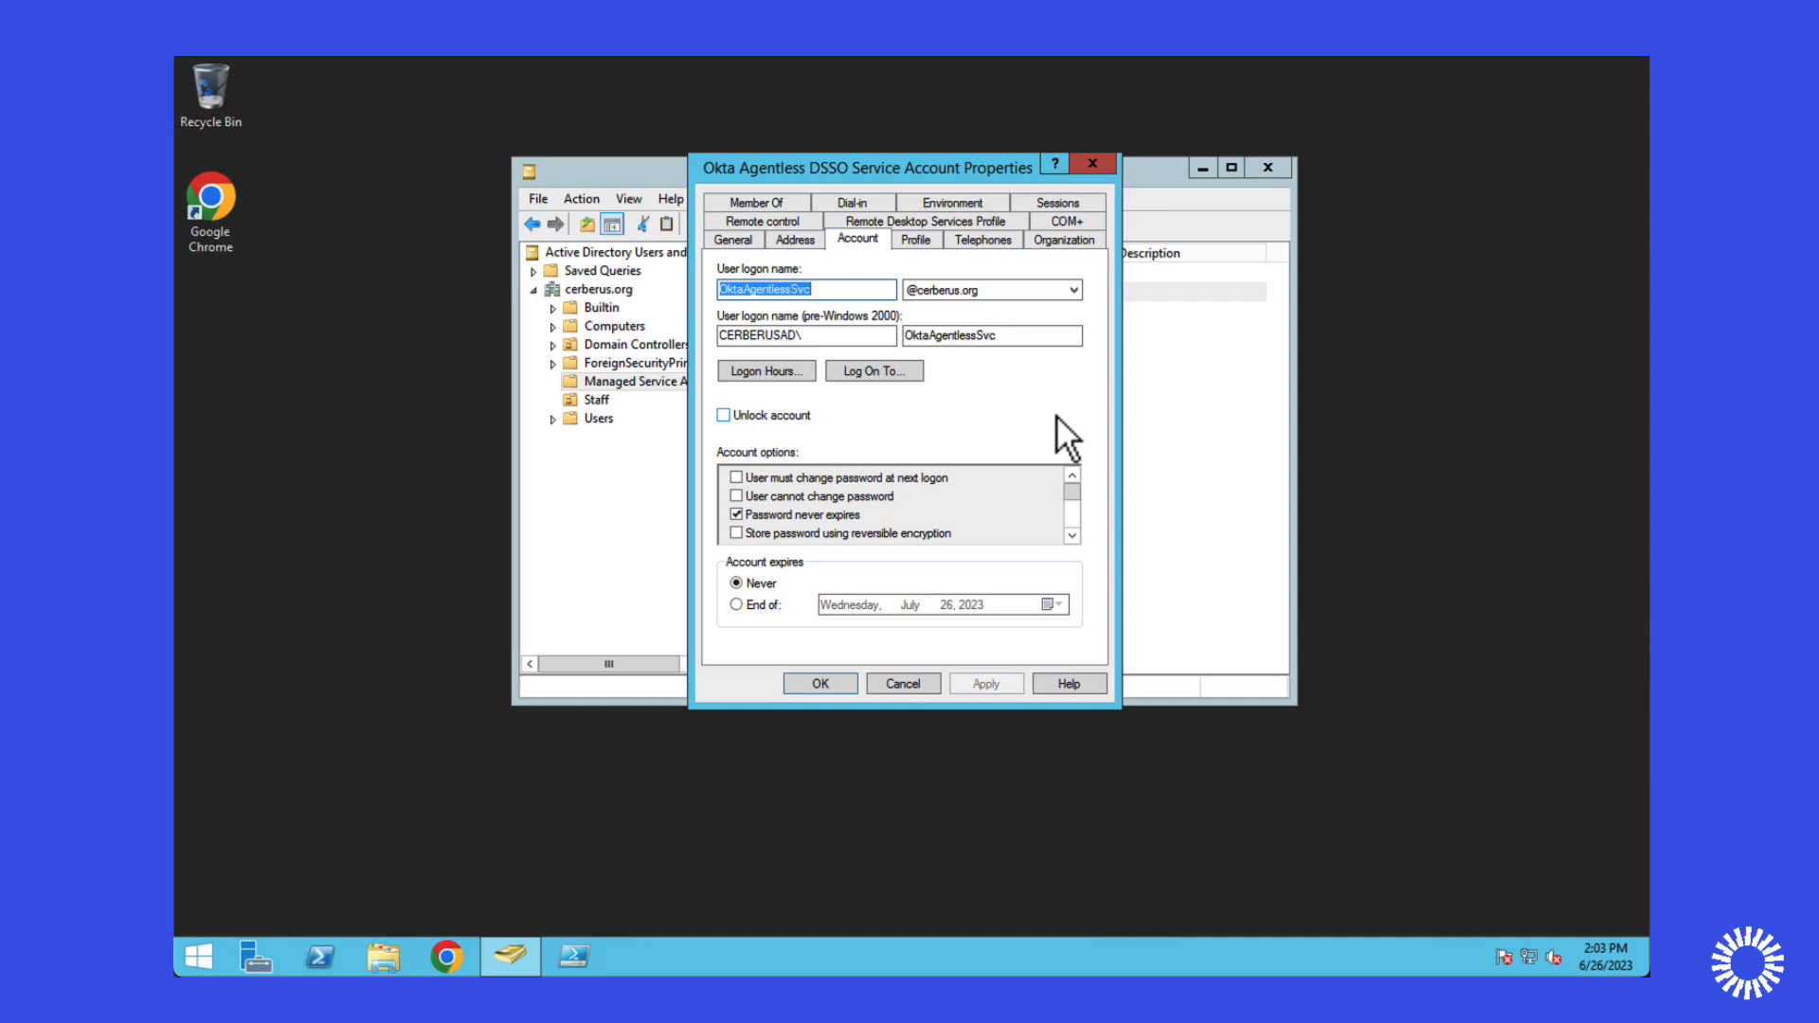
click(1072, 541)
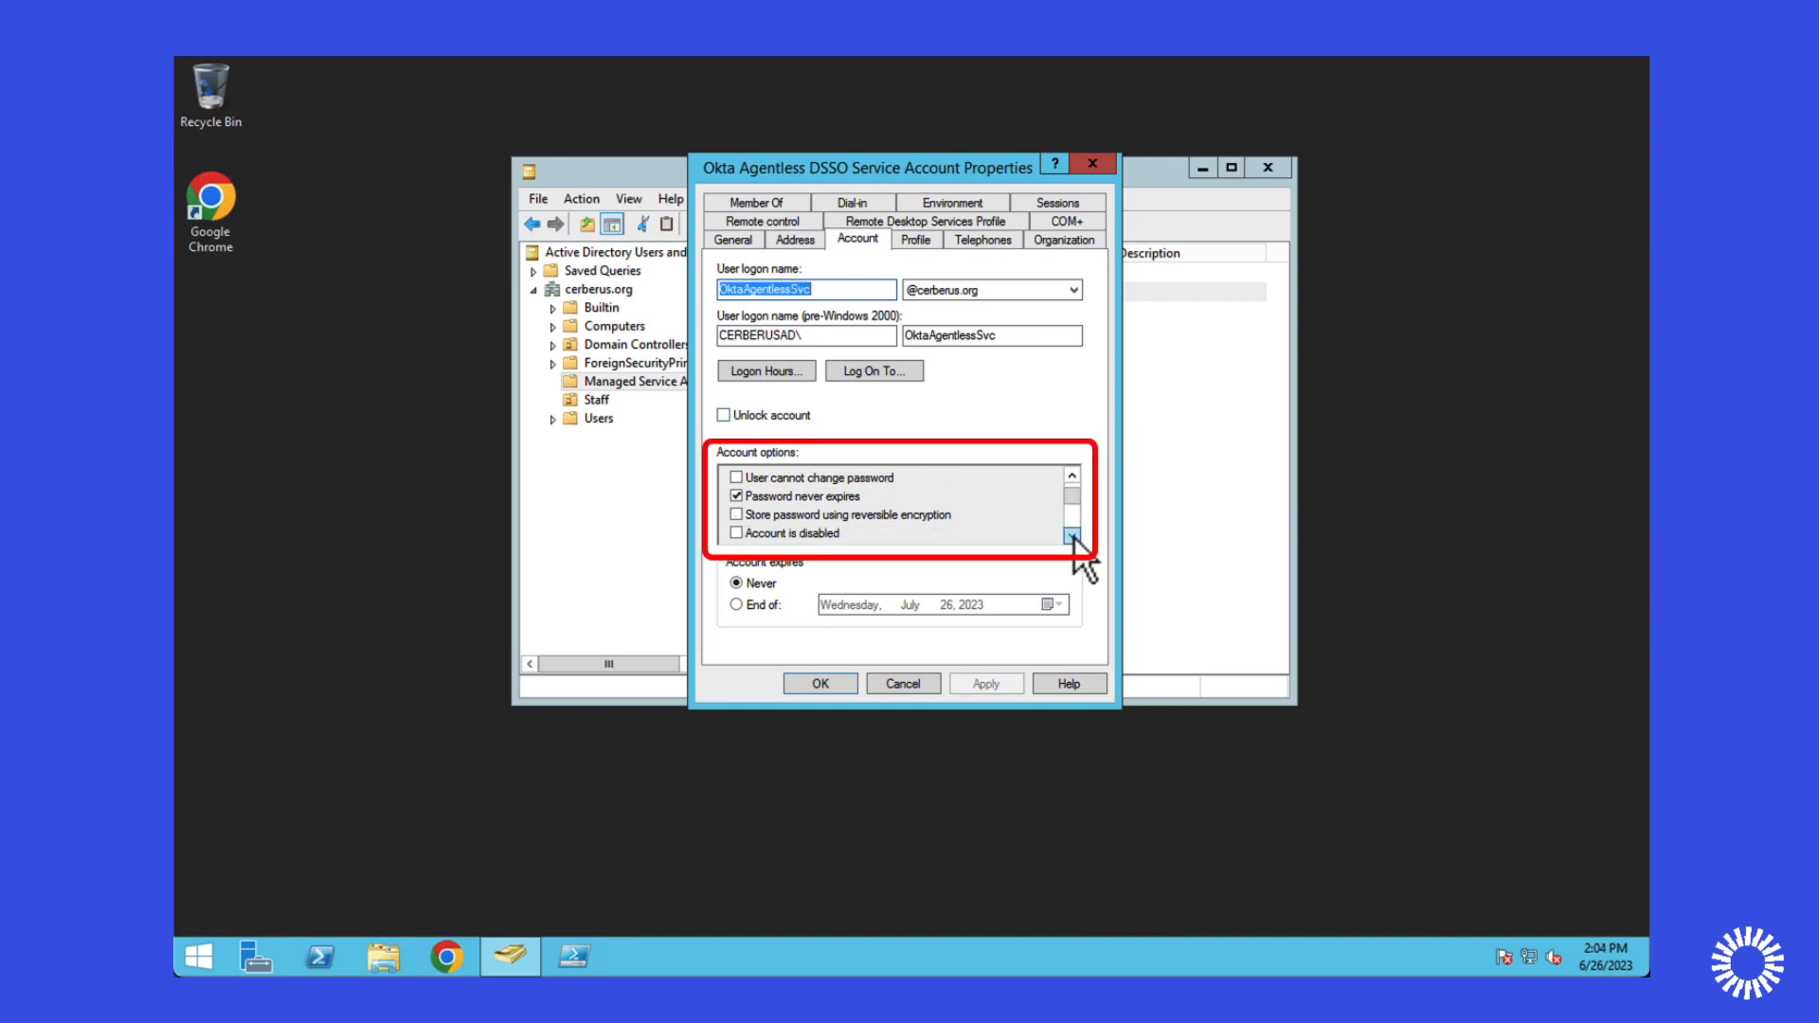
click(1071, 535)
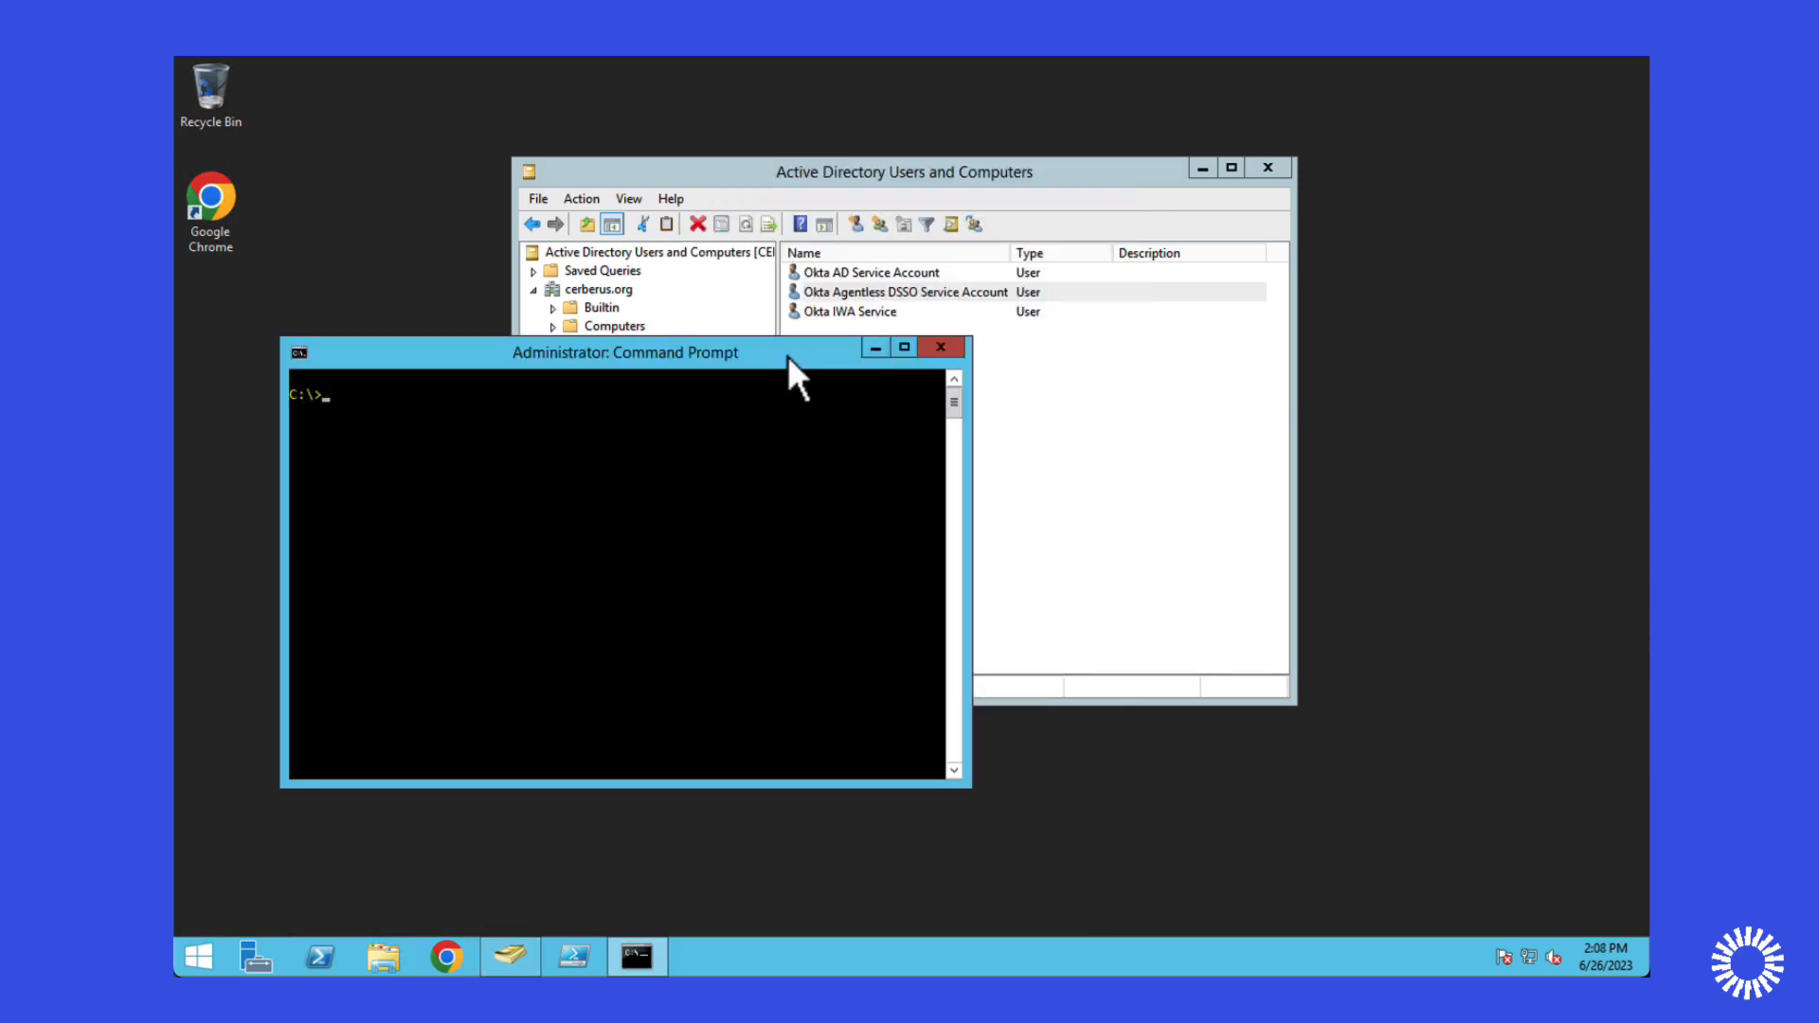
Run setspn -S HTTP/classicoie.kerberos.oktapreview.com OktaAgentlessSvc to register the SPN.
text(s)
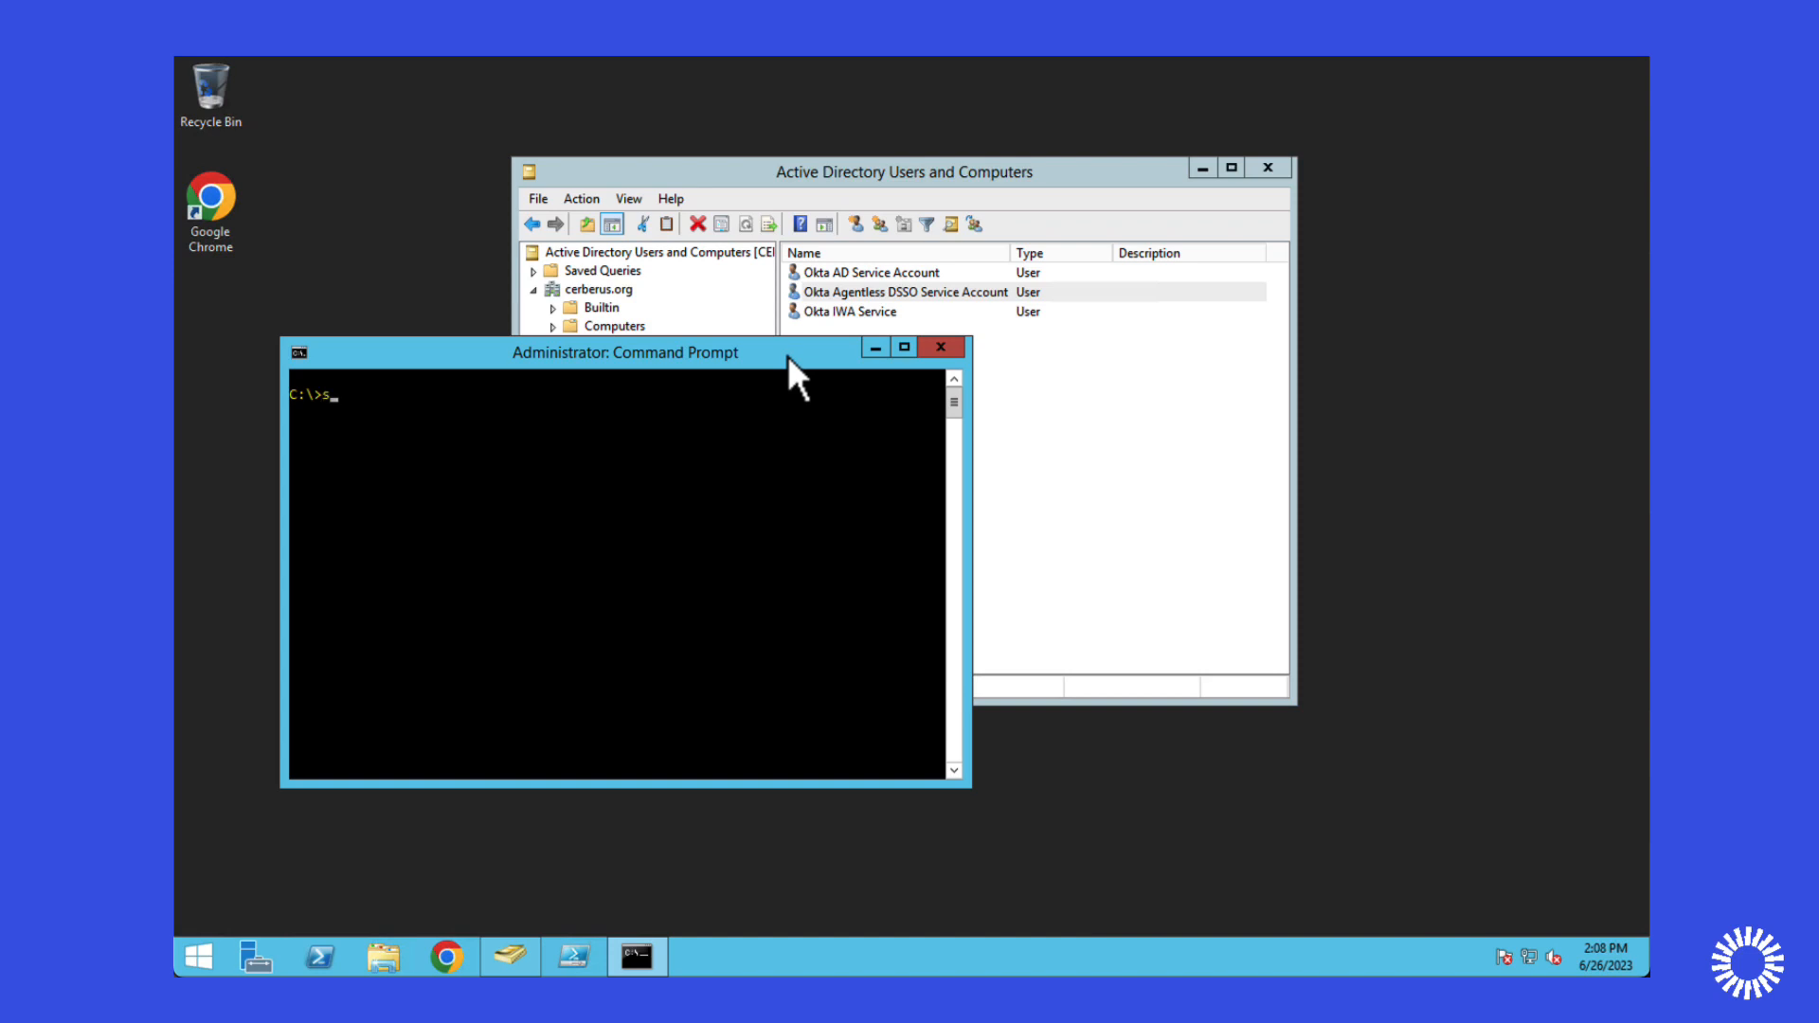
text(etspn)
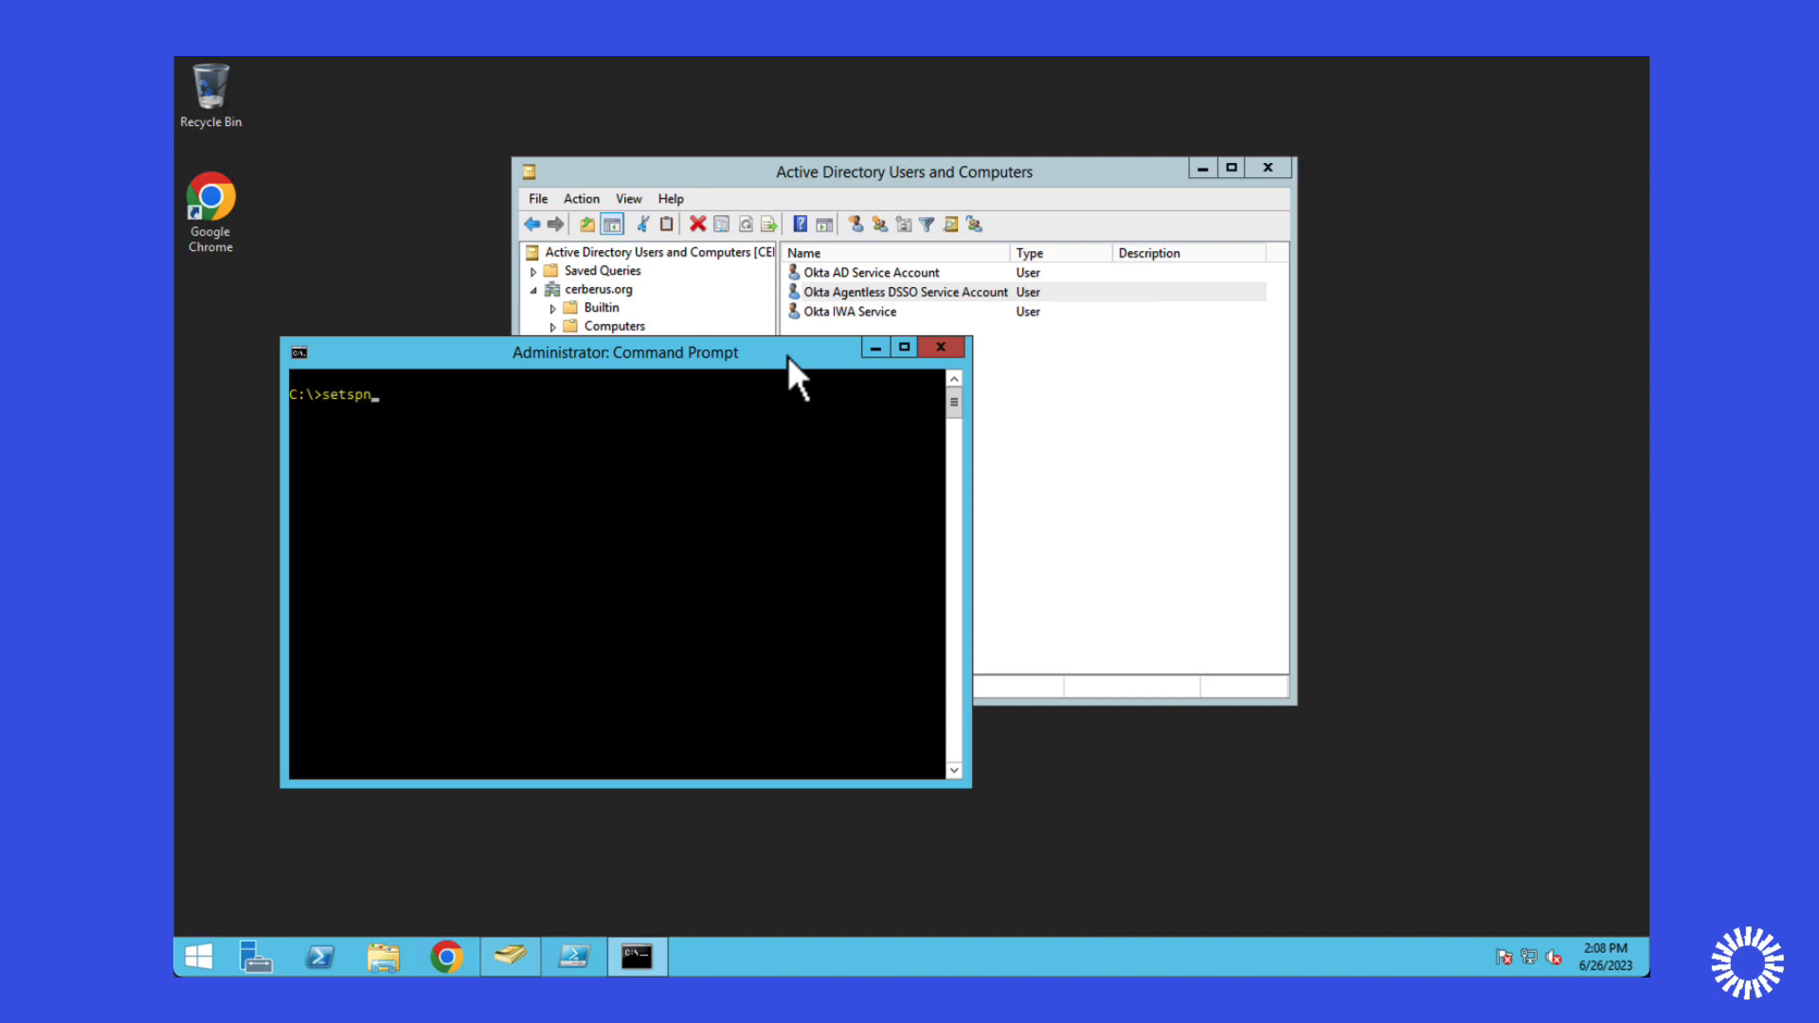
text(-S)
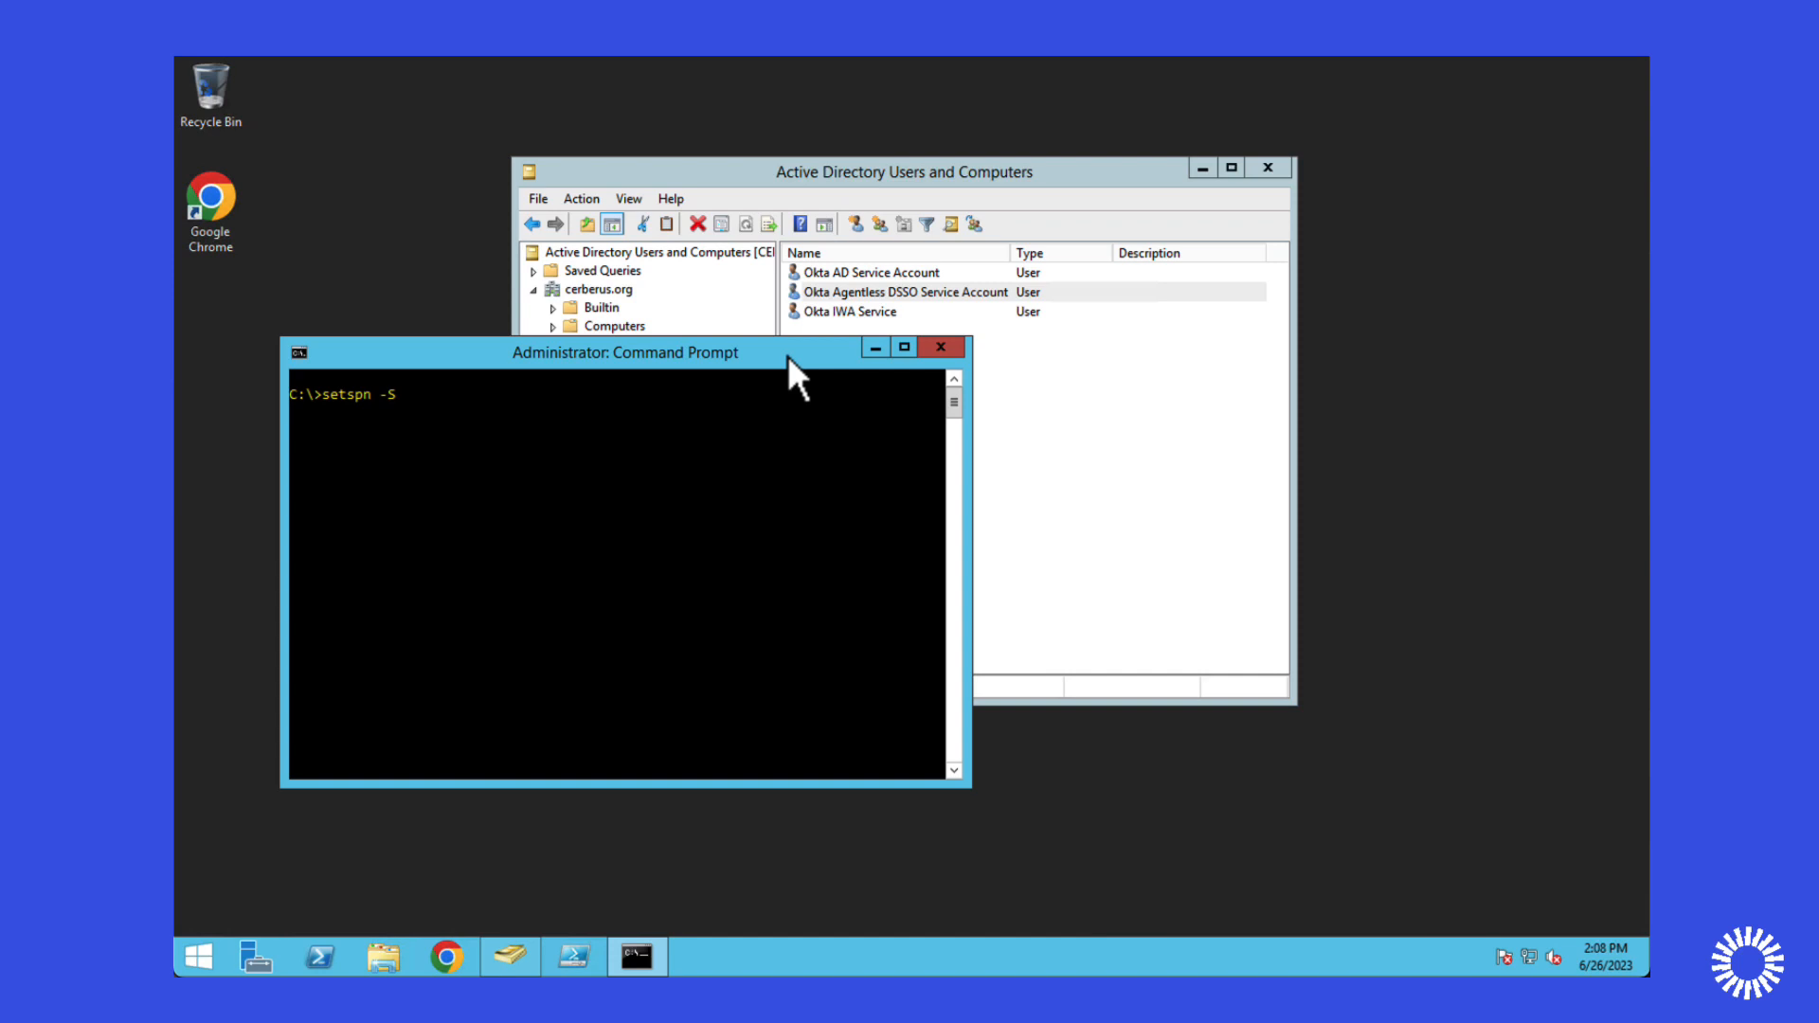
text(HTTP)
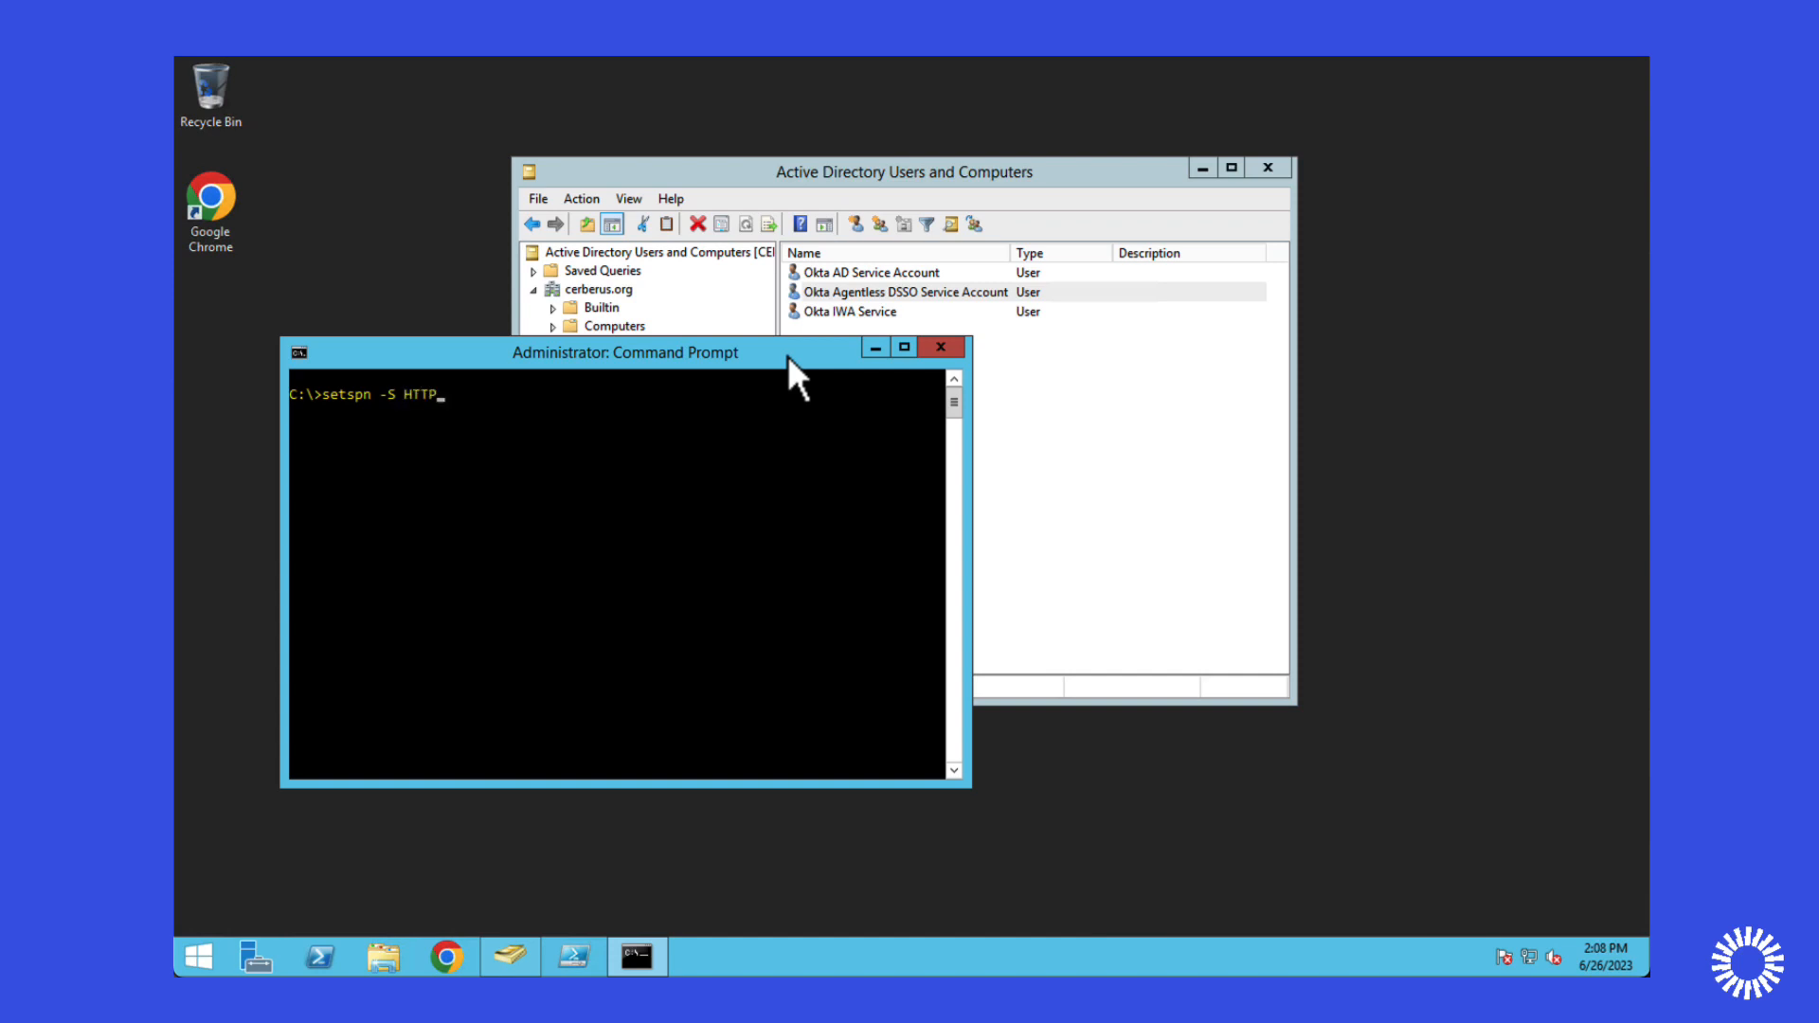
text(/classic)
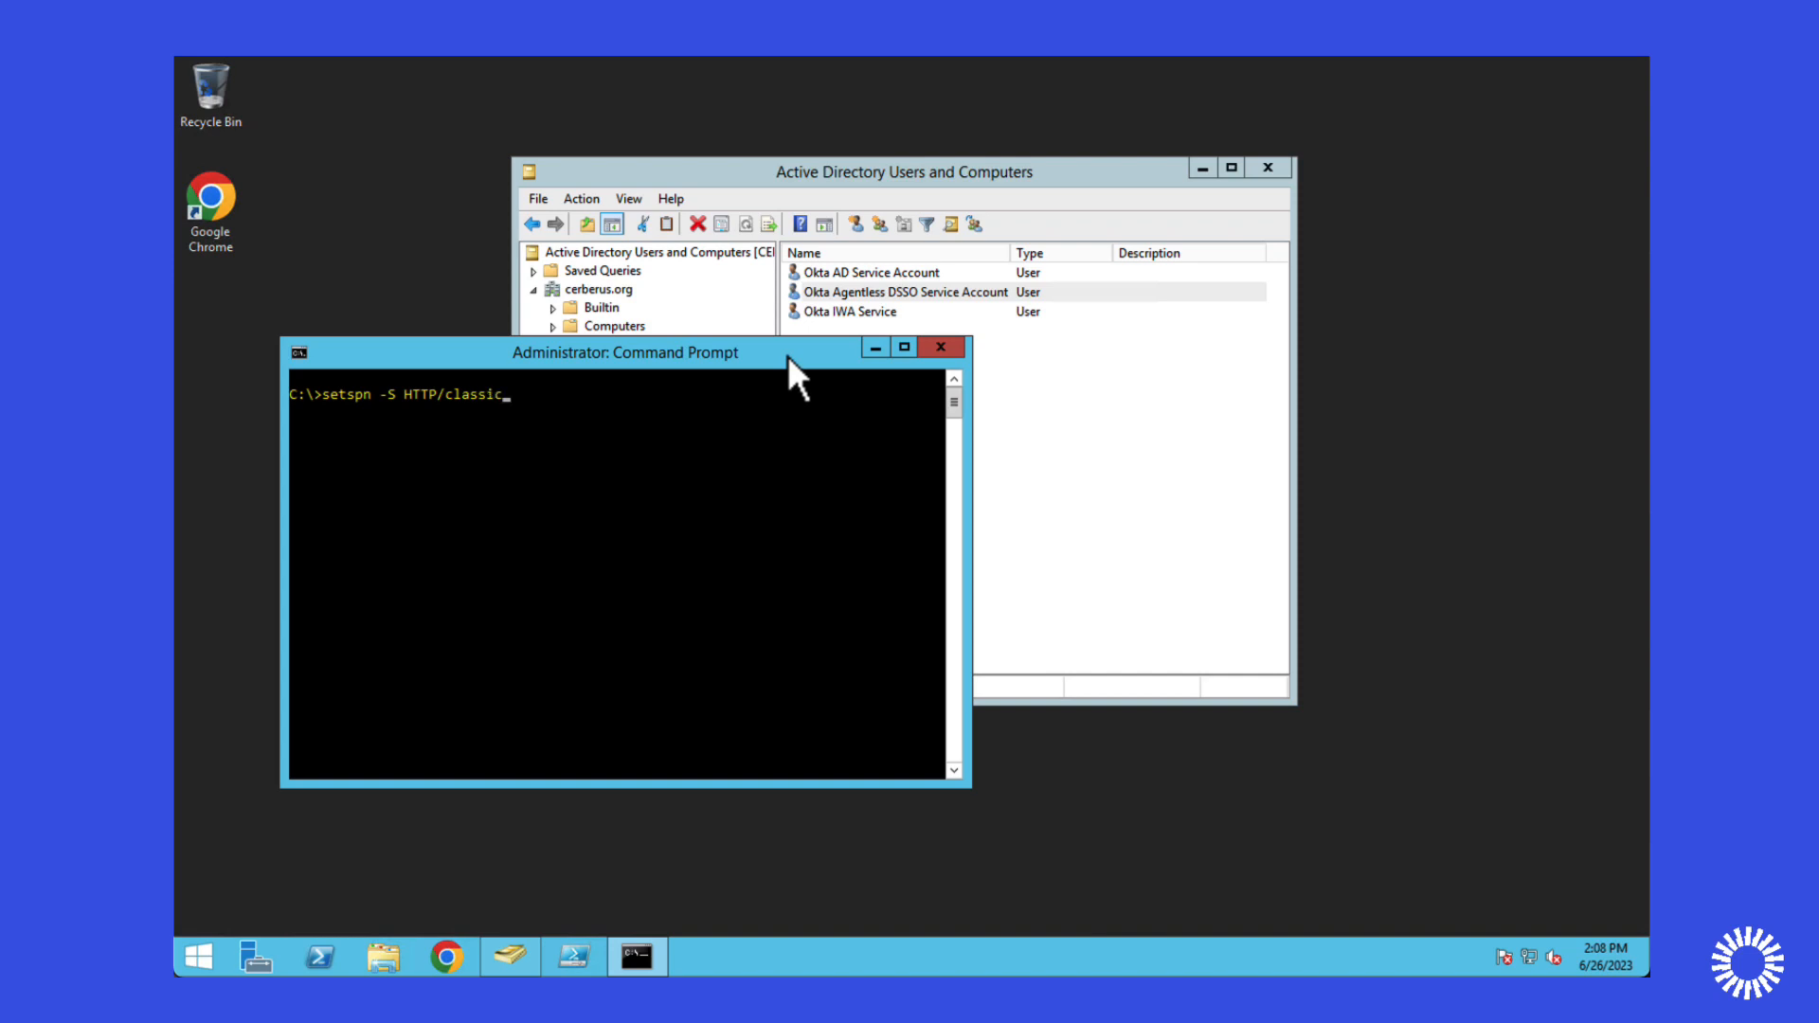
text(oie.)
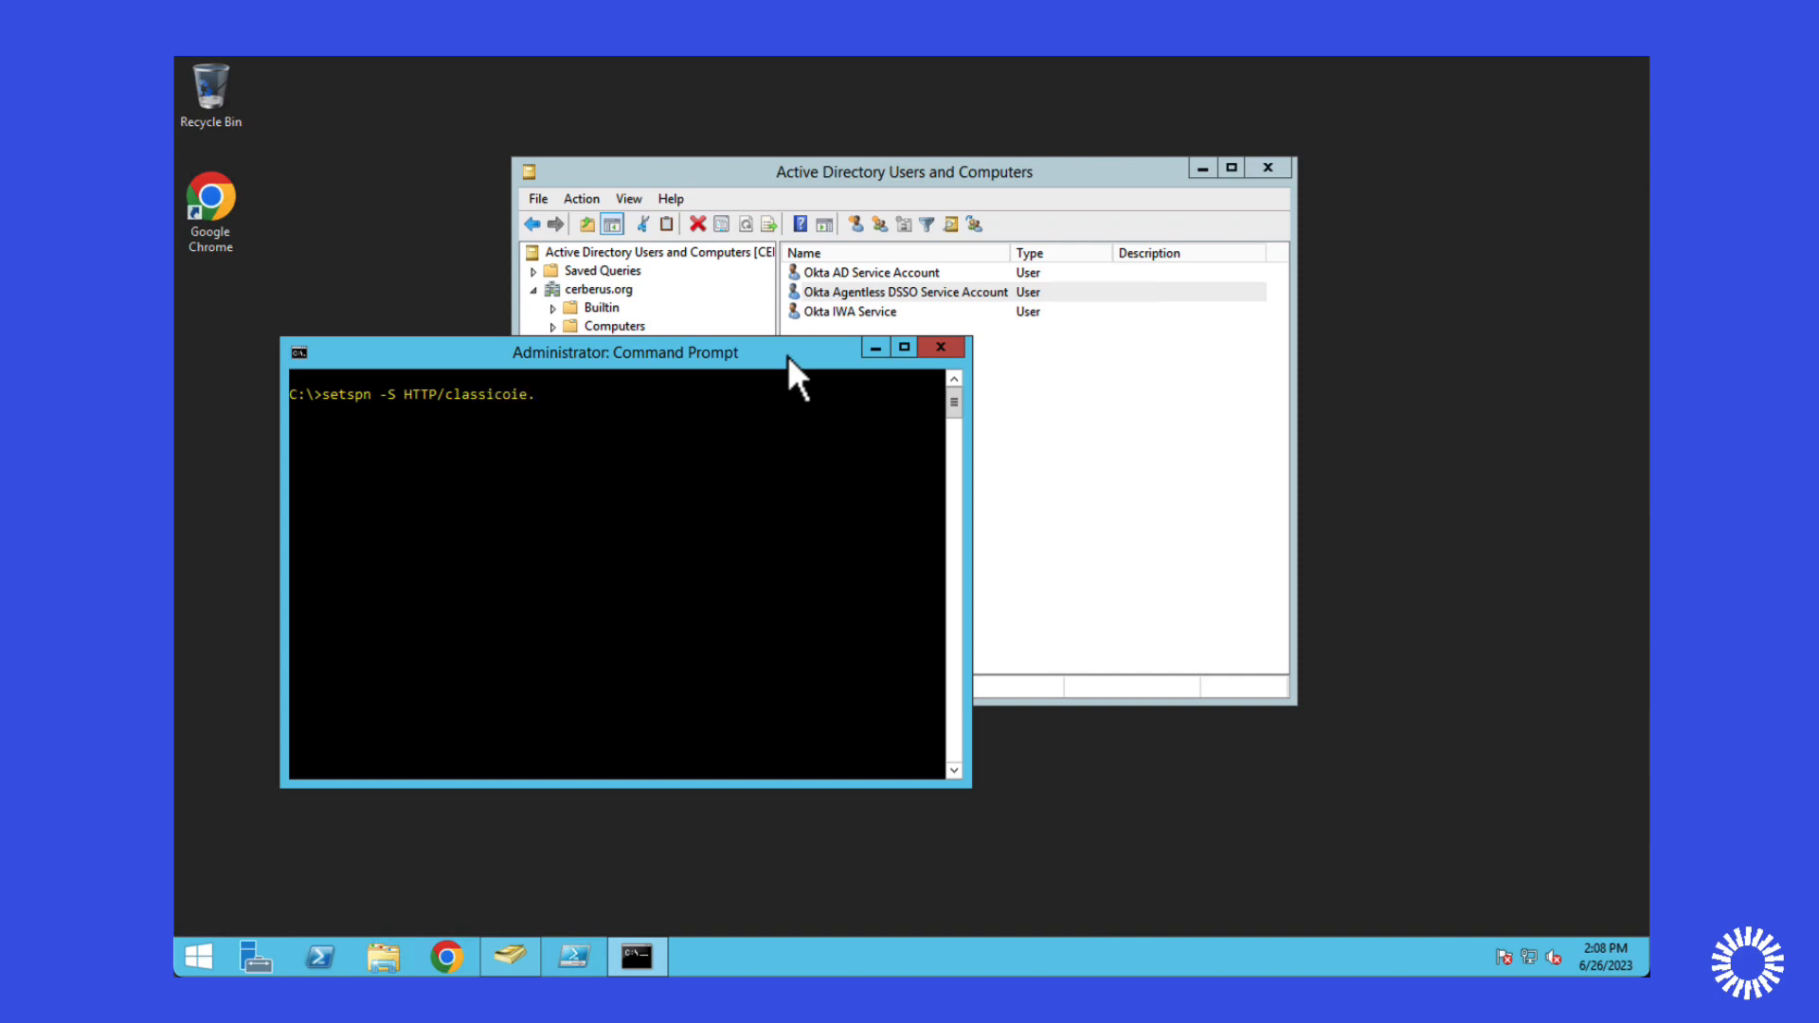
text(kerberos)
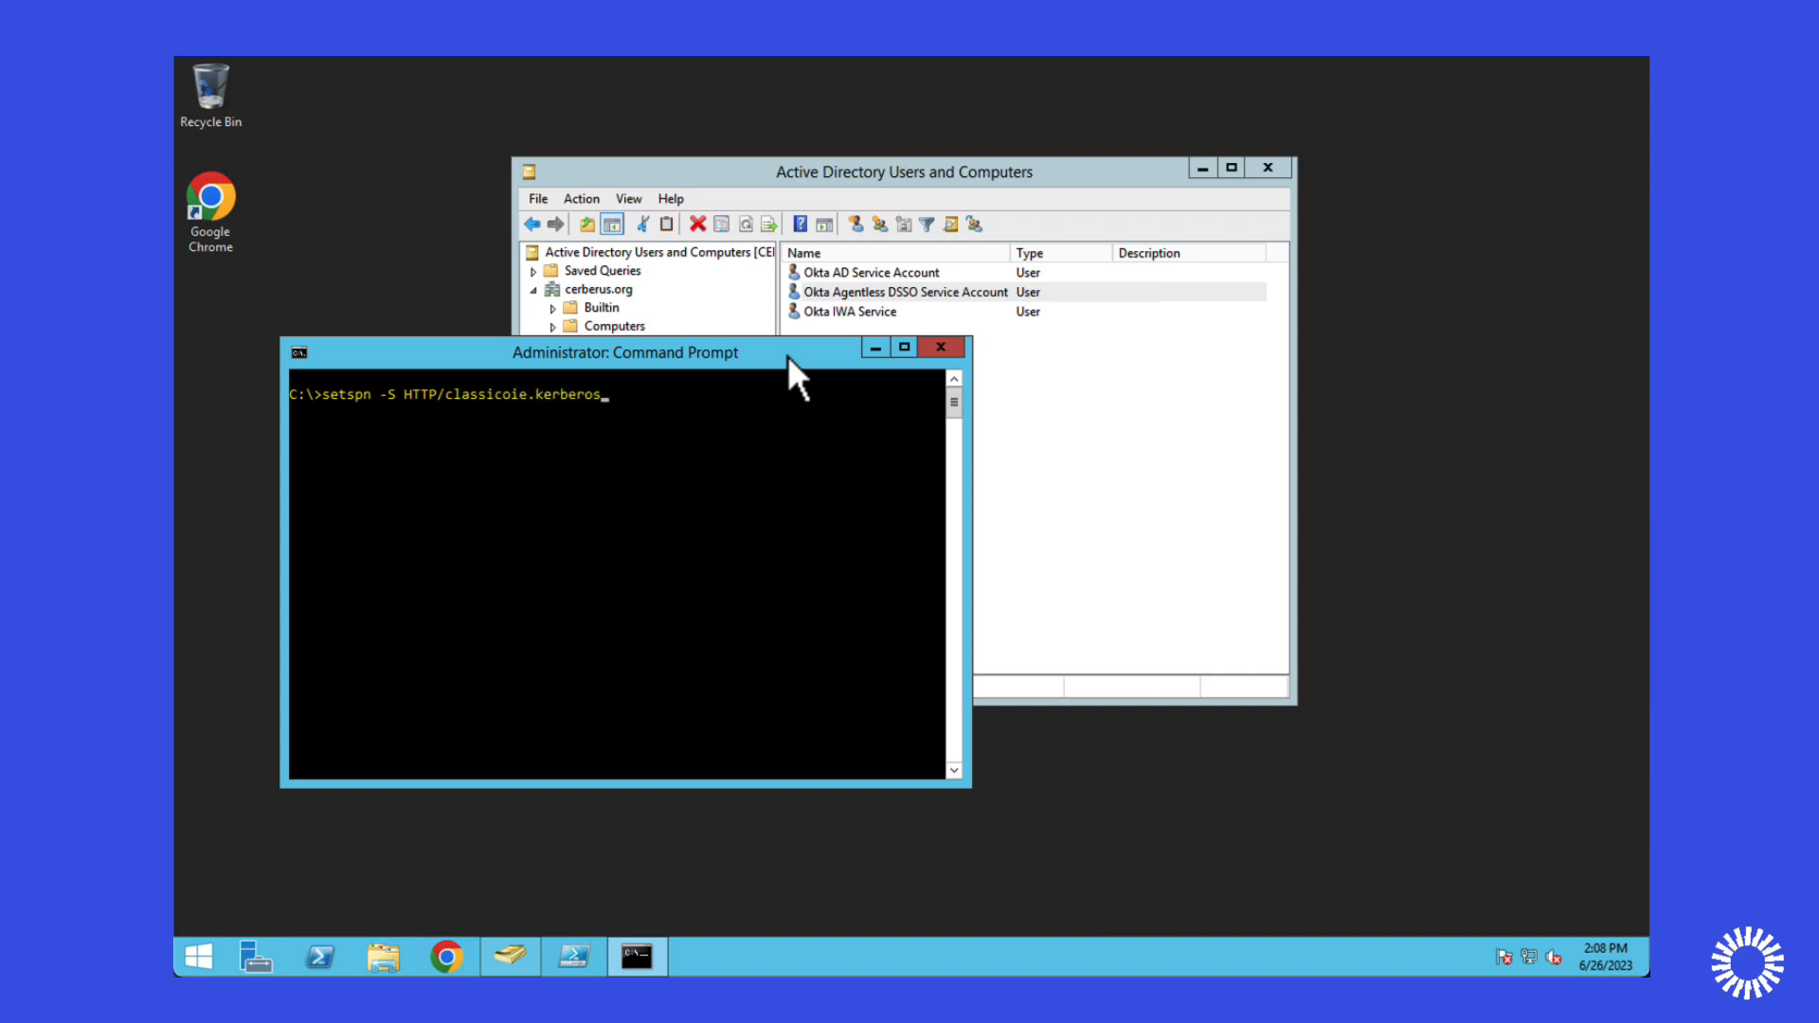
text(.okt)
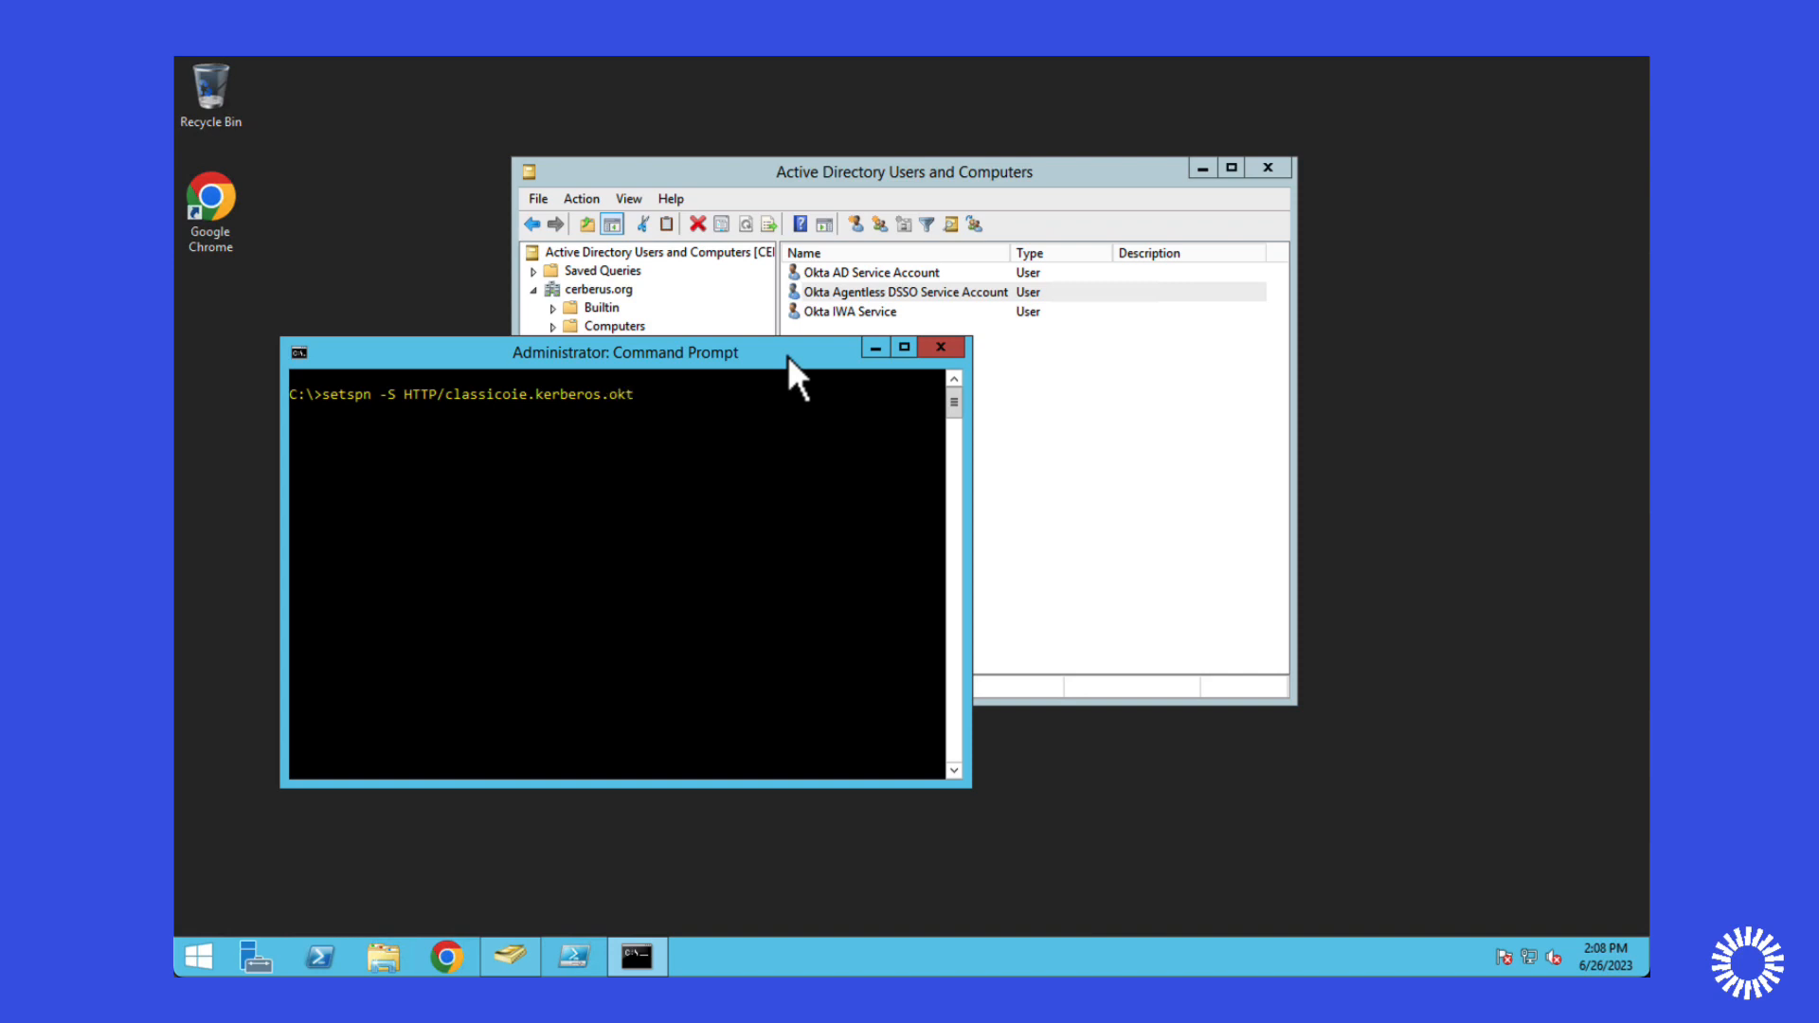
text(preview)
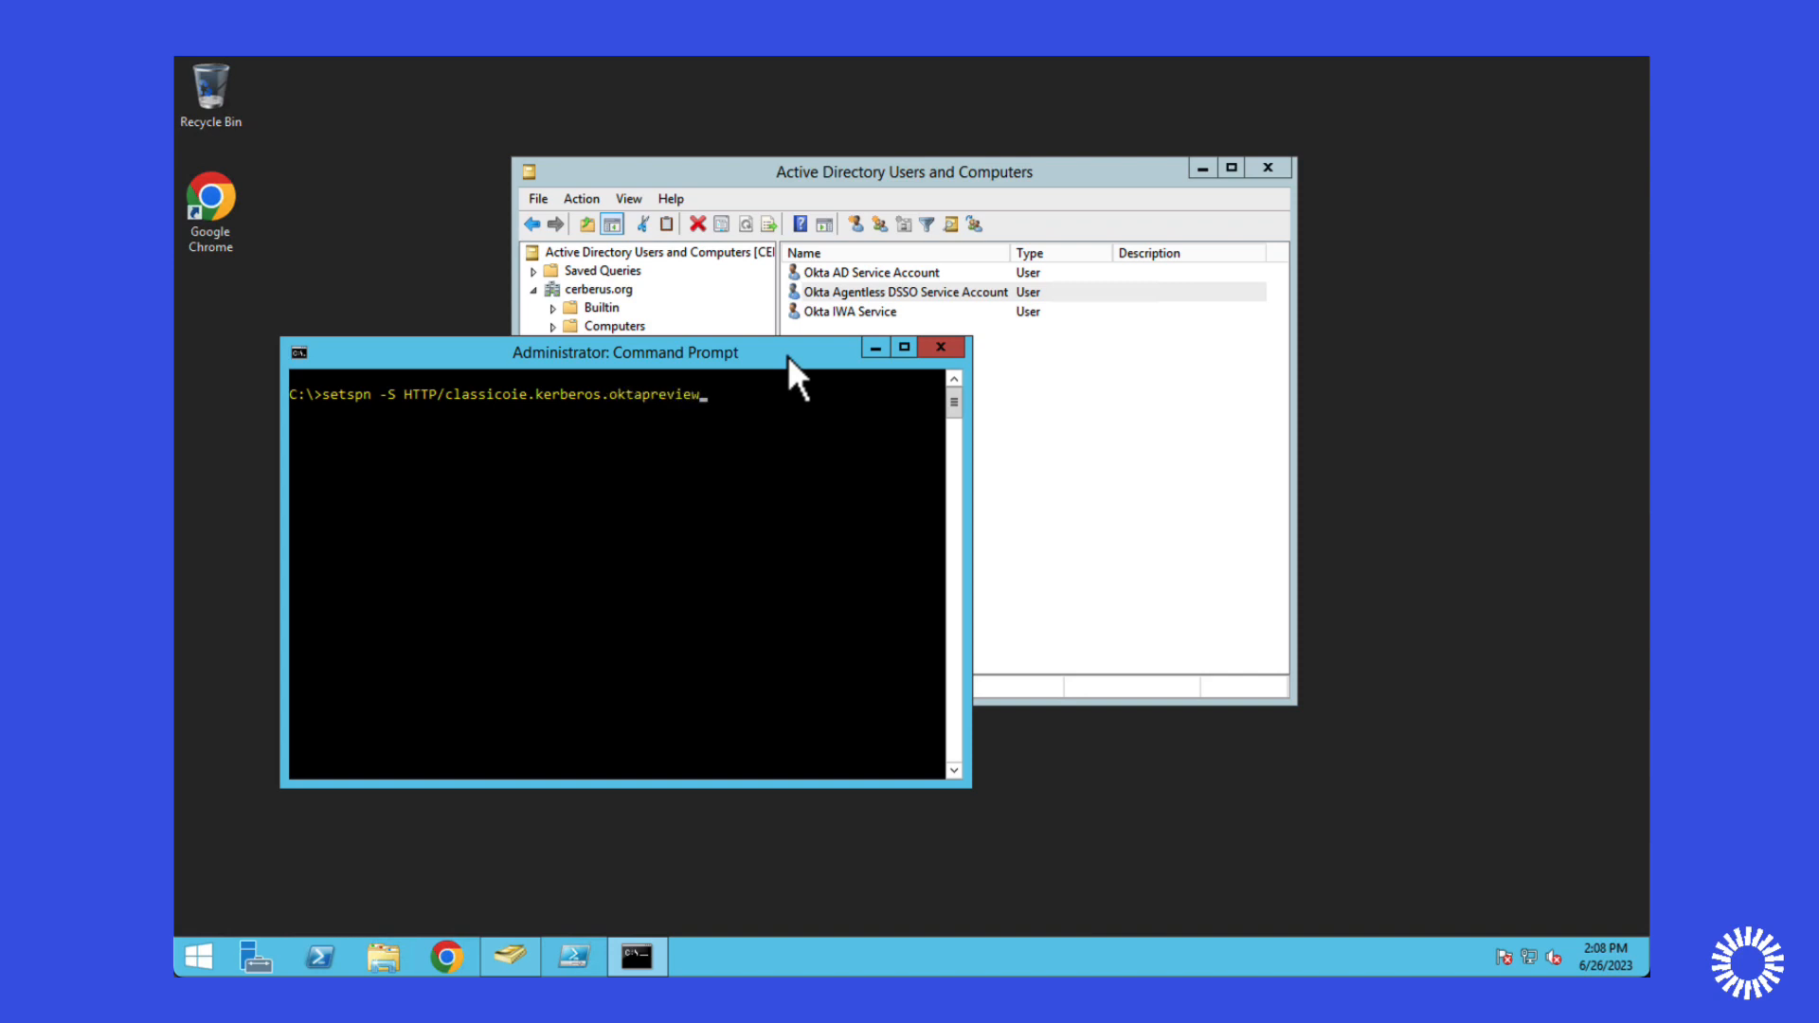
text(.com)
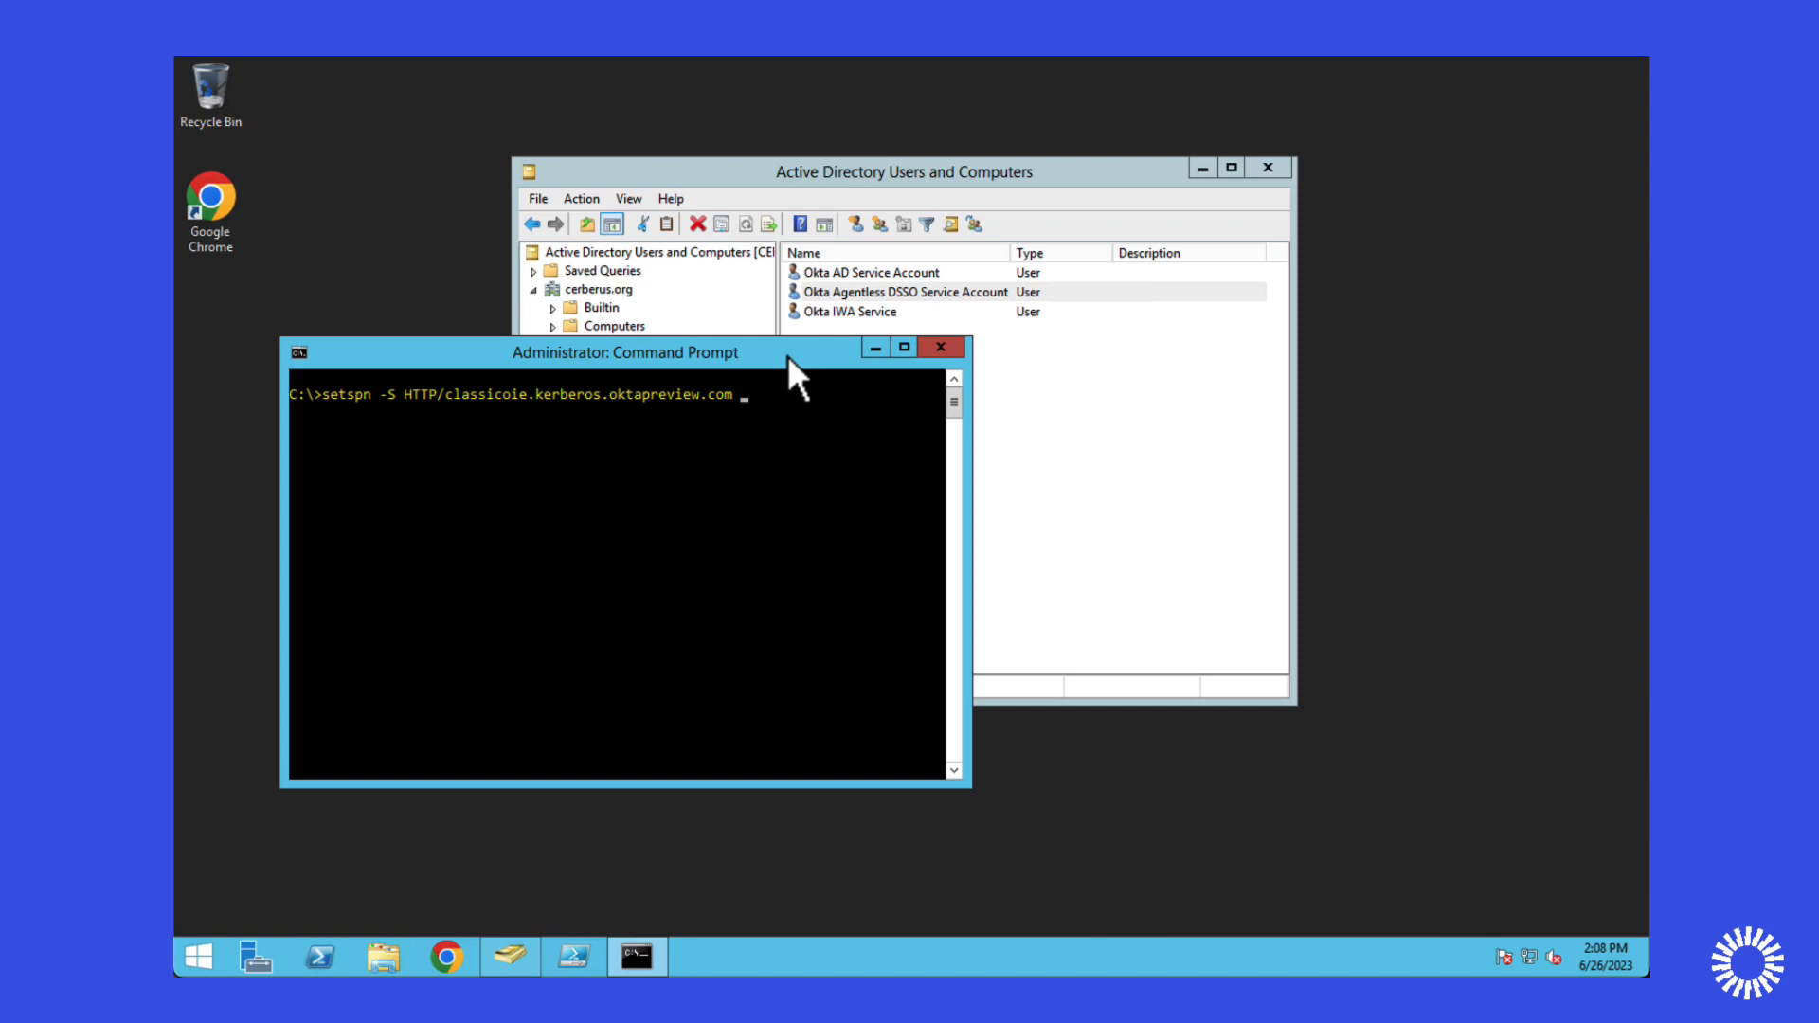
text(OktaAge)
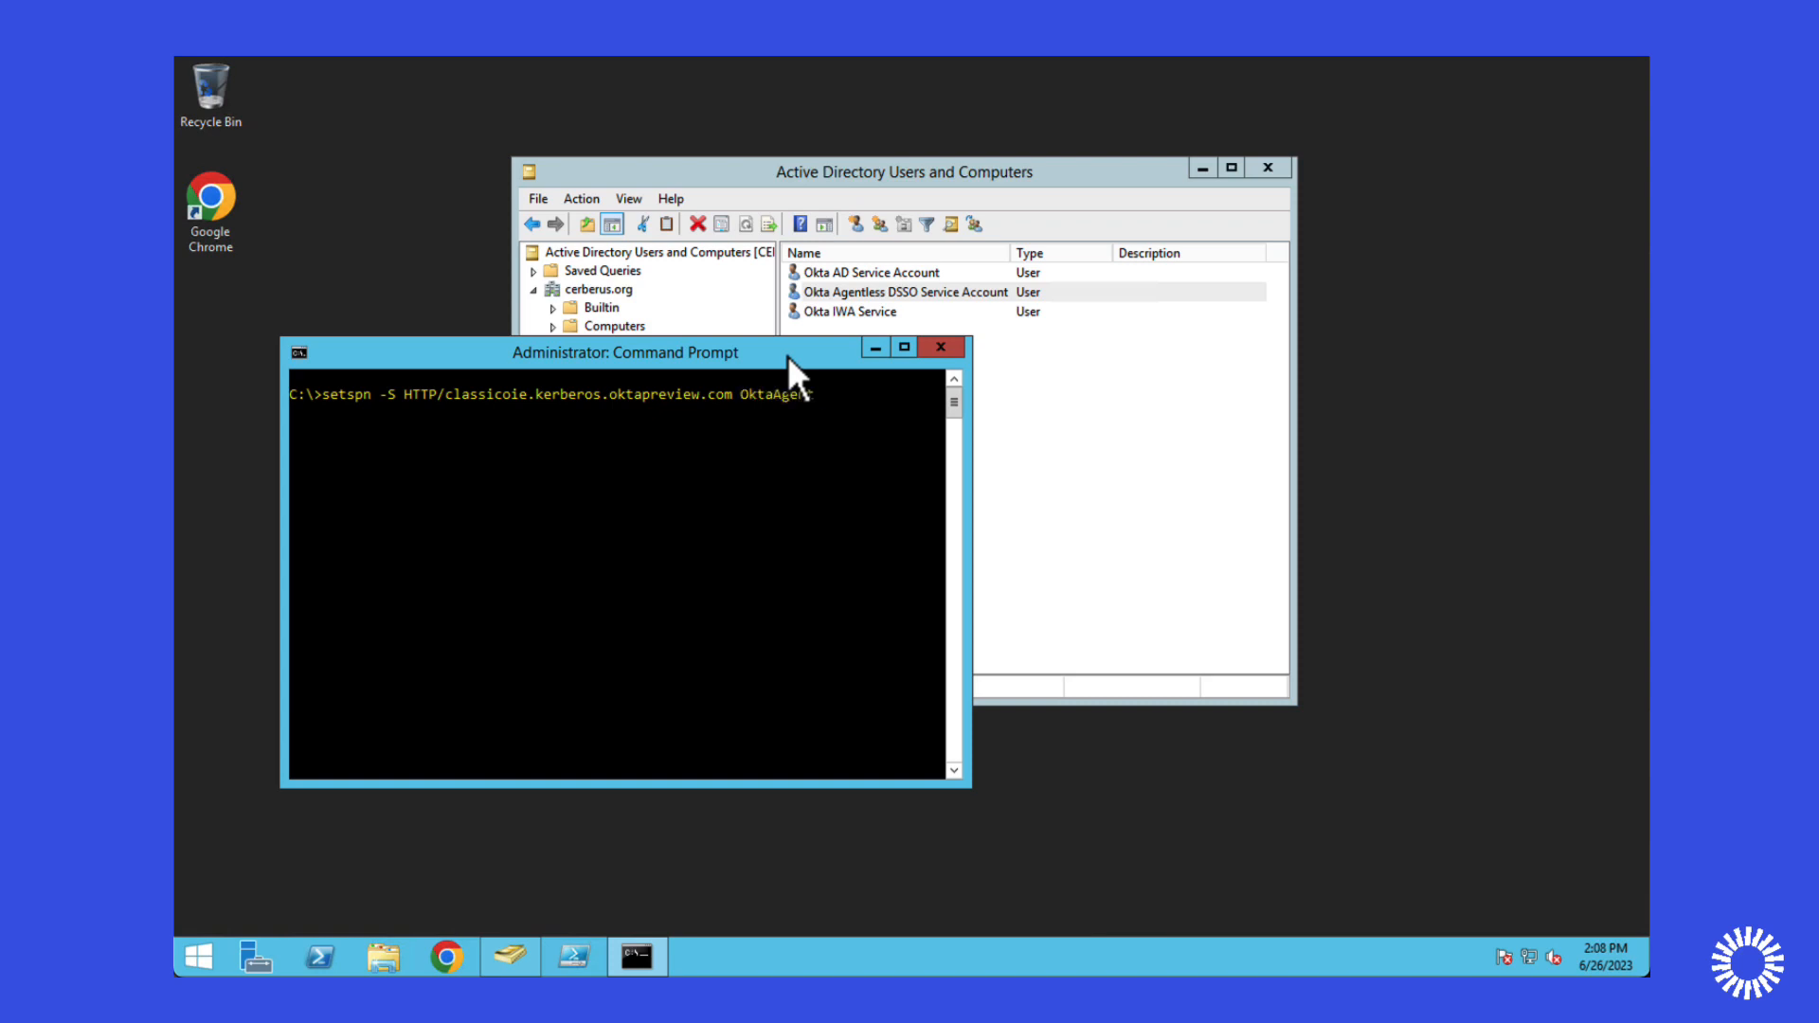
text(less)
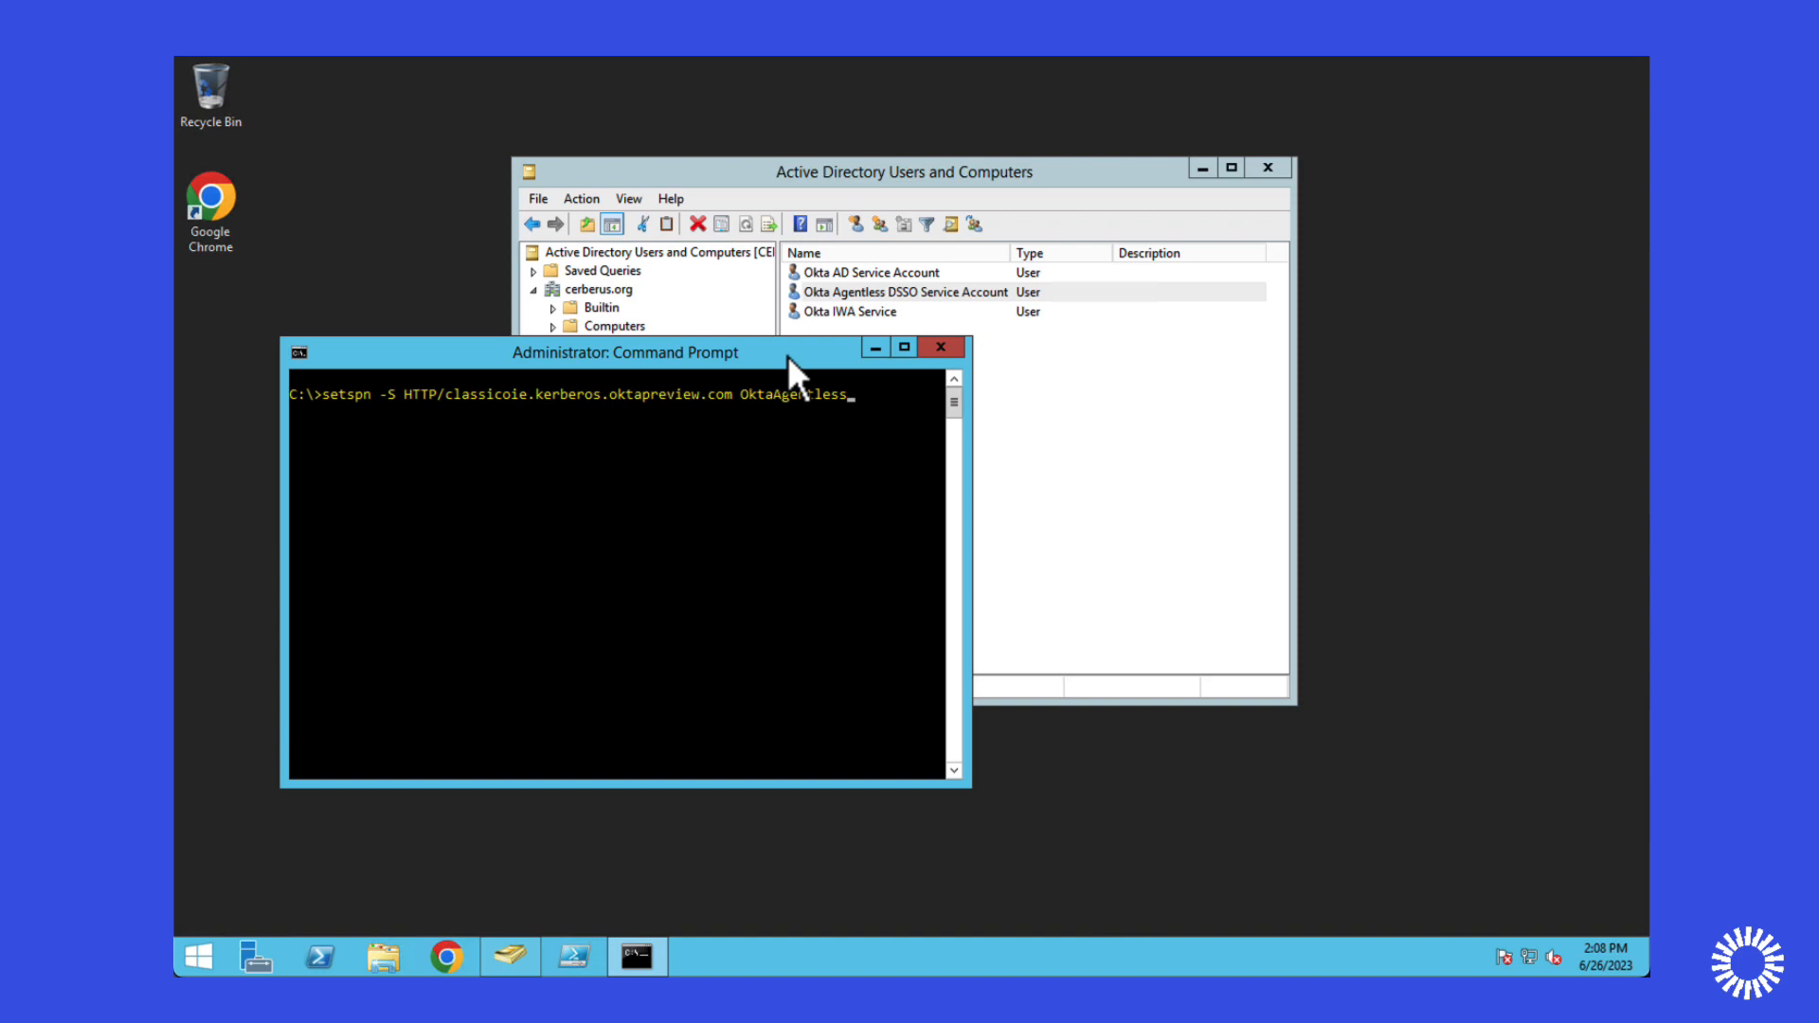
text(Svc)
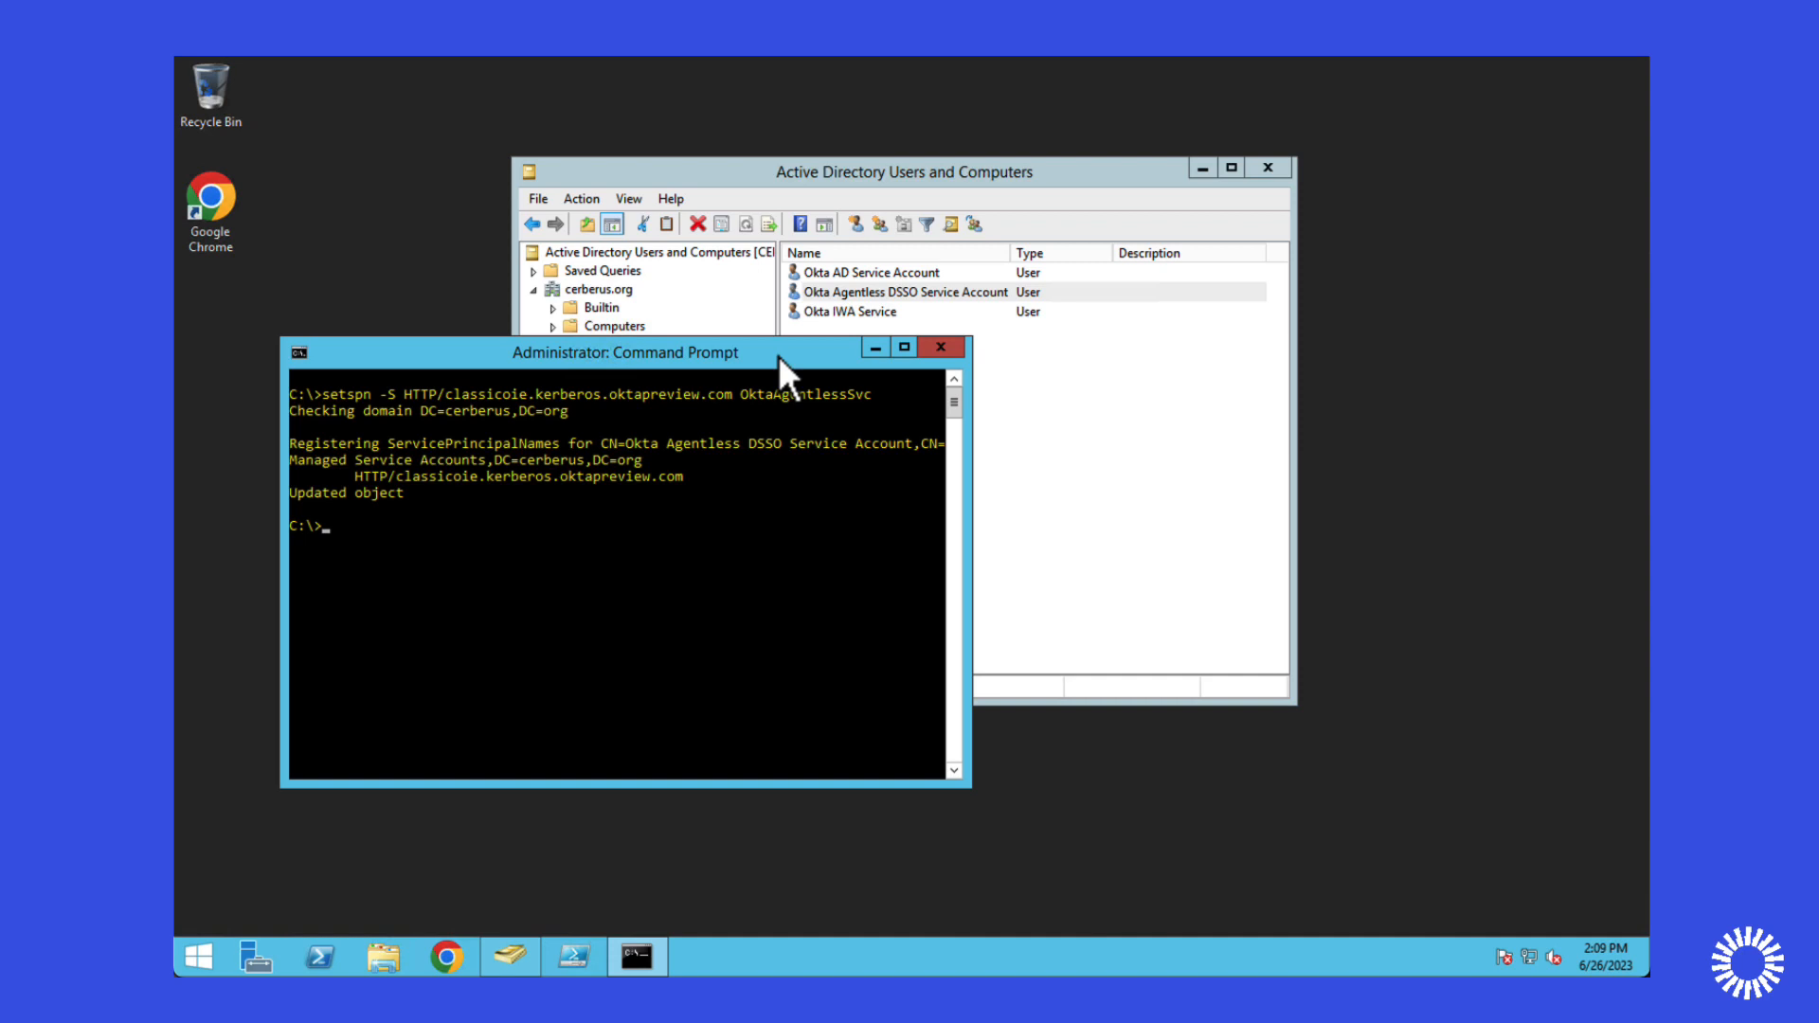
mouse_move(790, 392)
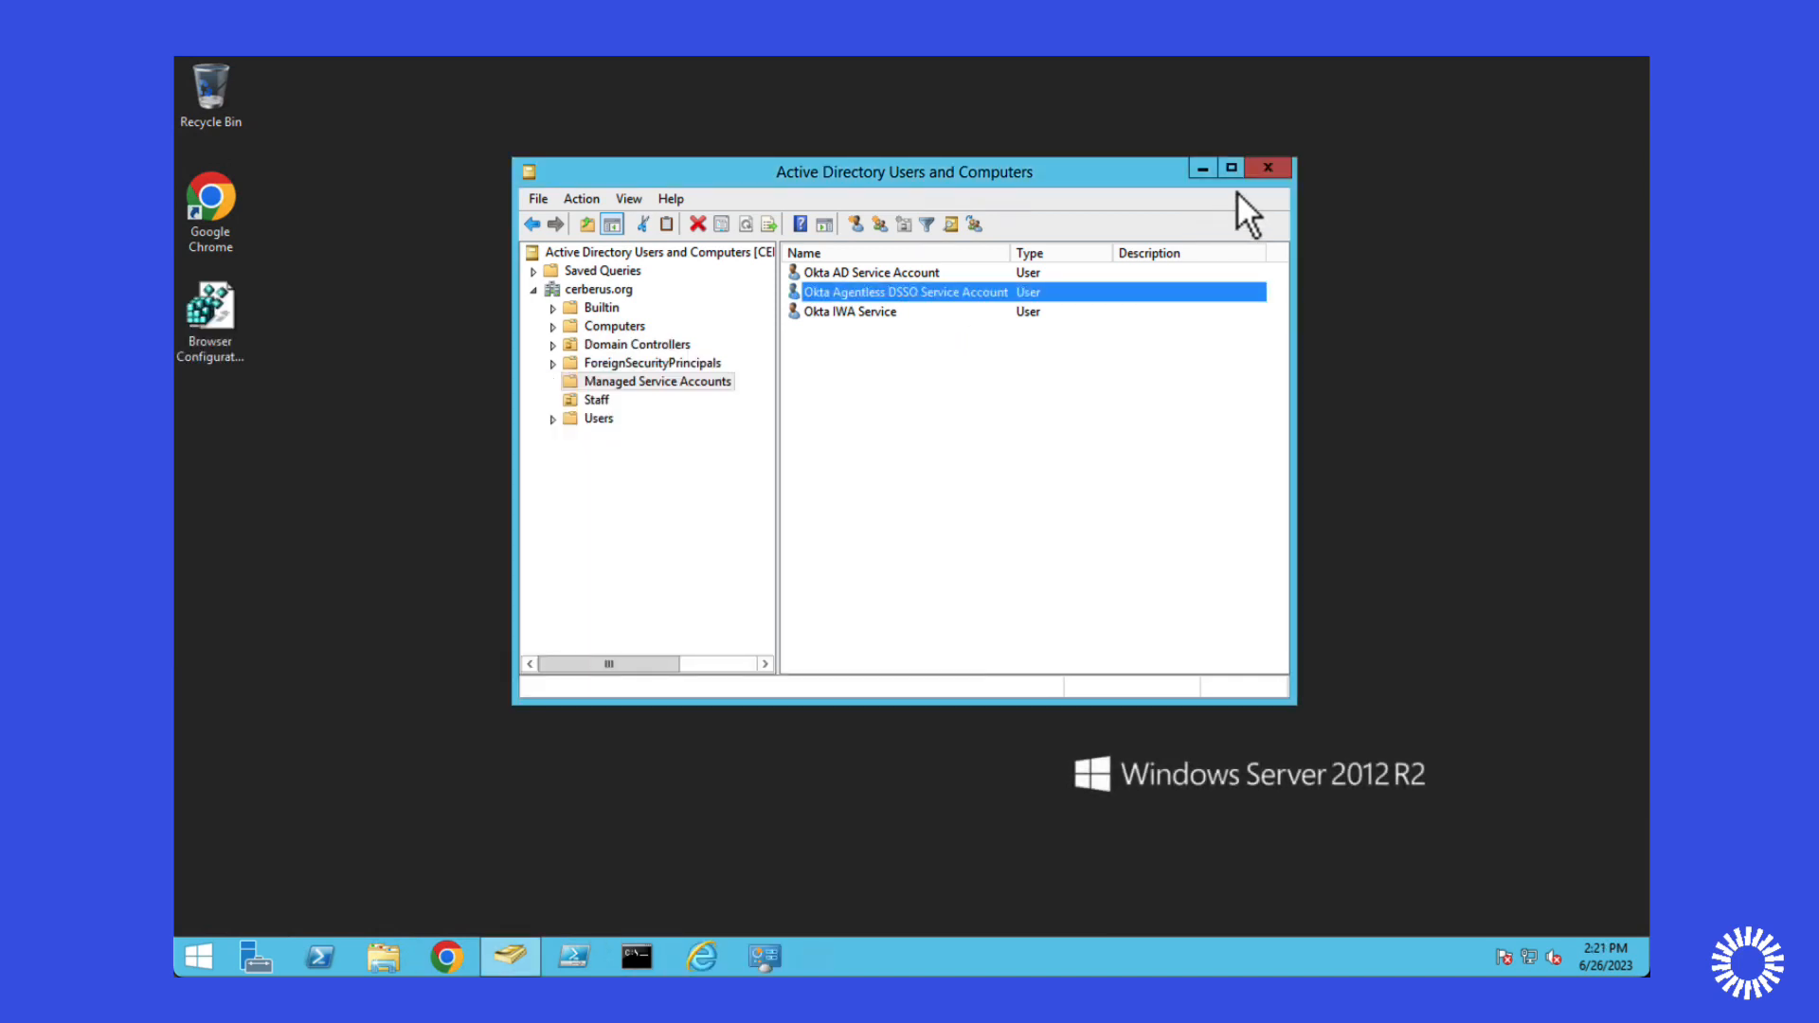
From Control Panel's Network and Internet, bring up Internet Options.
click(764, 957)
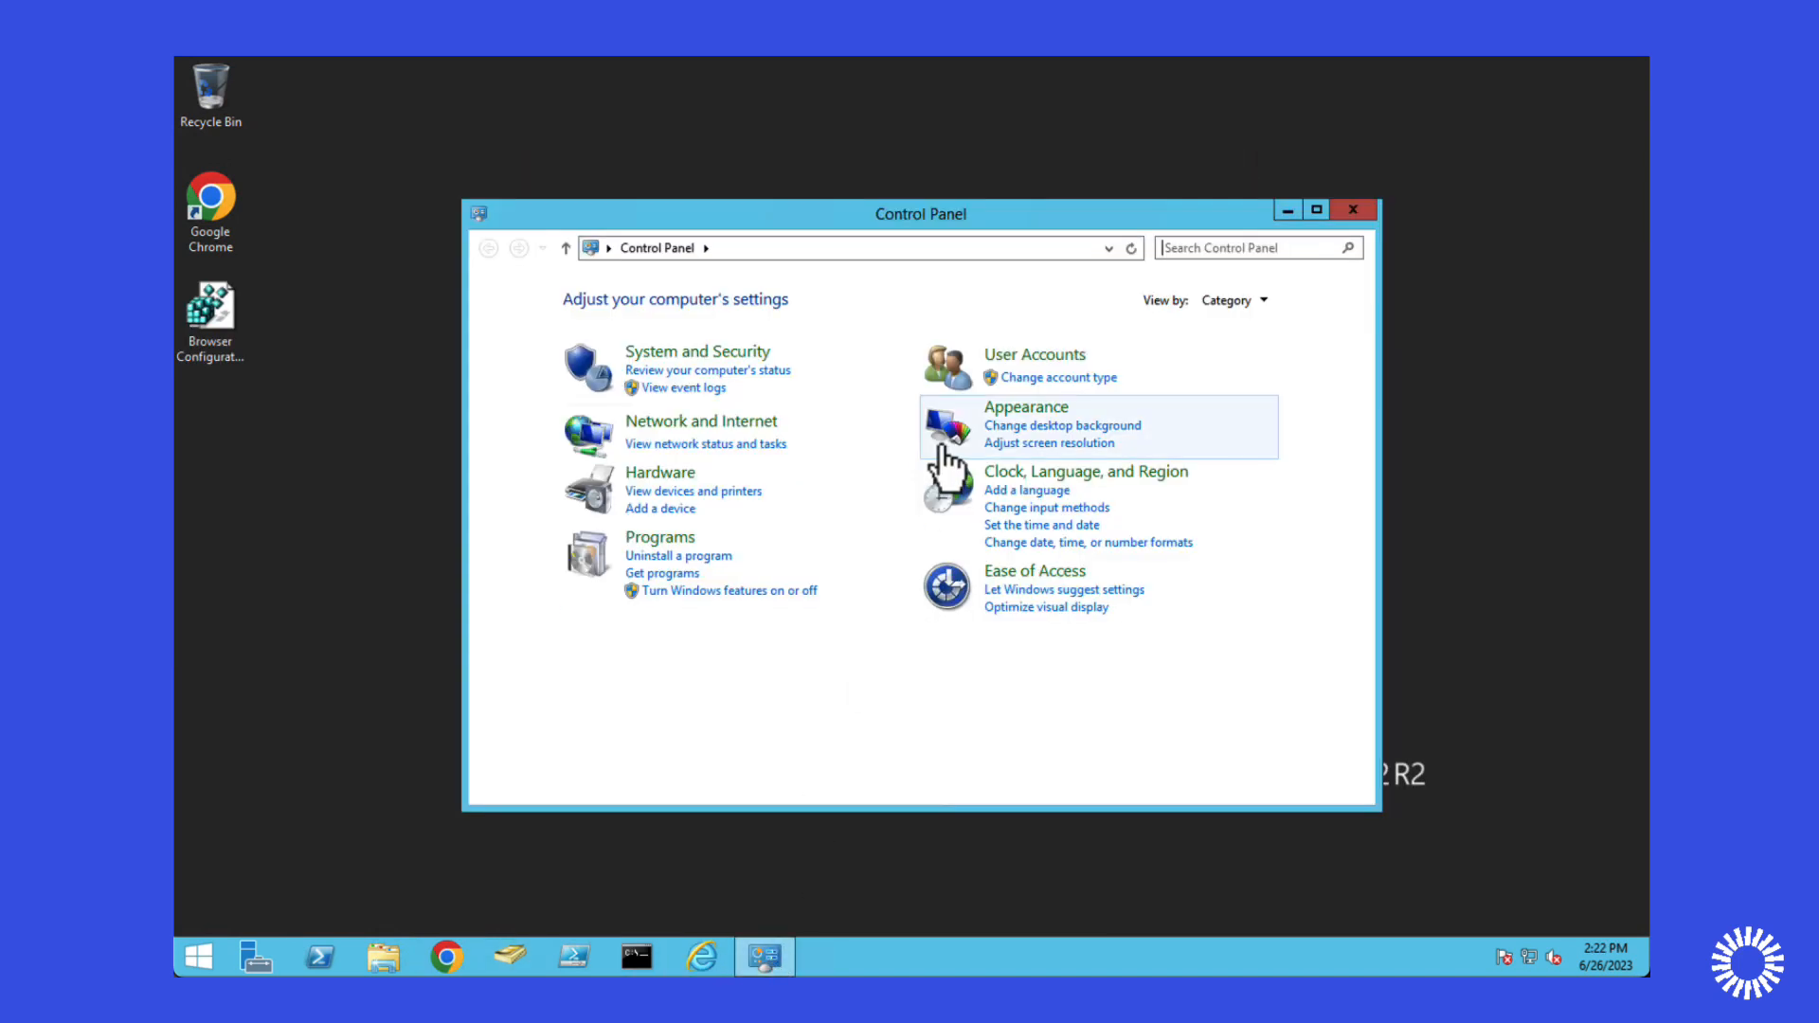
click(701, 421)
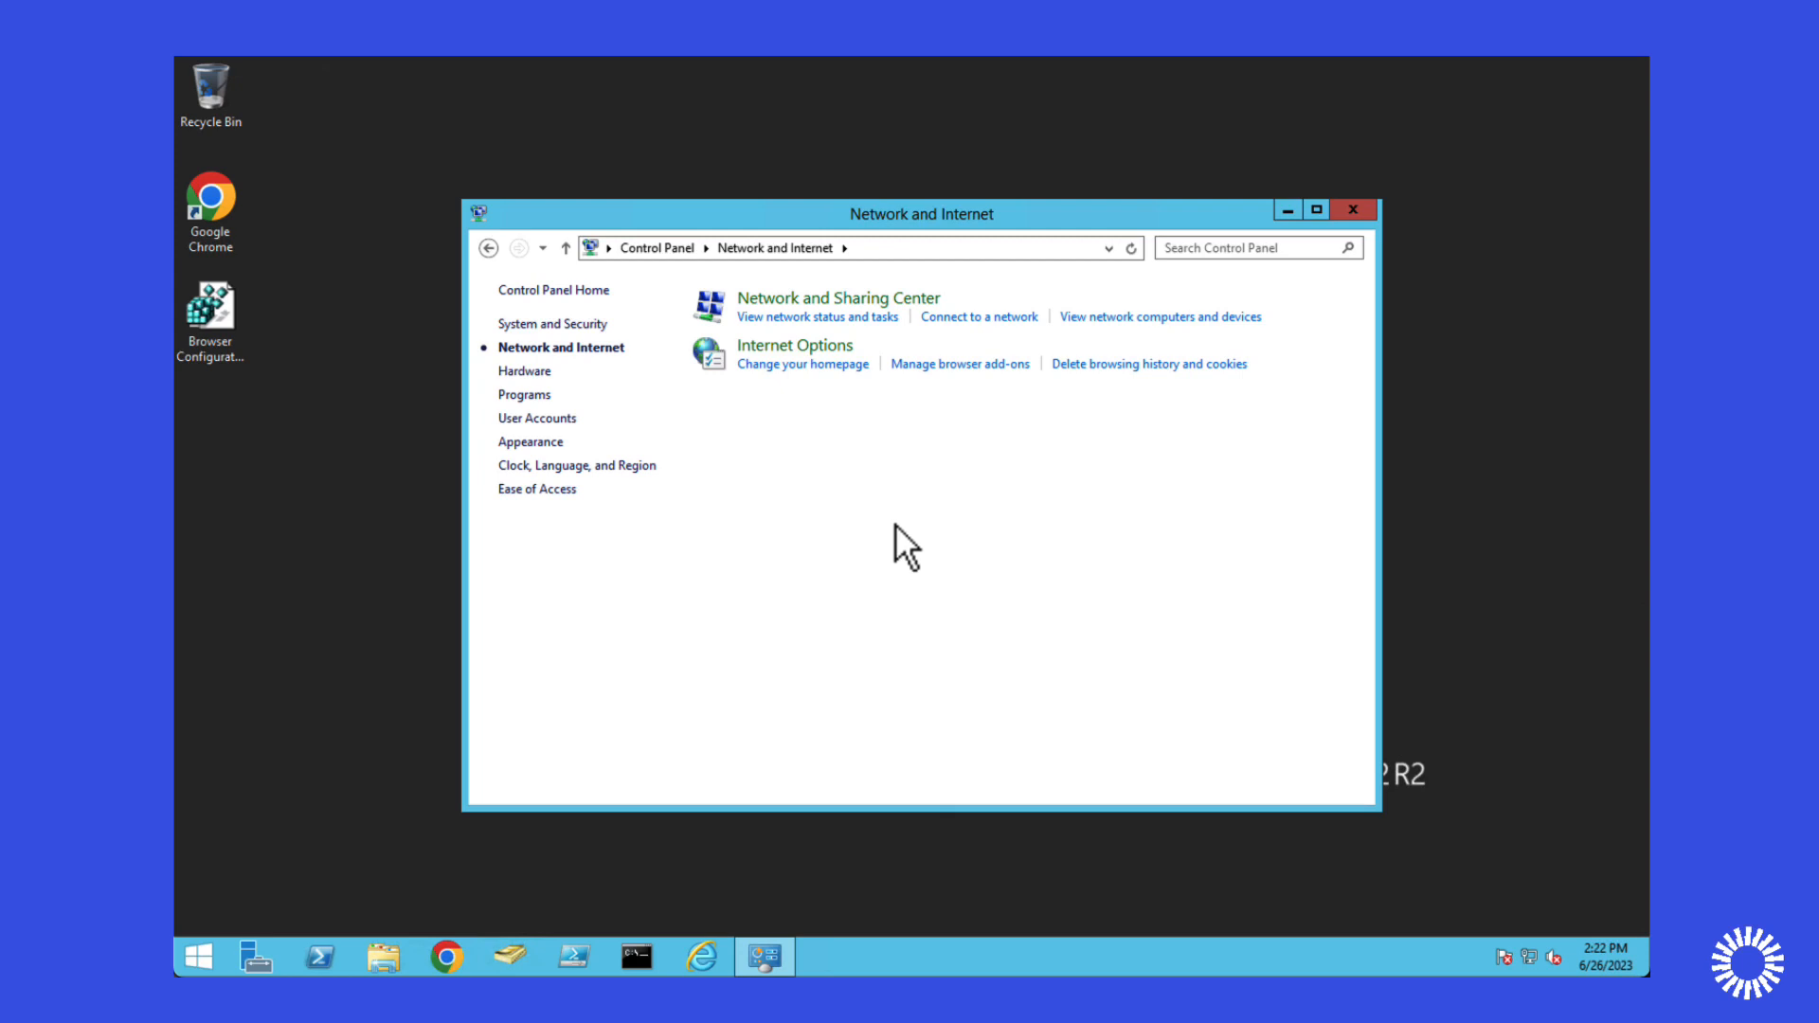
mouse_move(794, 345)
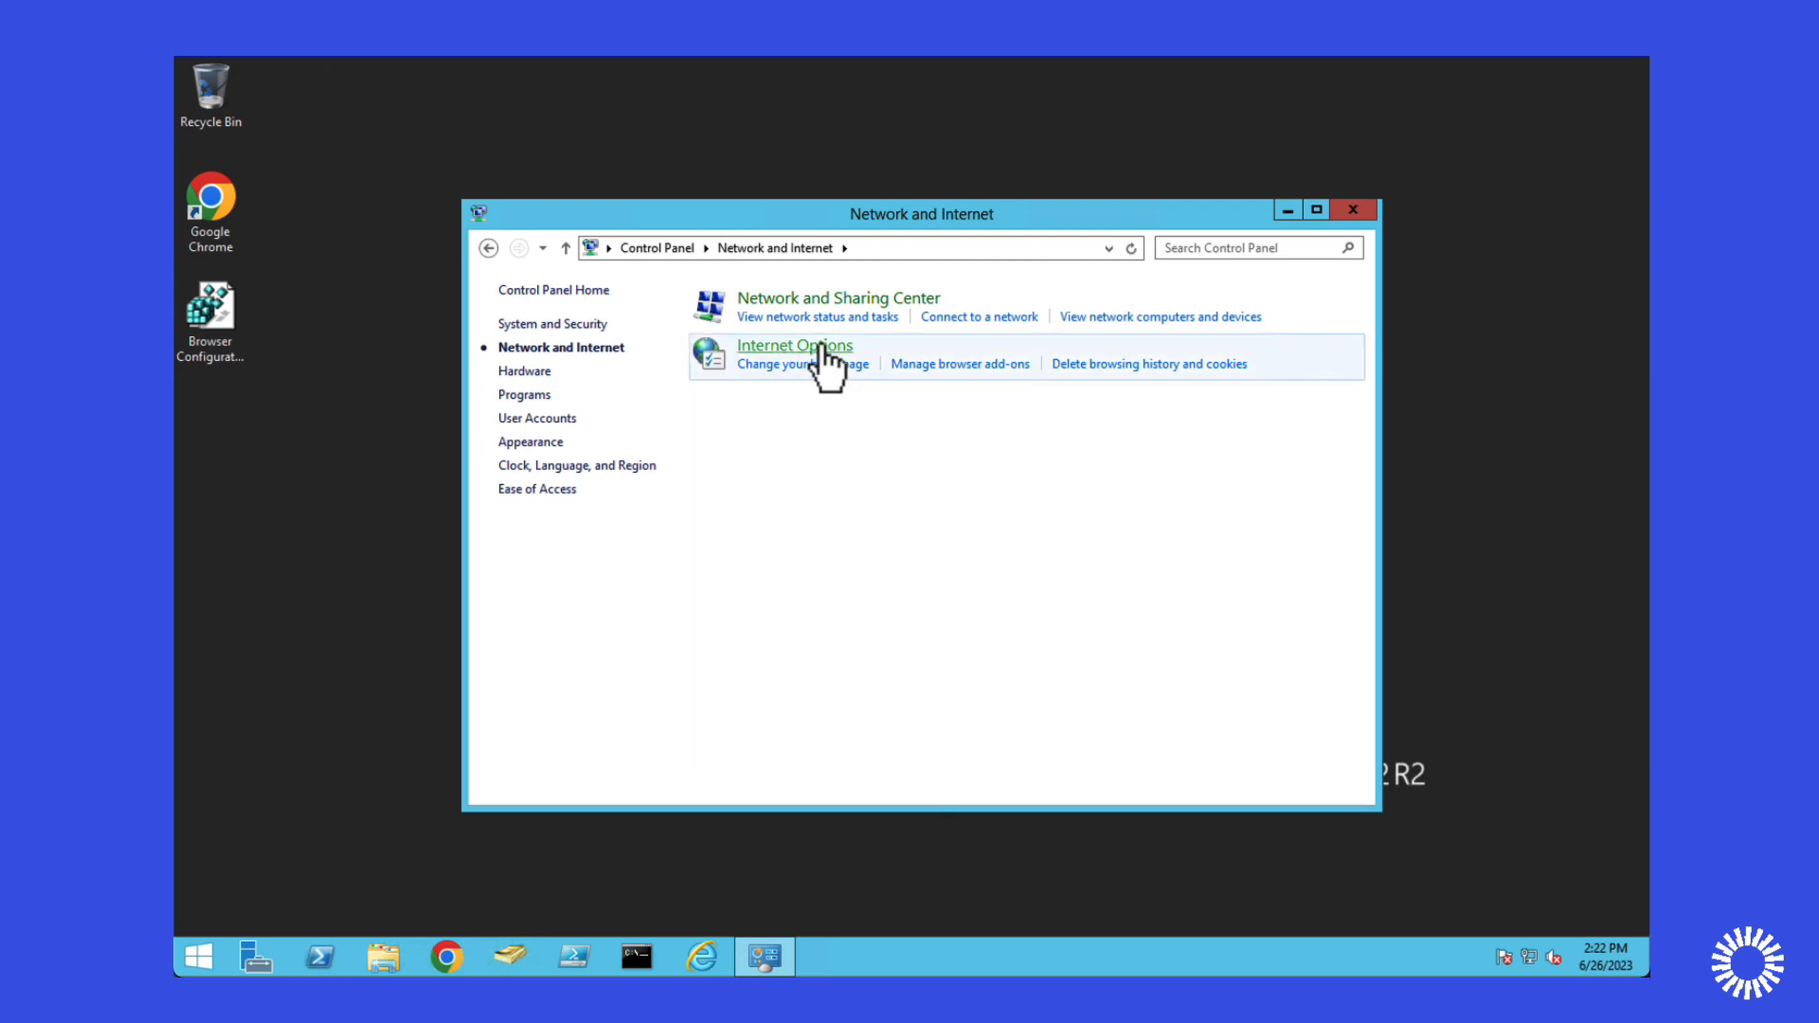
click(794, 345)
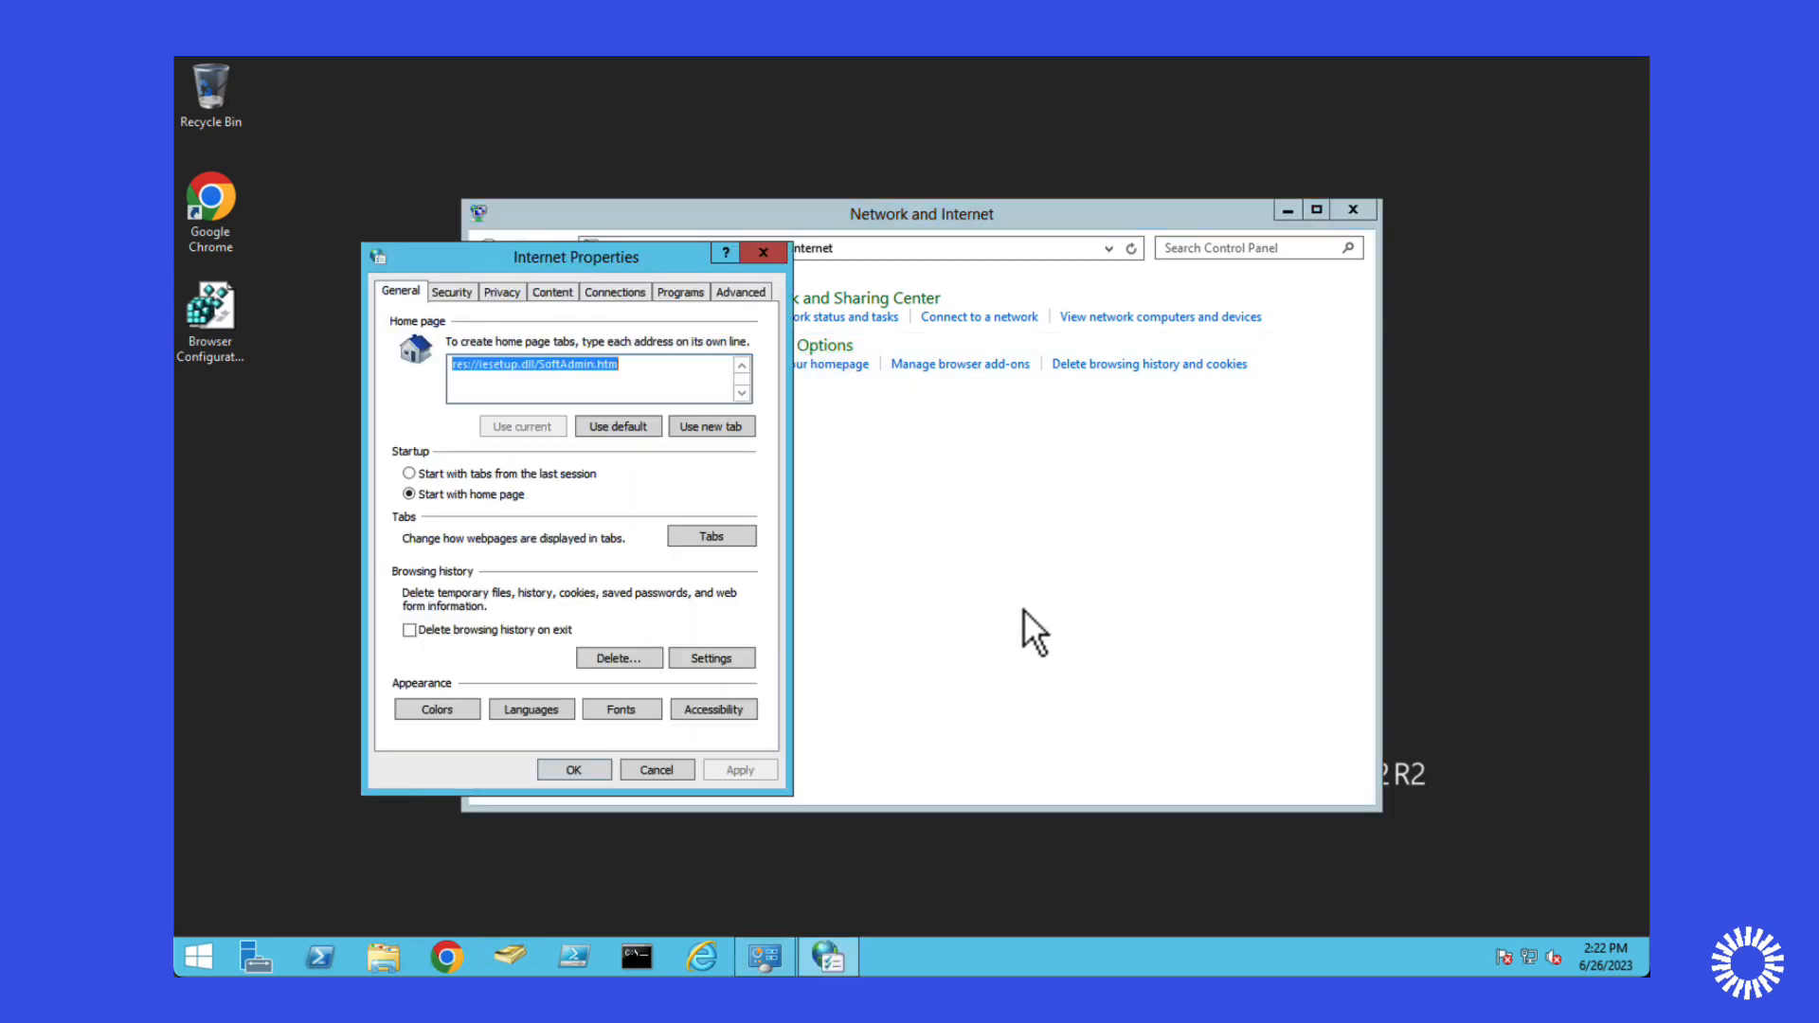
click(739, 292)
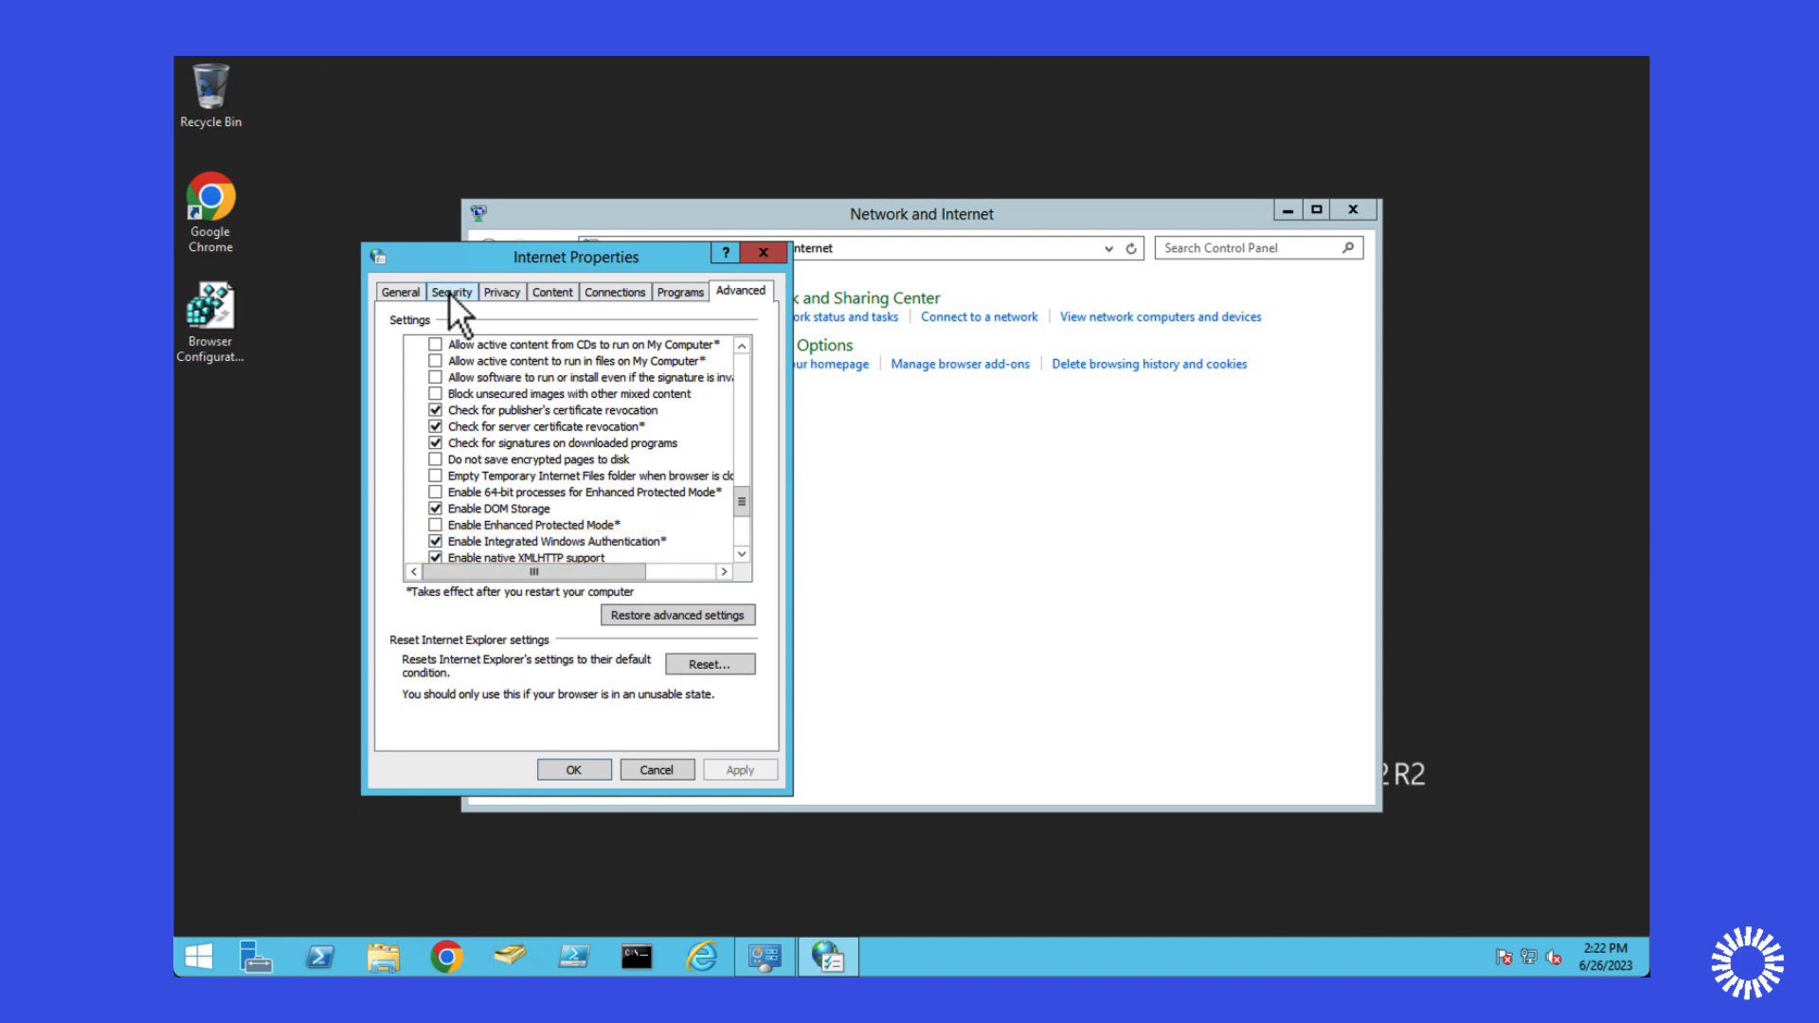
On the Security settings, select the Local intranet zone and bring up its Sites settings.
click(451, 292)
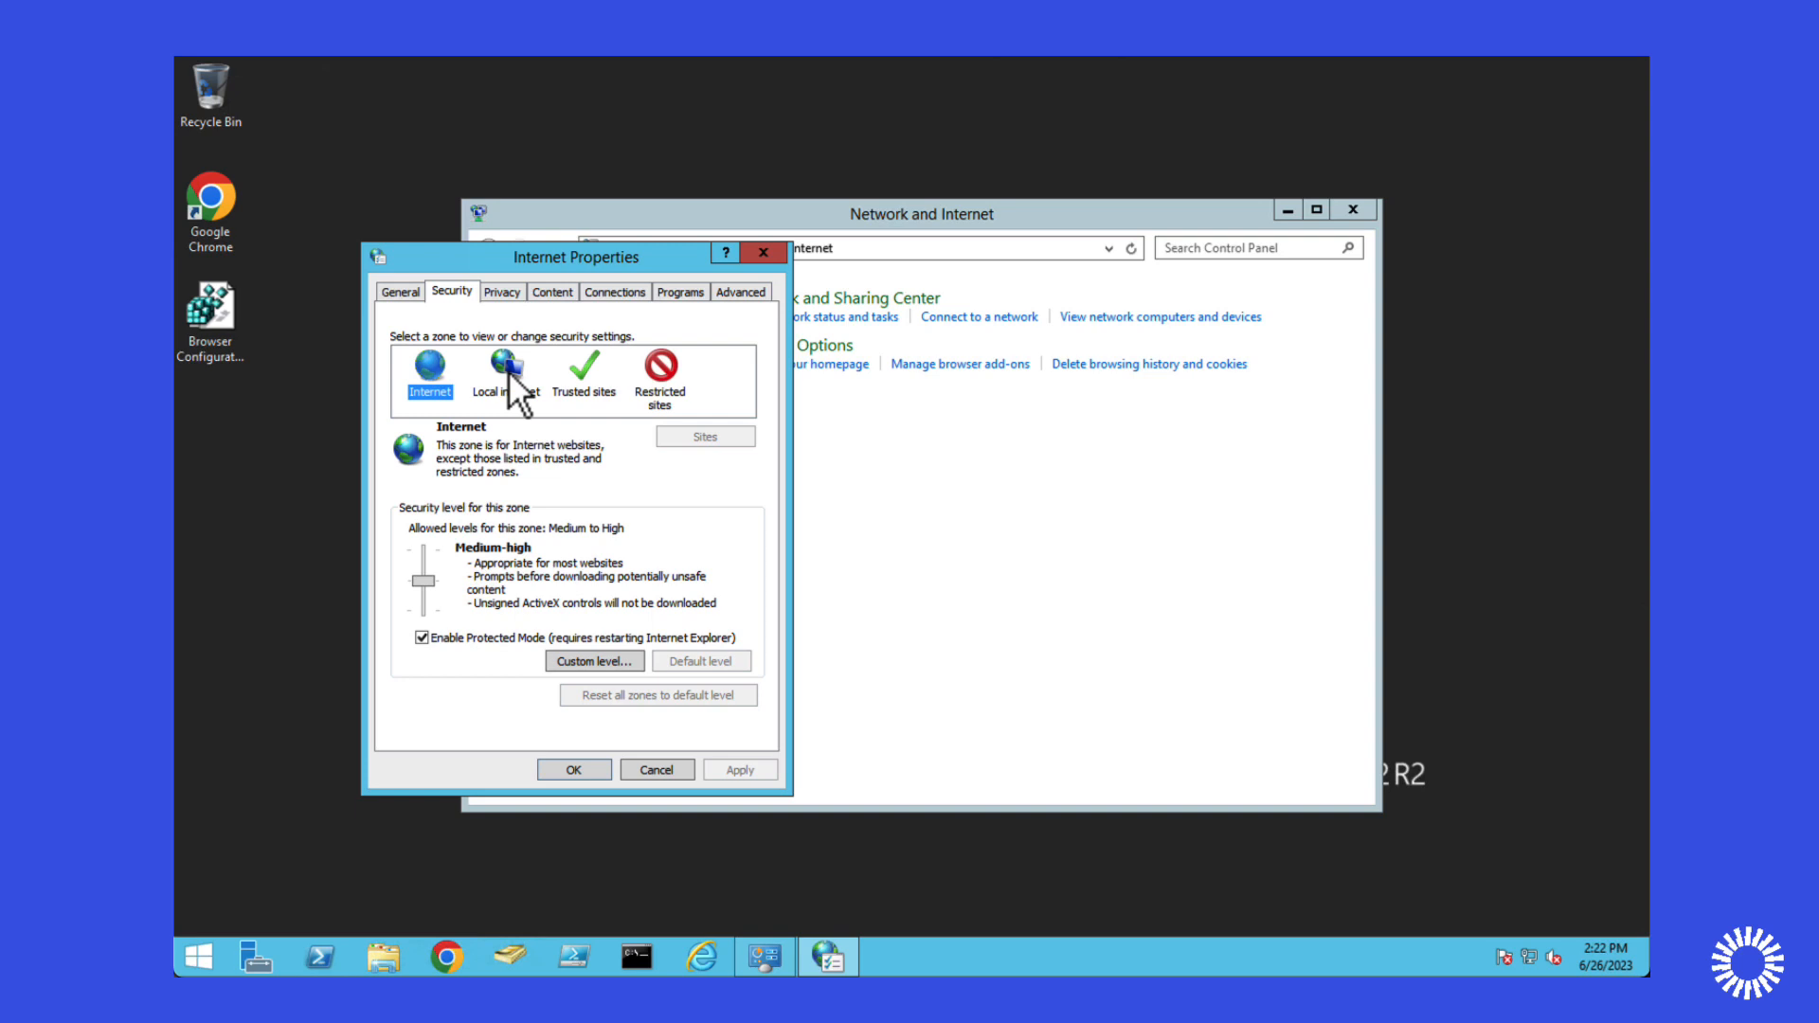
click(506, 371)
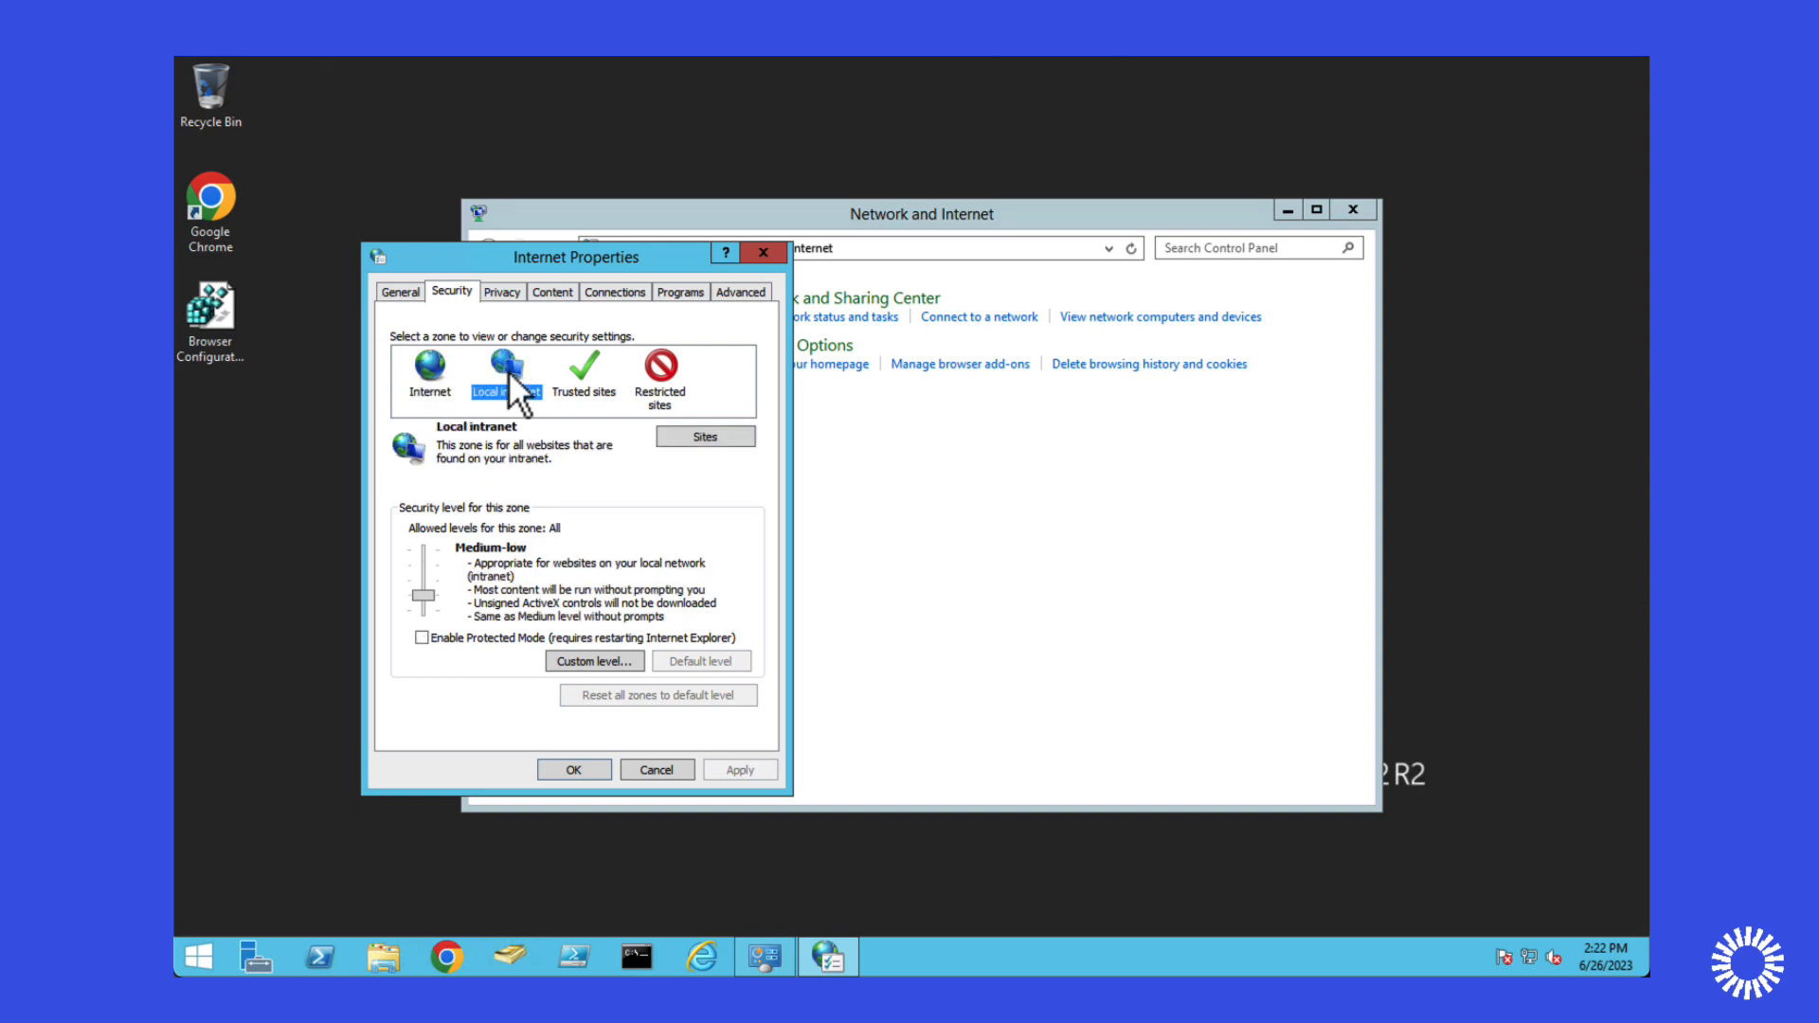
click(705, 436)
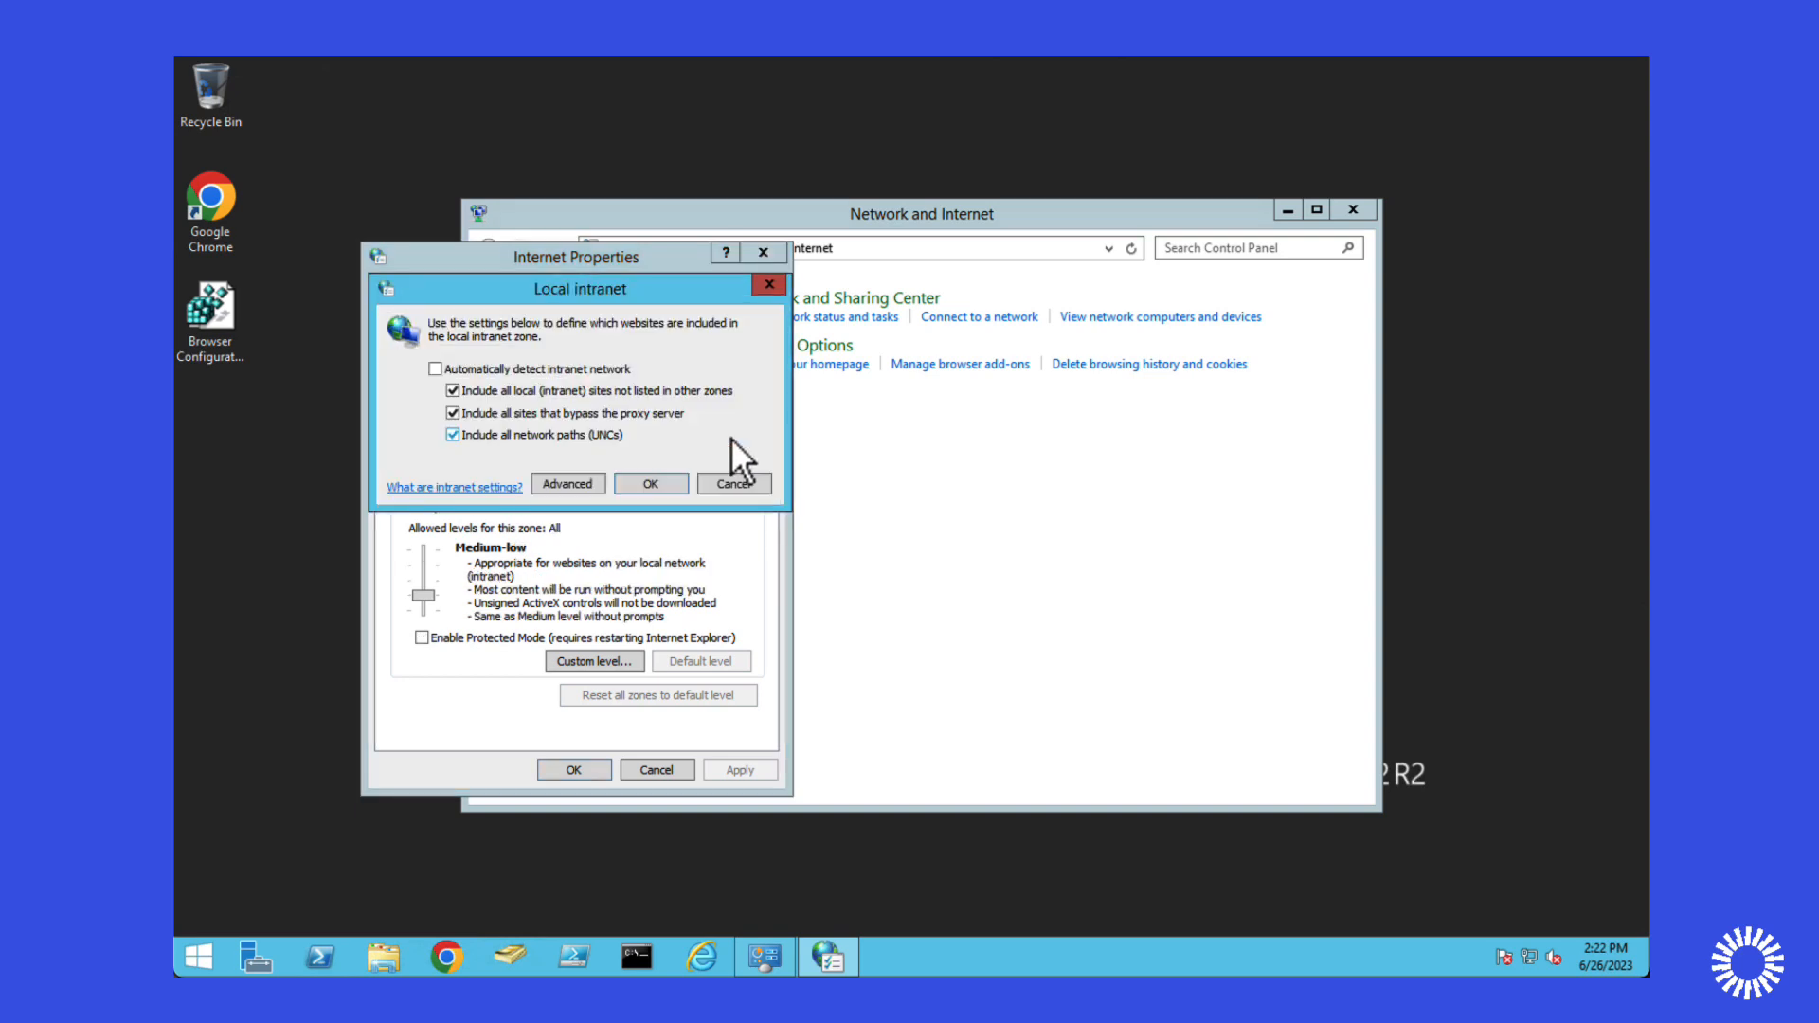
click(567, 483)
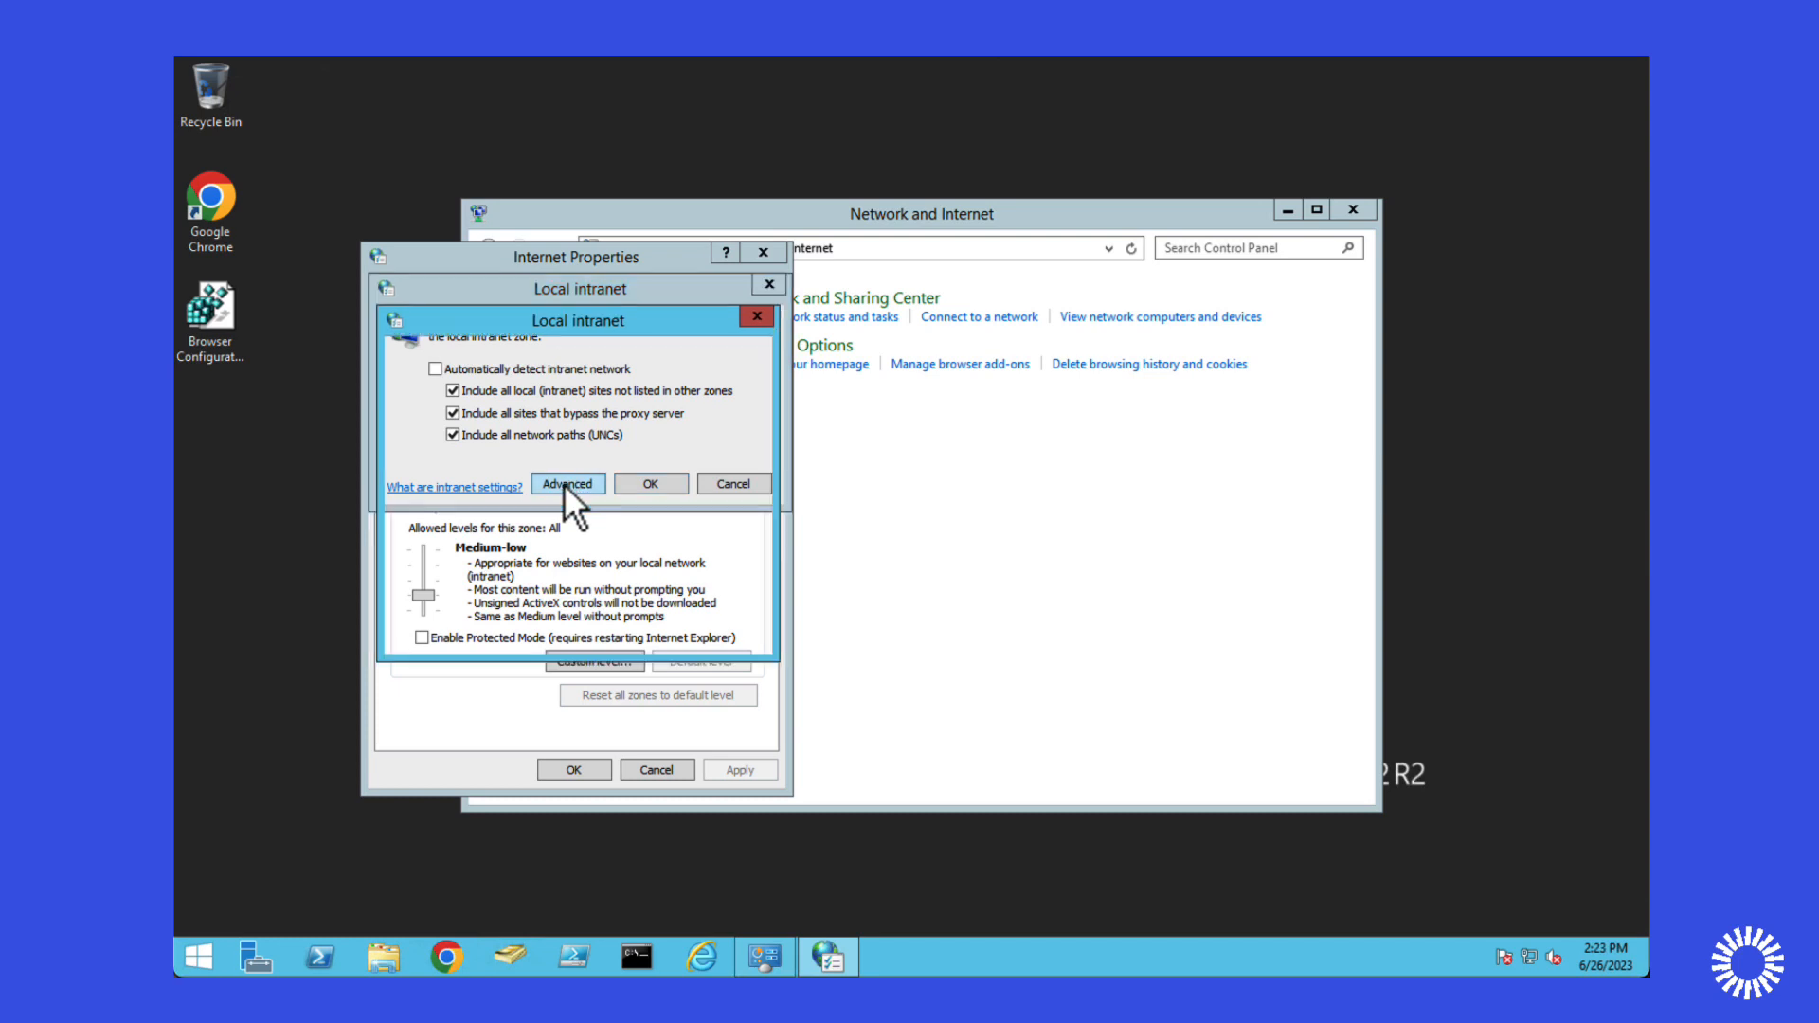
click(566, 483)
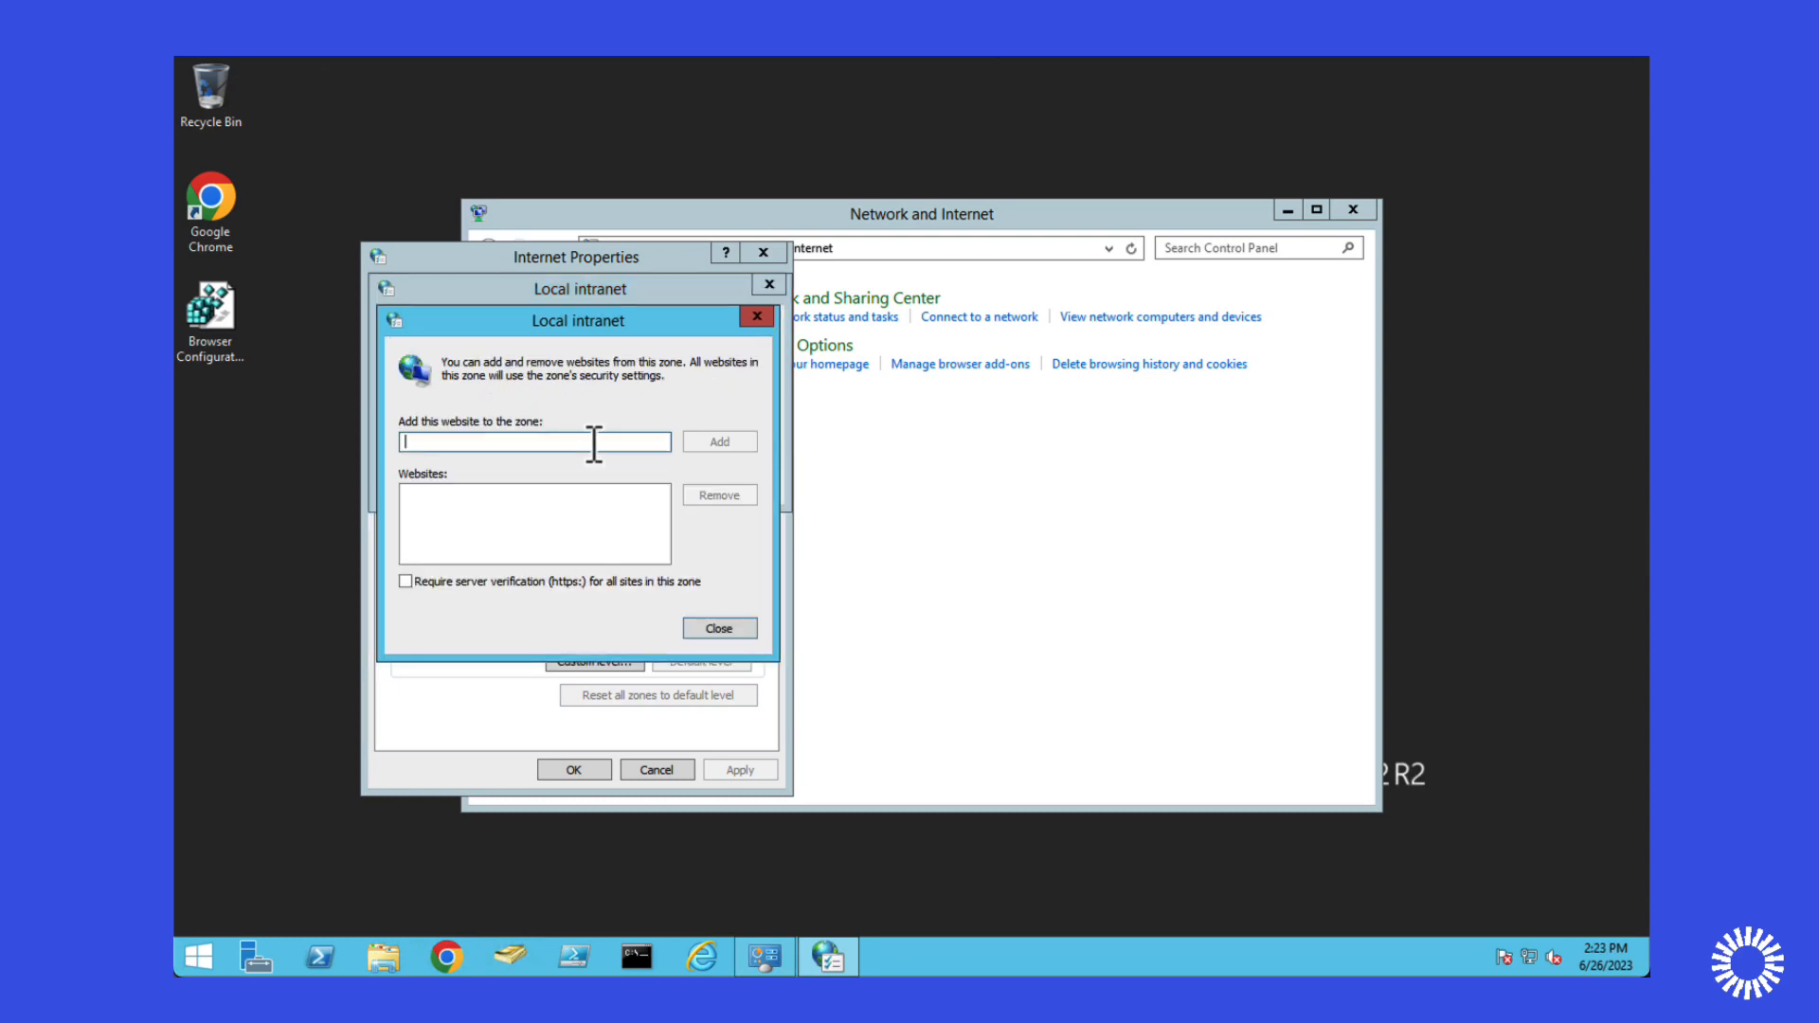
text(https://classicoie.kerberos)
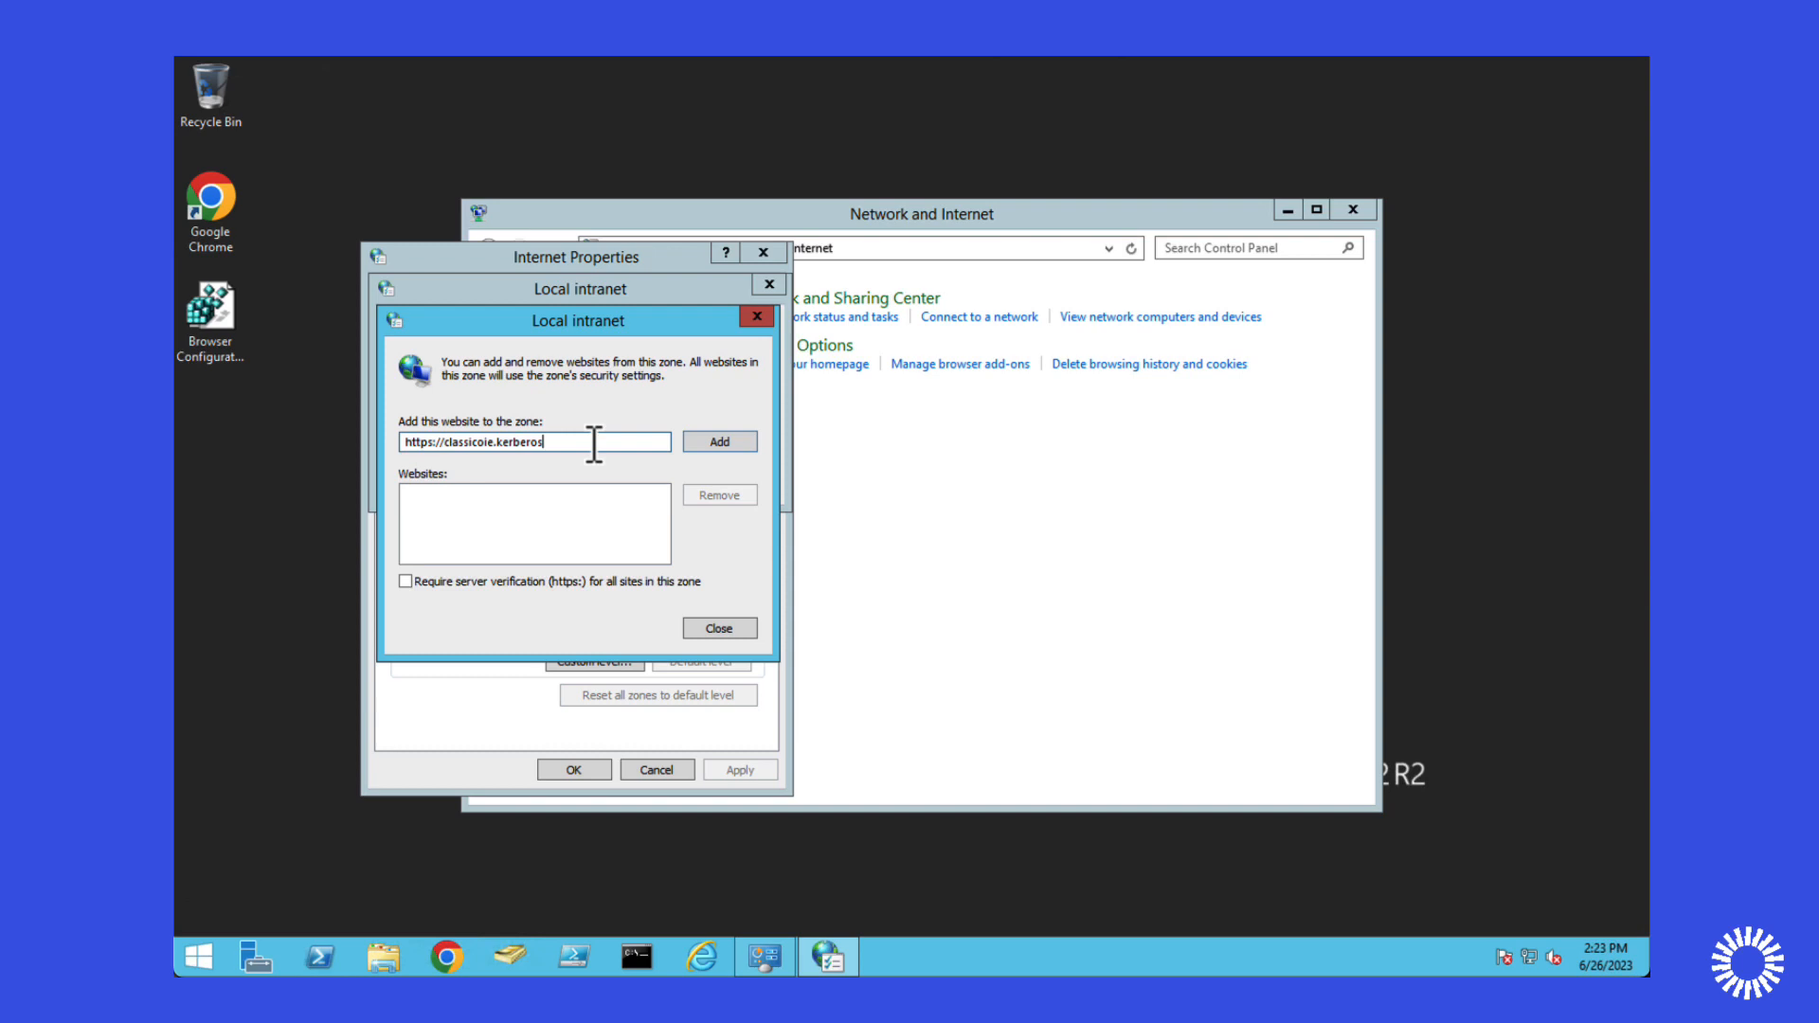
text(.okta)
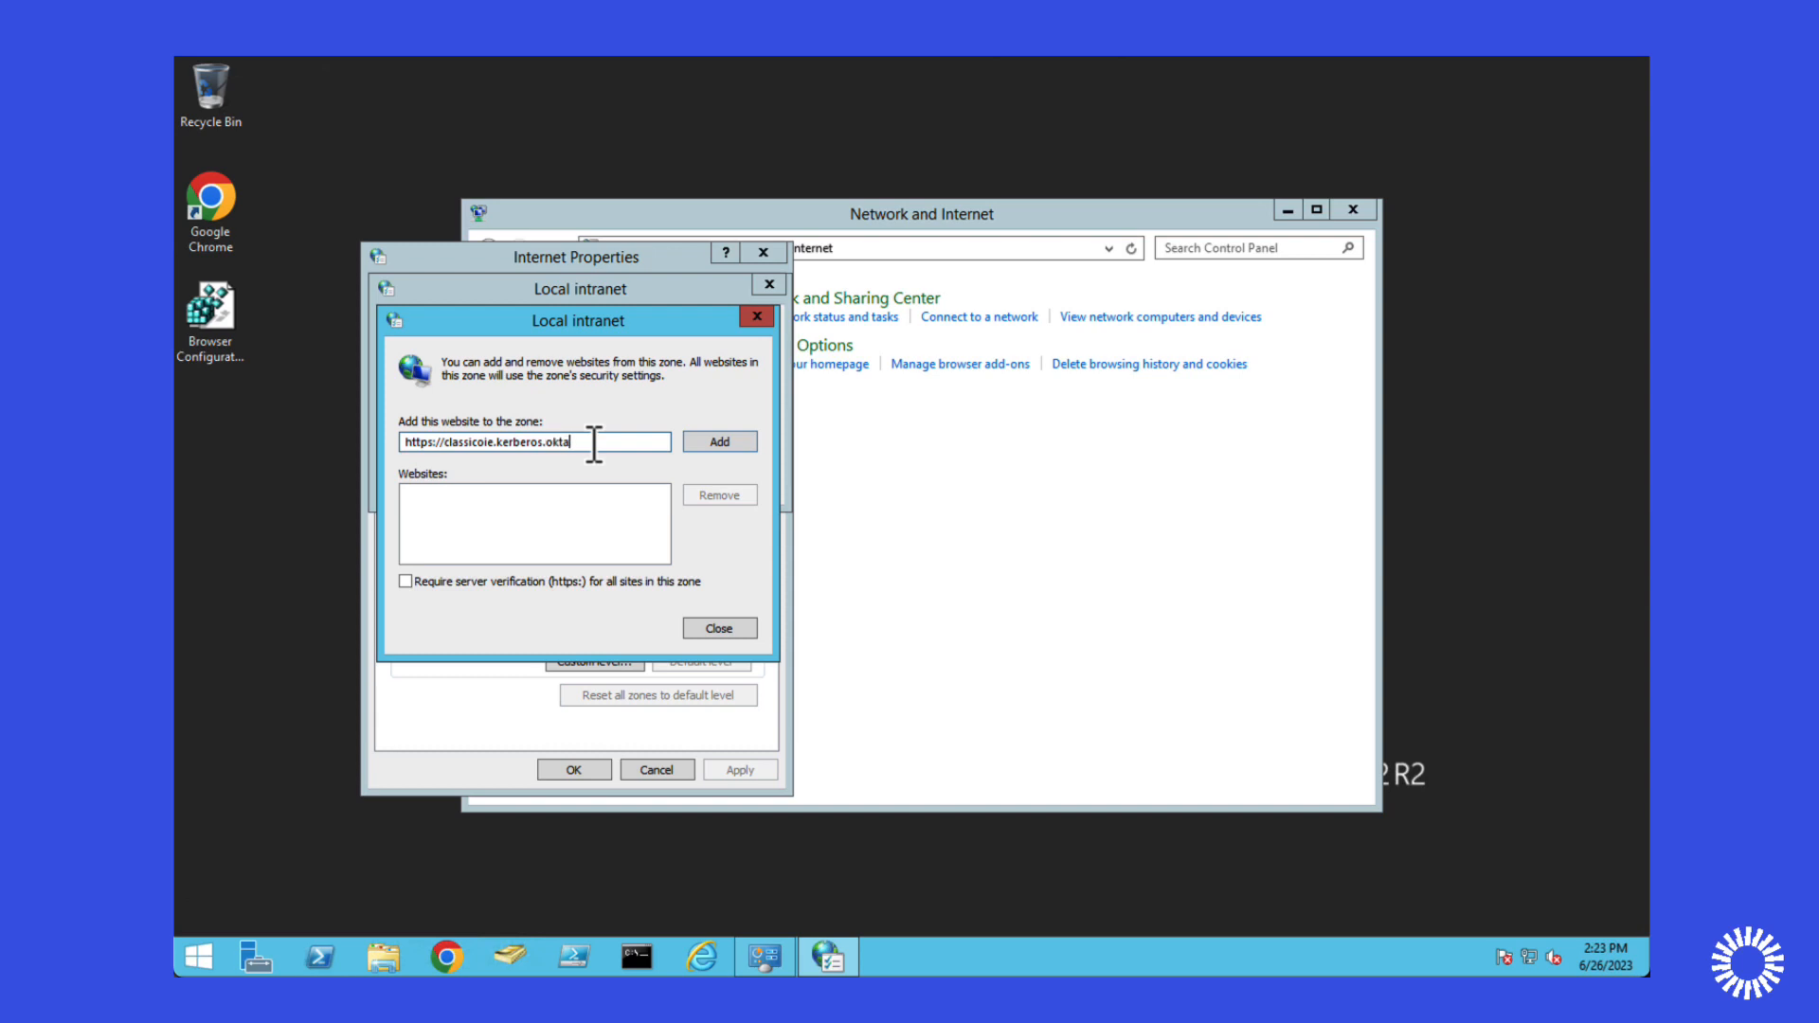
text(preview.com)
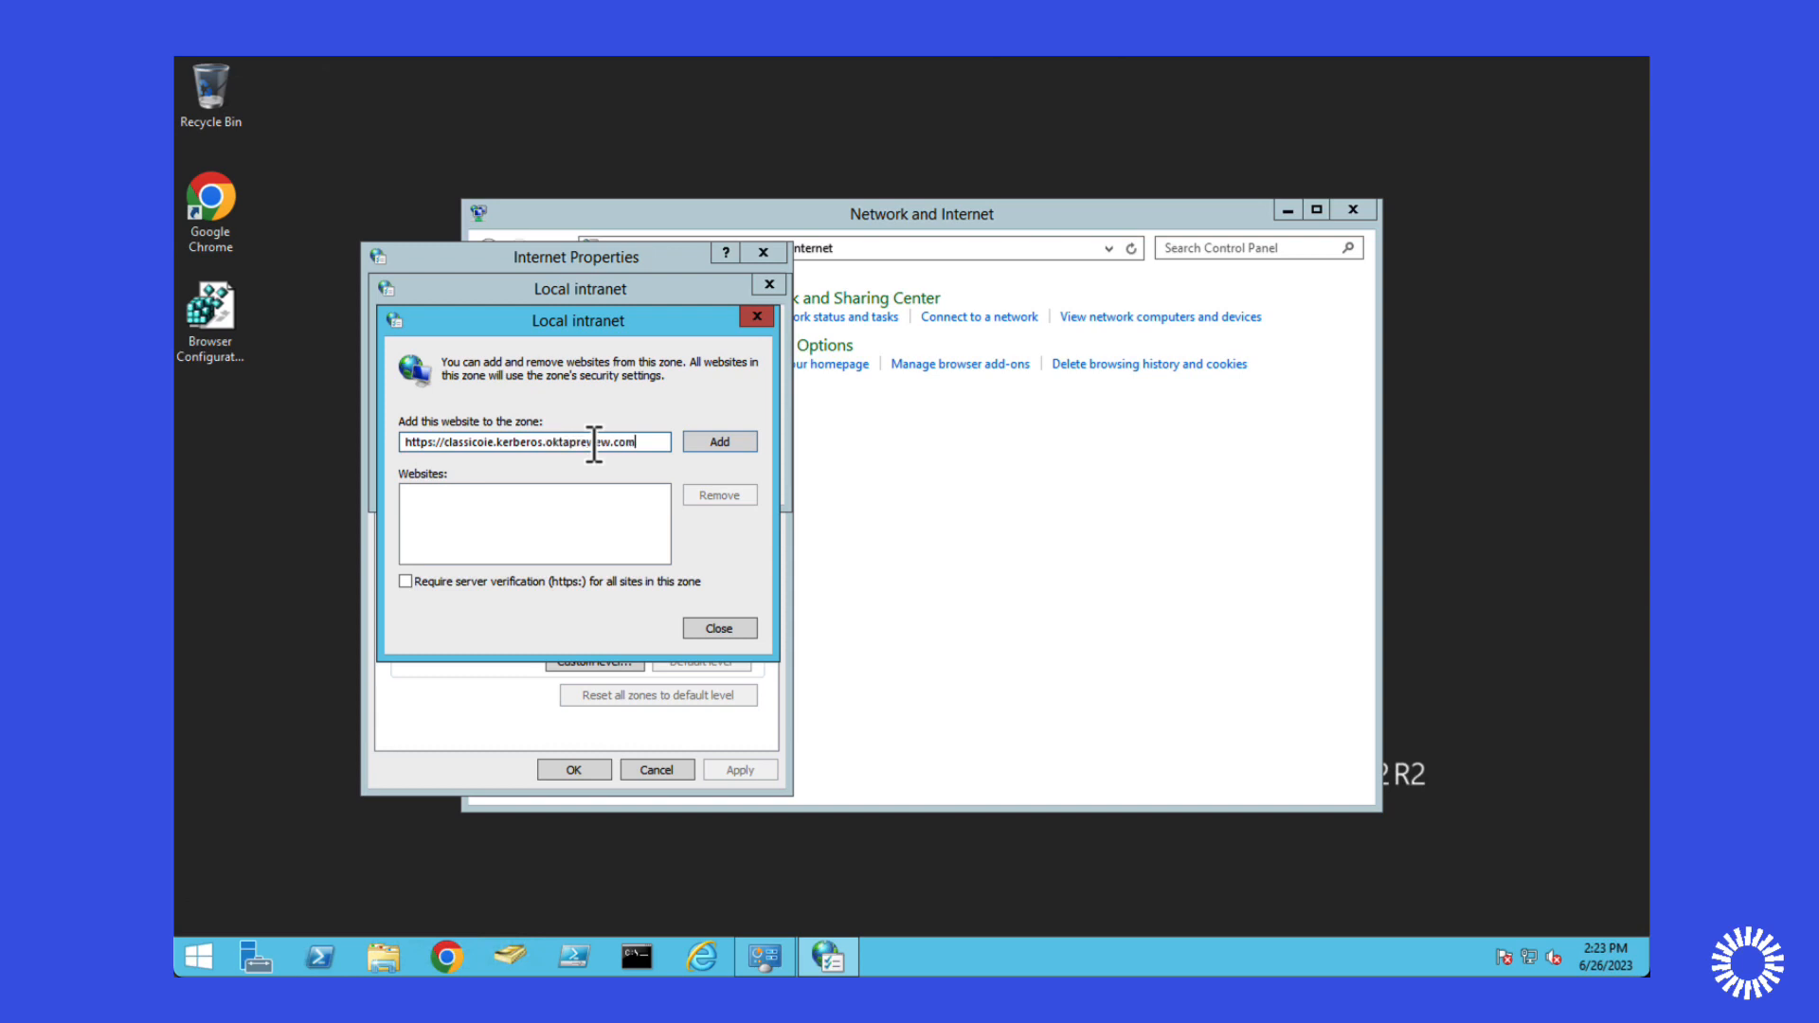
click(718, 441)
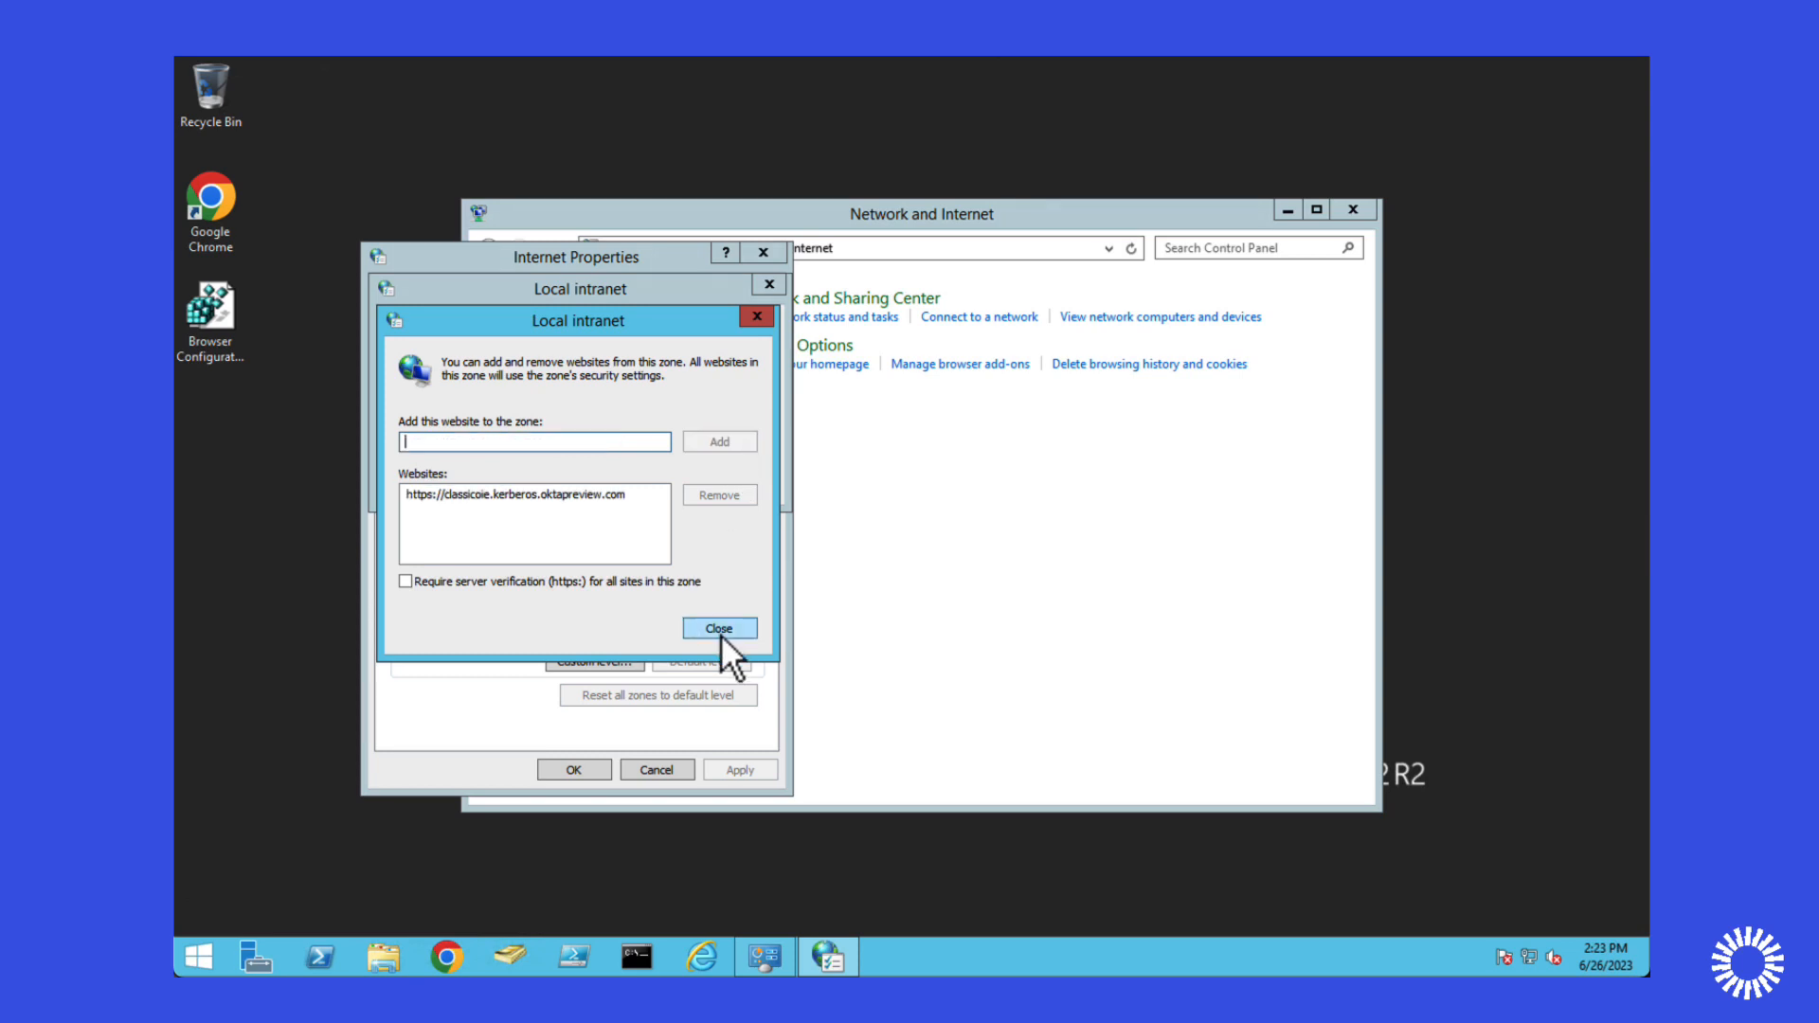
click(718, 628)
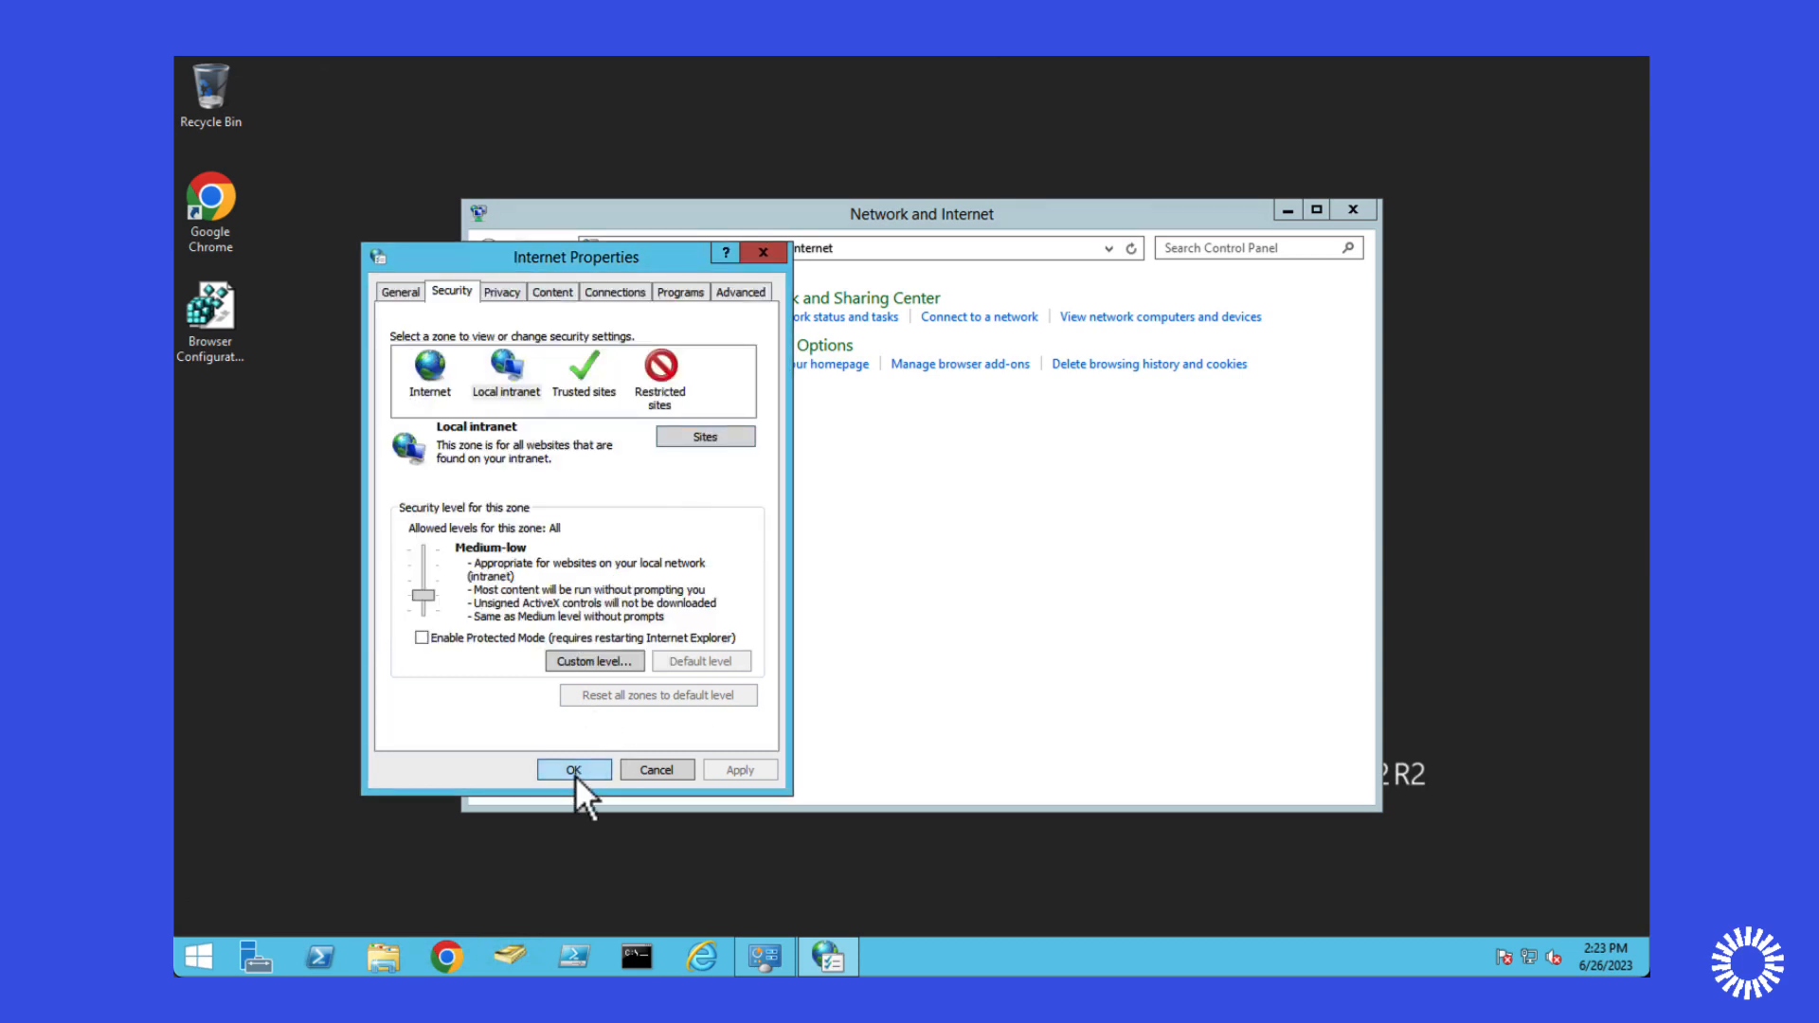
Confirm Internet Properties with OK to apply the intranet zone change.
click(573, 767)
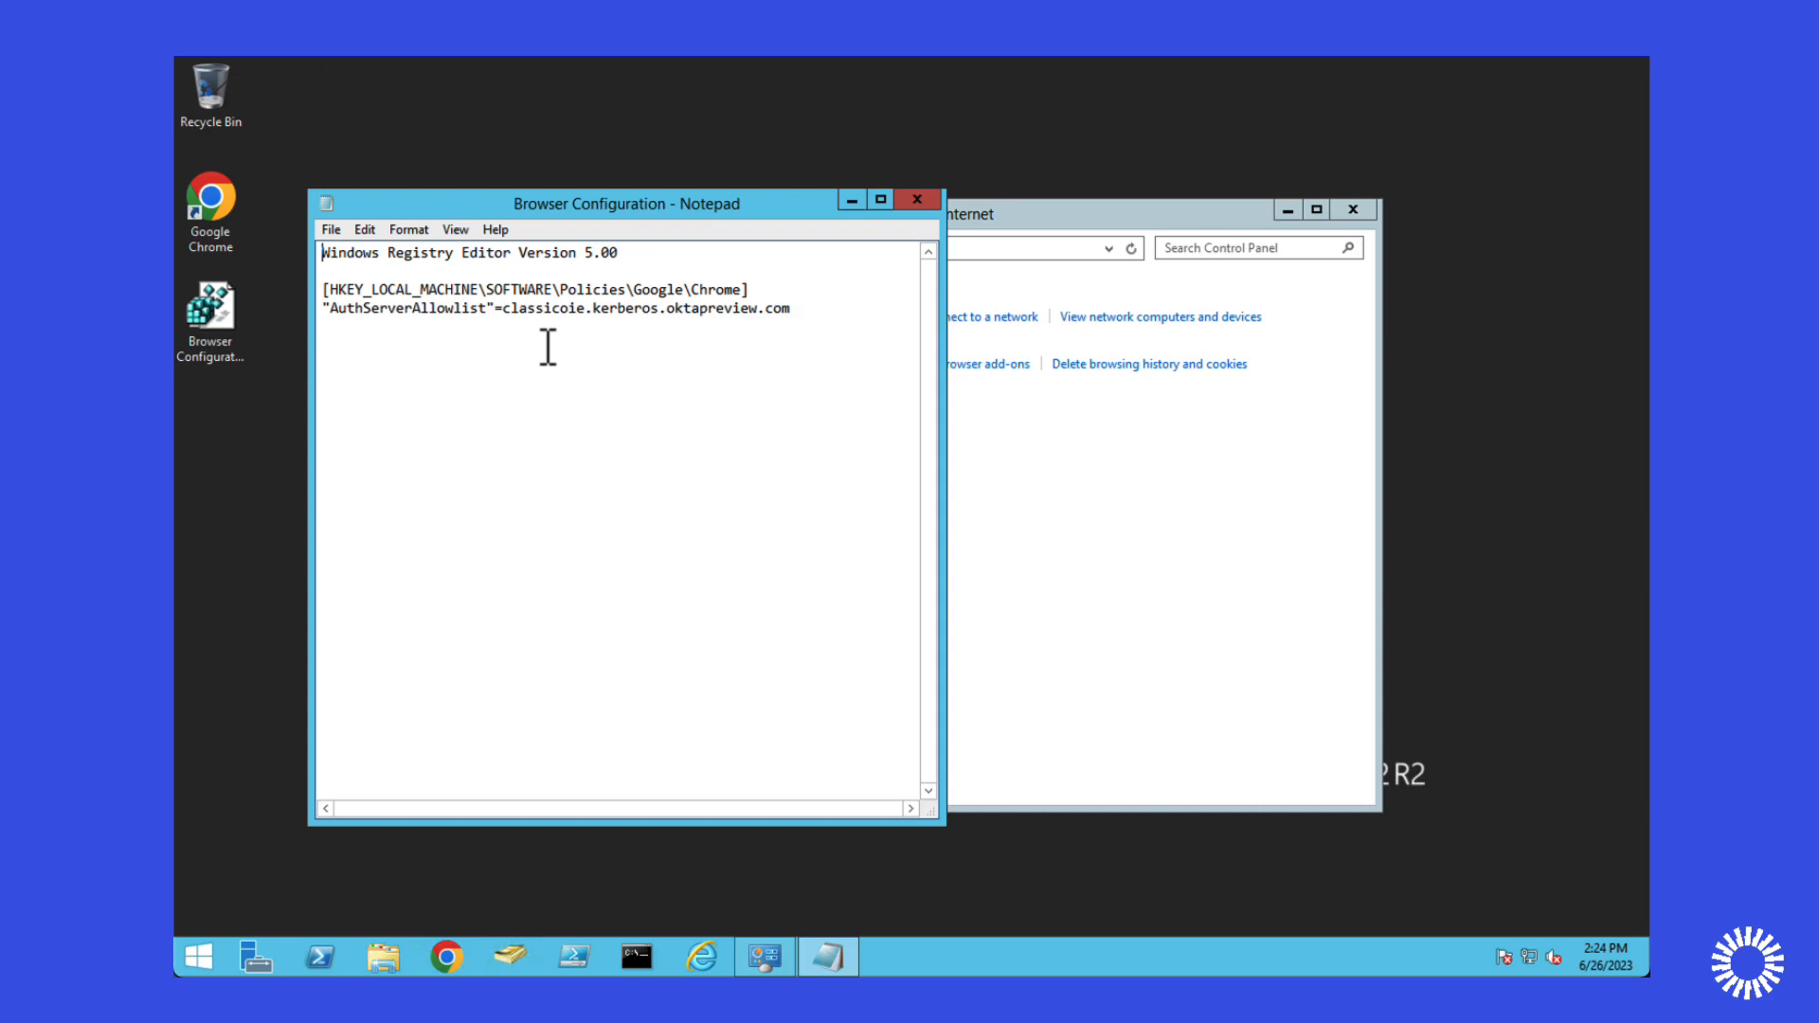
mouse_move(555, 374)
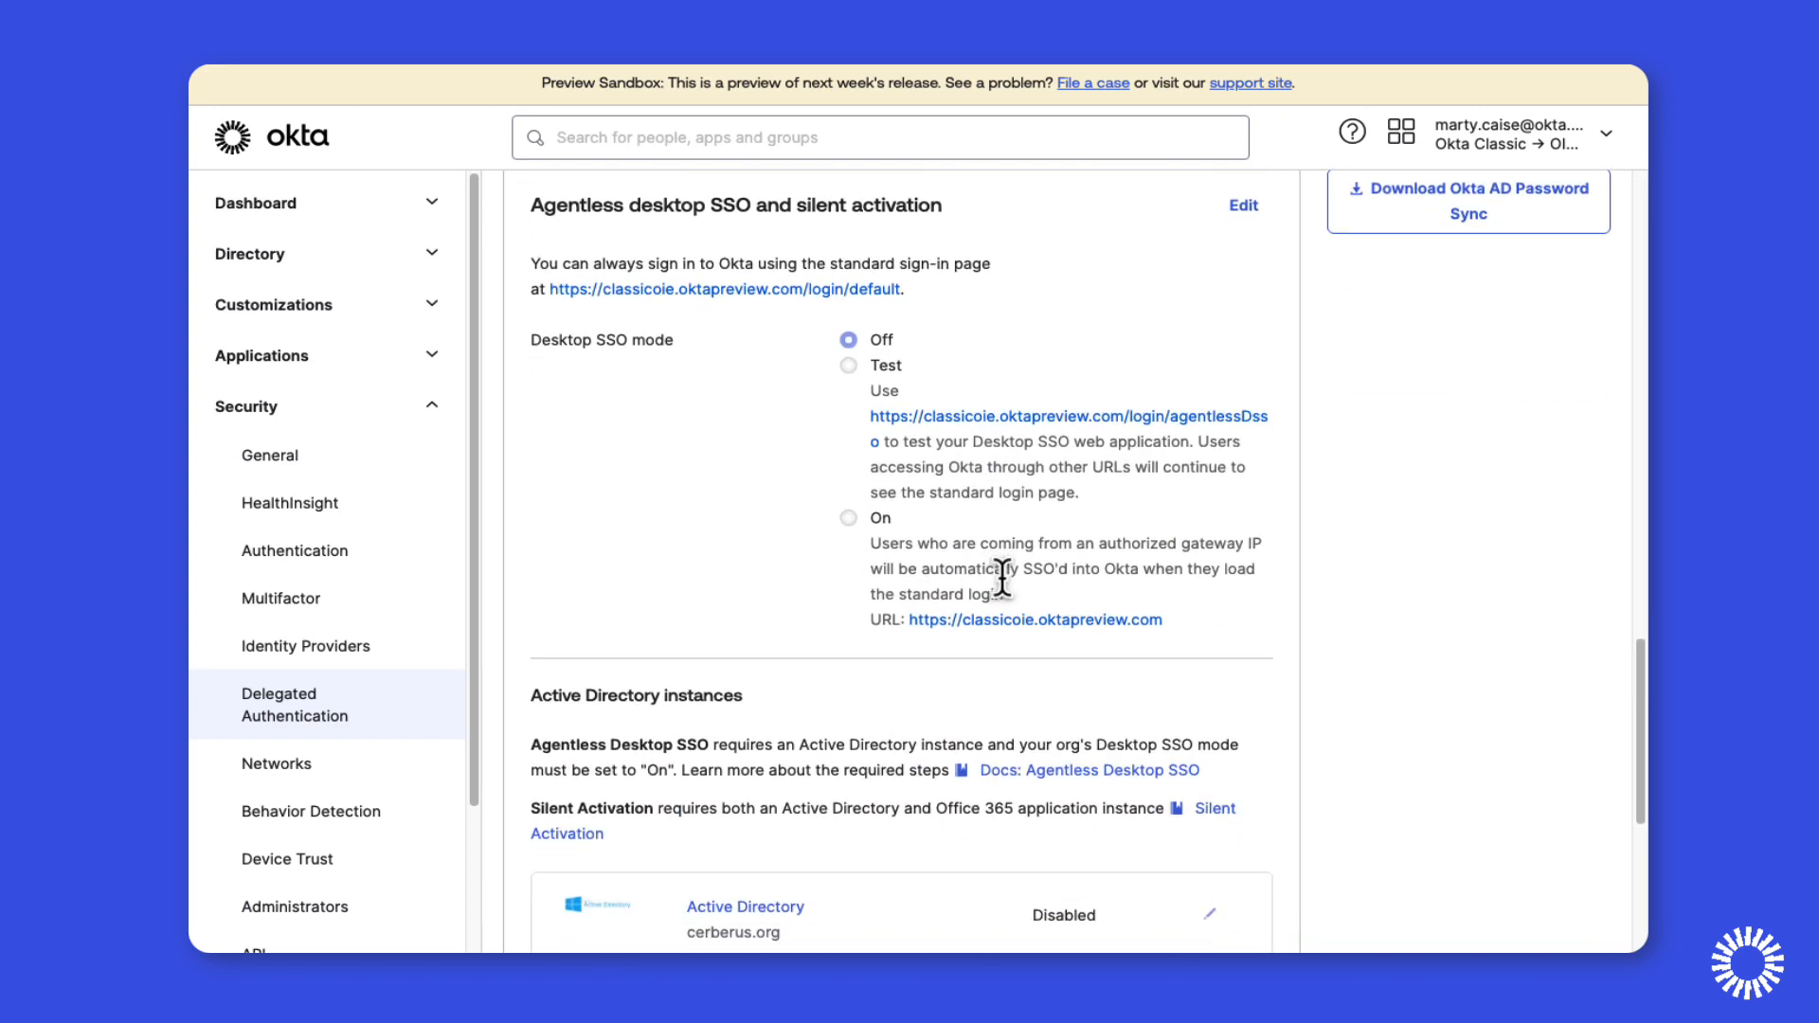
Edit the Agentless desktop SSO settings and switch Desktop SSO mode to On.
click(1244, 205)
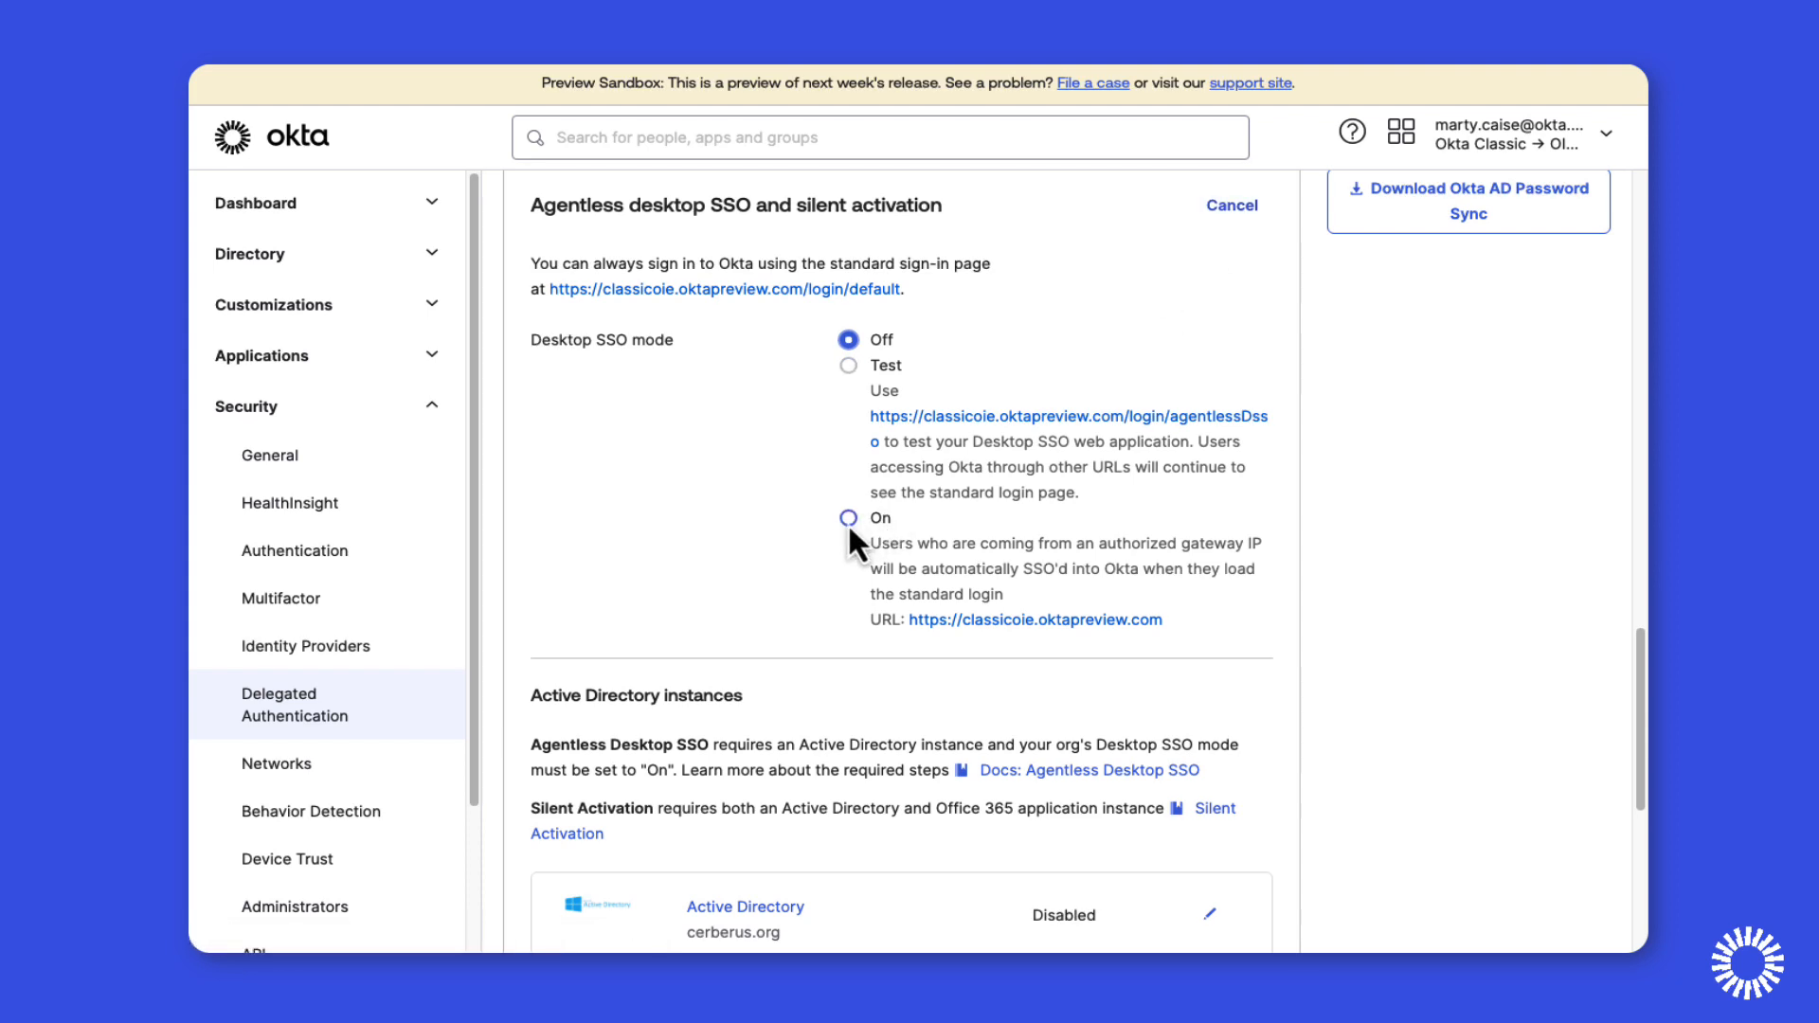
click(849, 518)
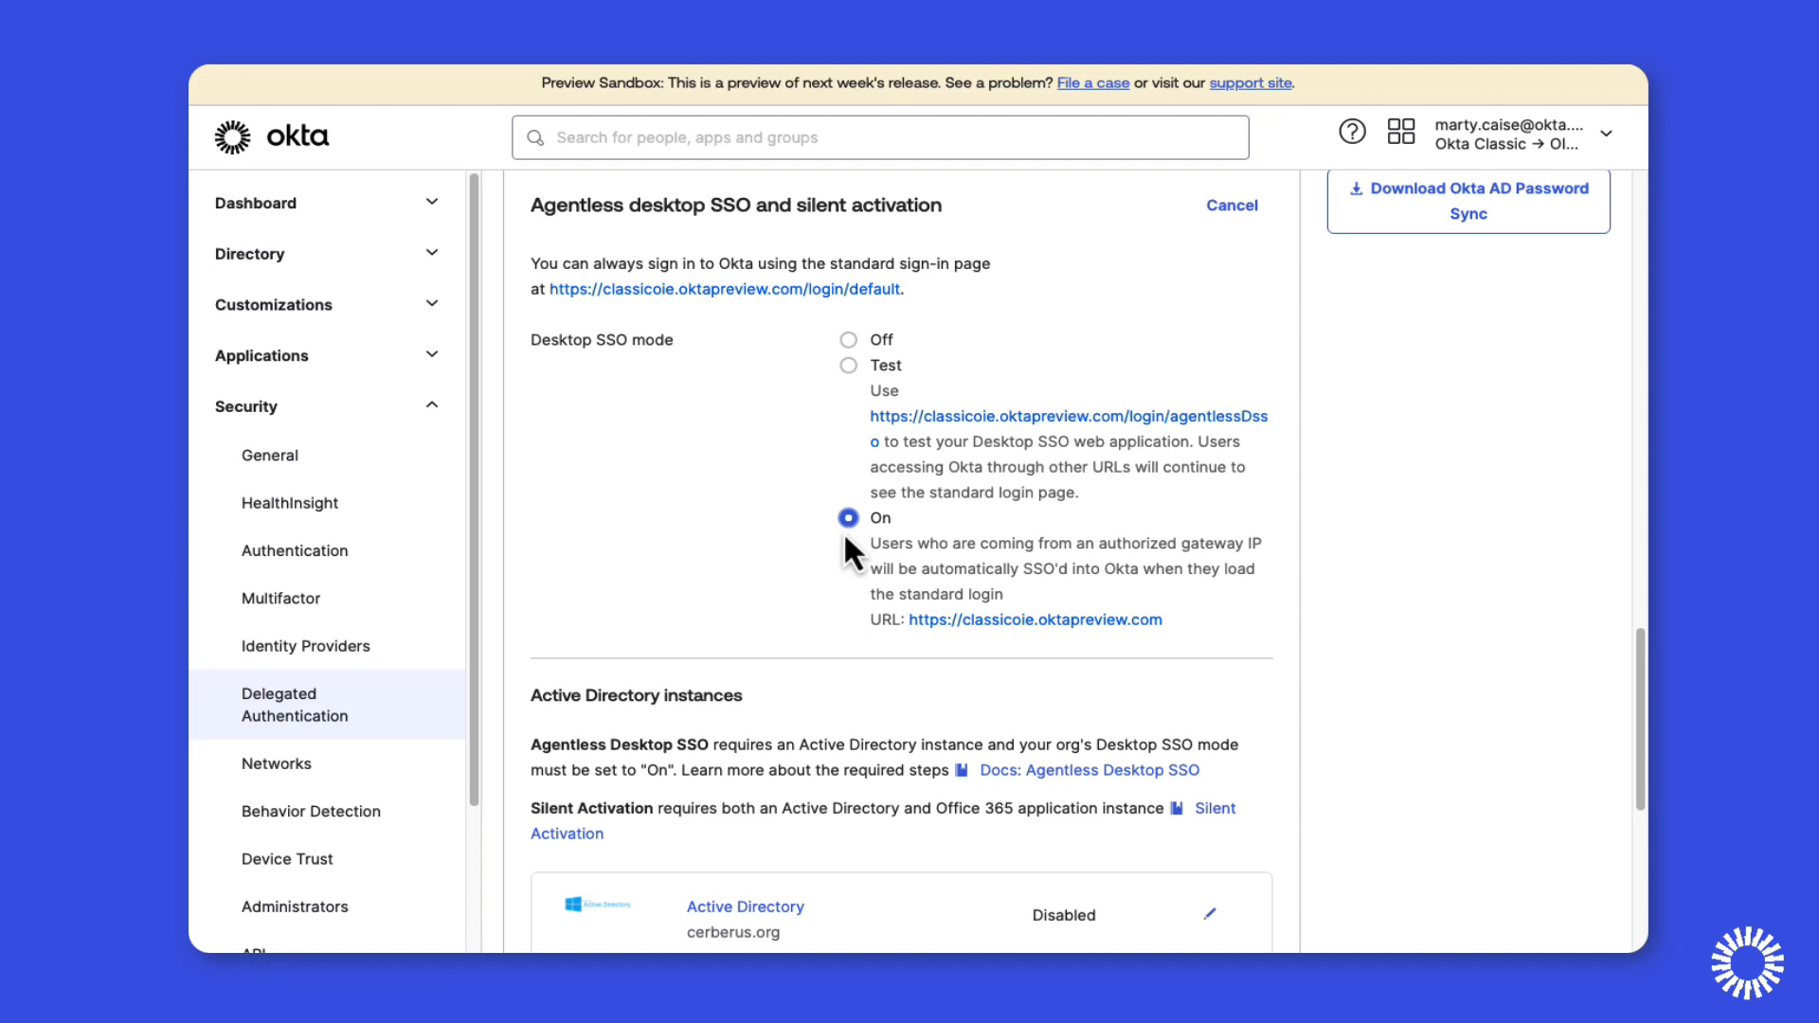
scroll(down, 3)
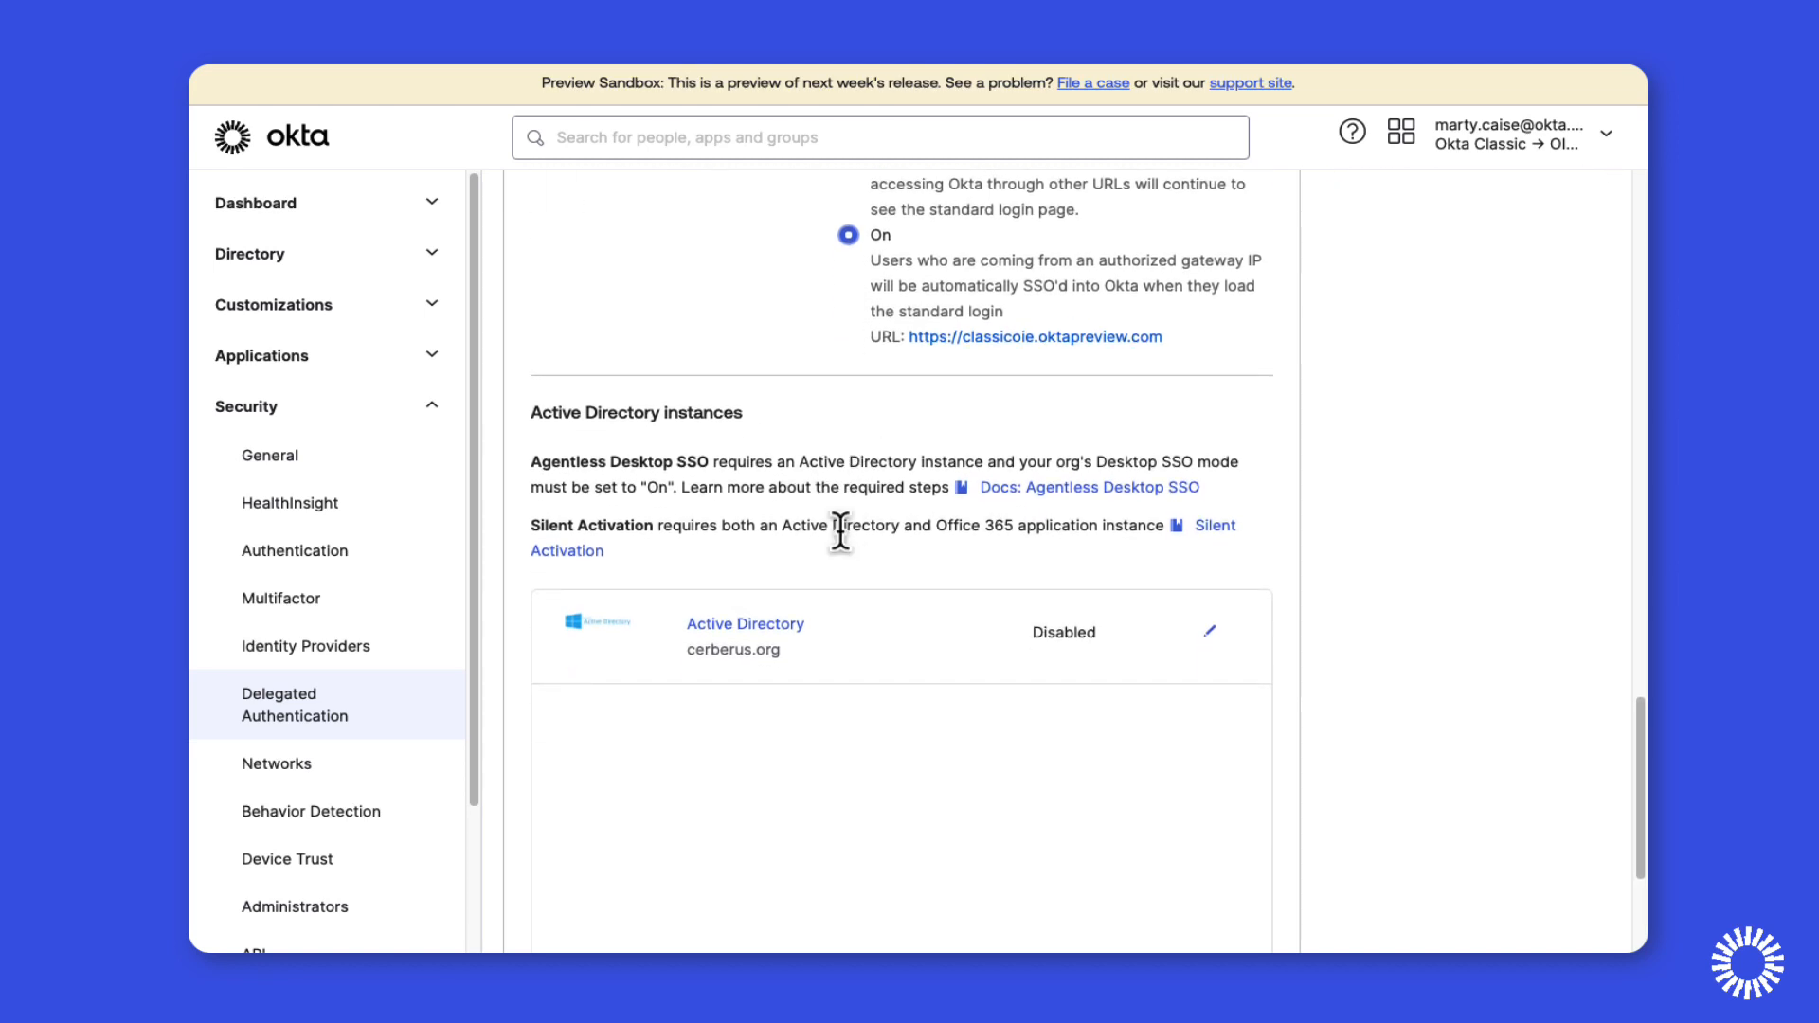
mouse_move(1209, 633)
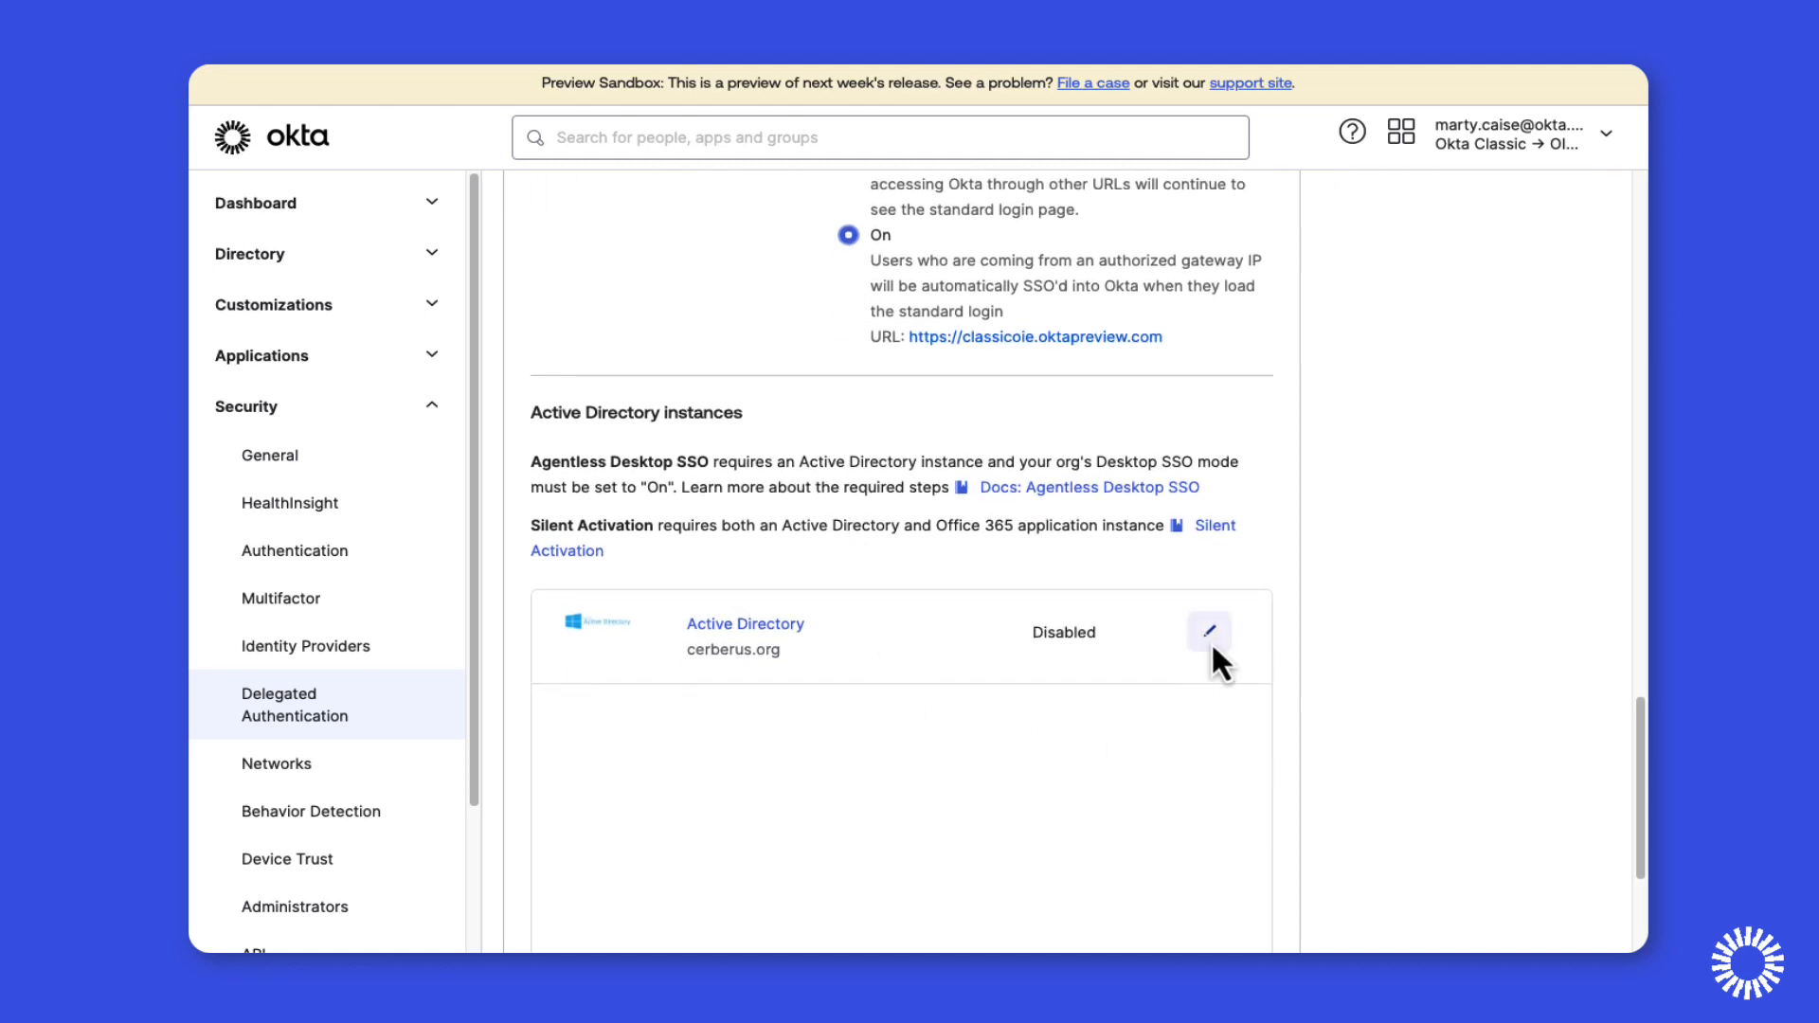
Enable cerberus.org for Desktop SSO with service account OktaAgentlessSvc and its password, then save.
click(1207, 633)
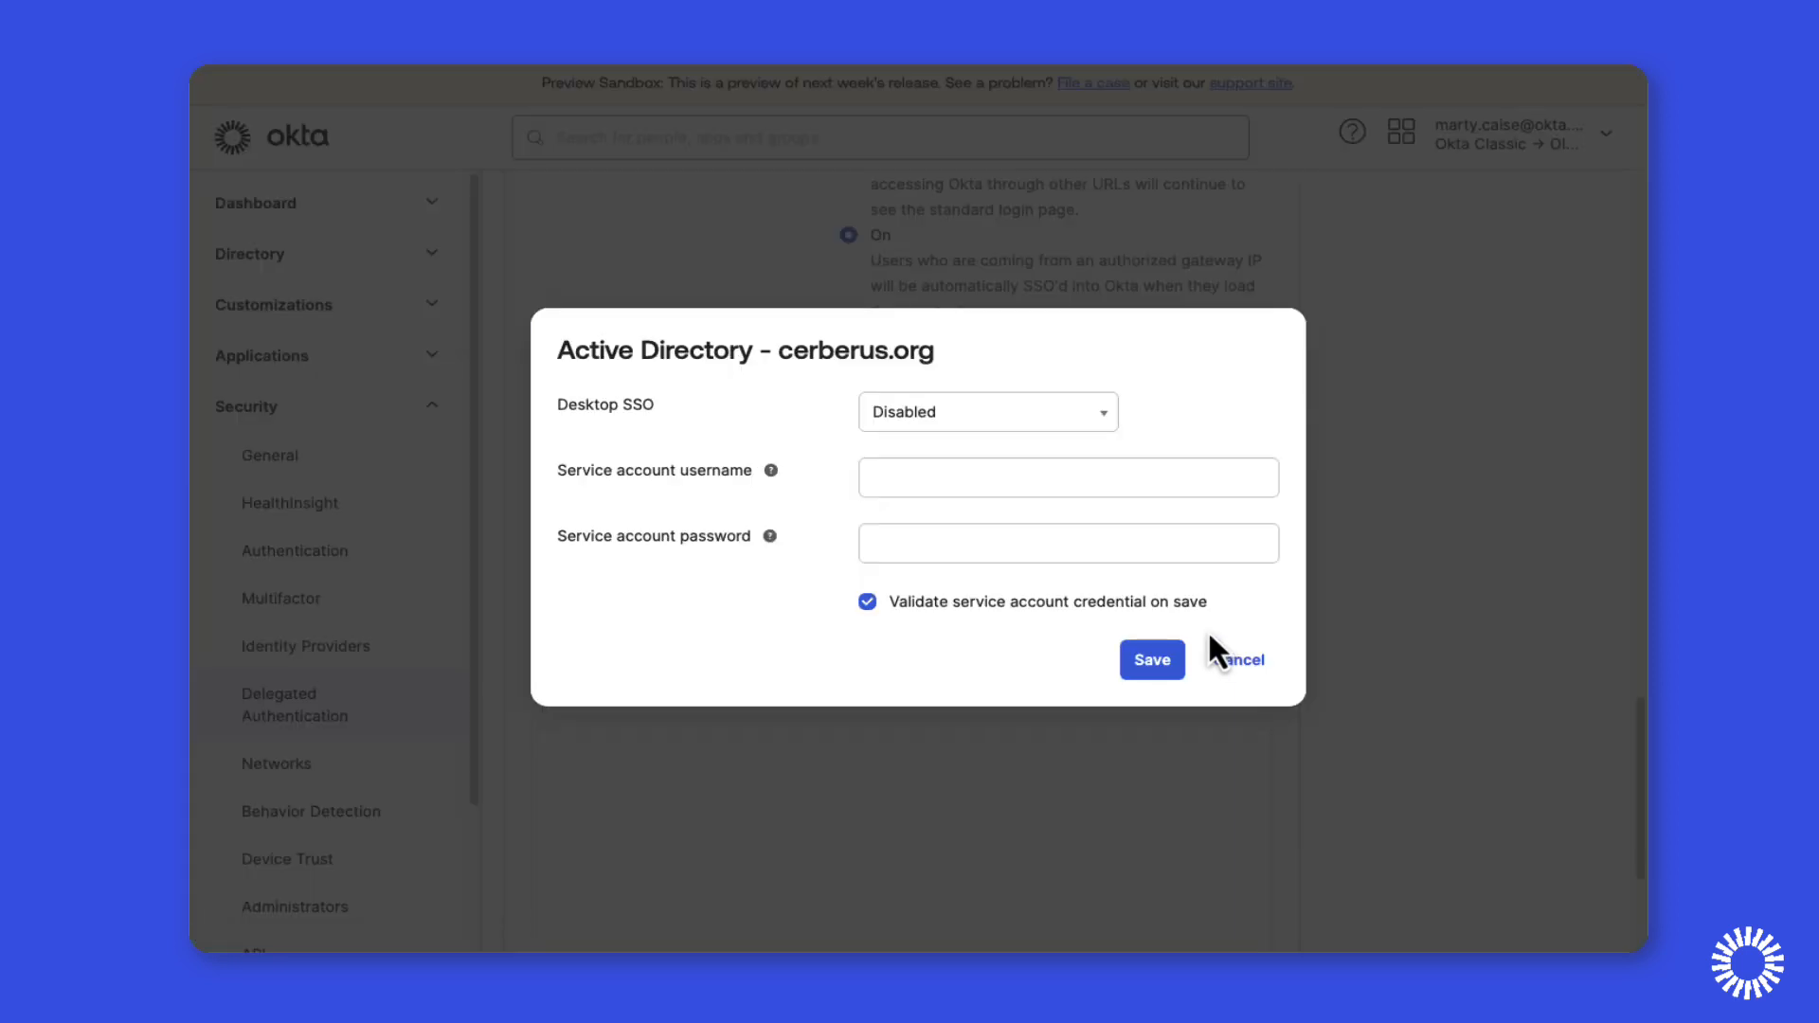
click(987, 411)
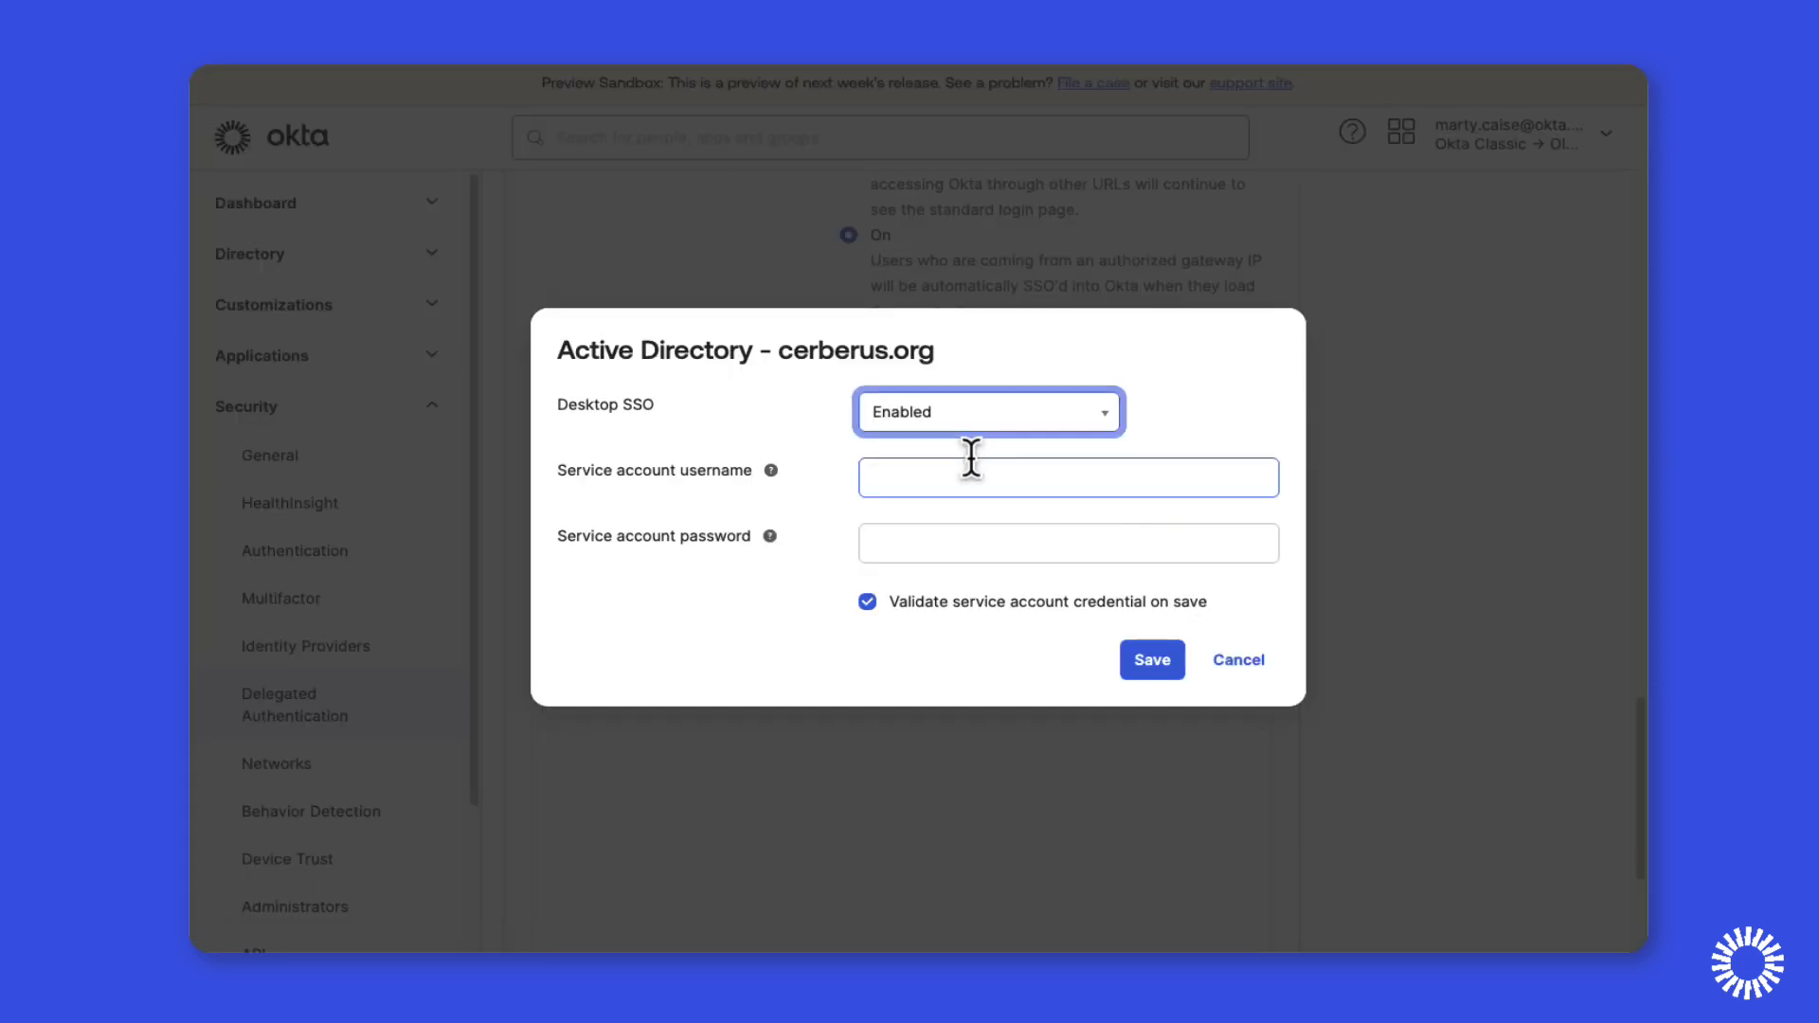
text(OktaAgentlessSvc)
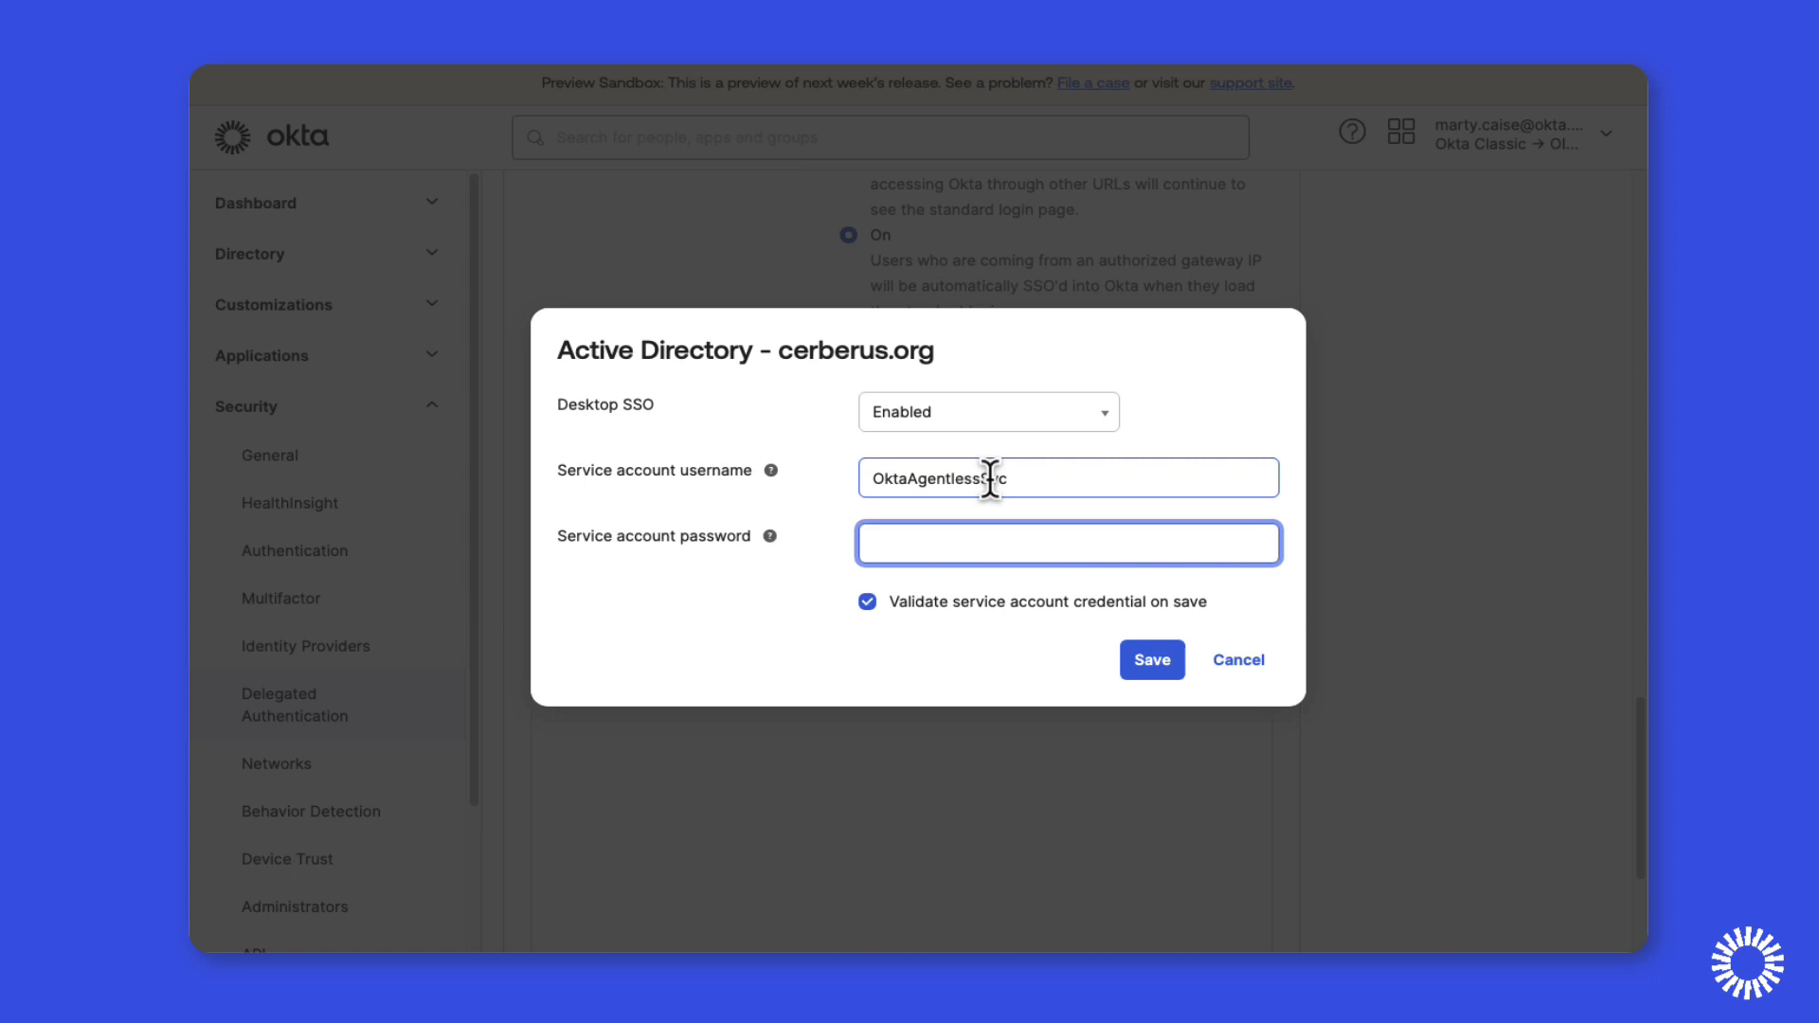
click(1150, 660)
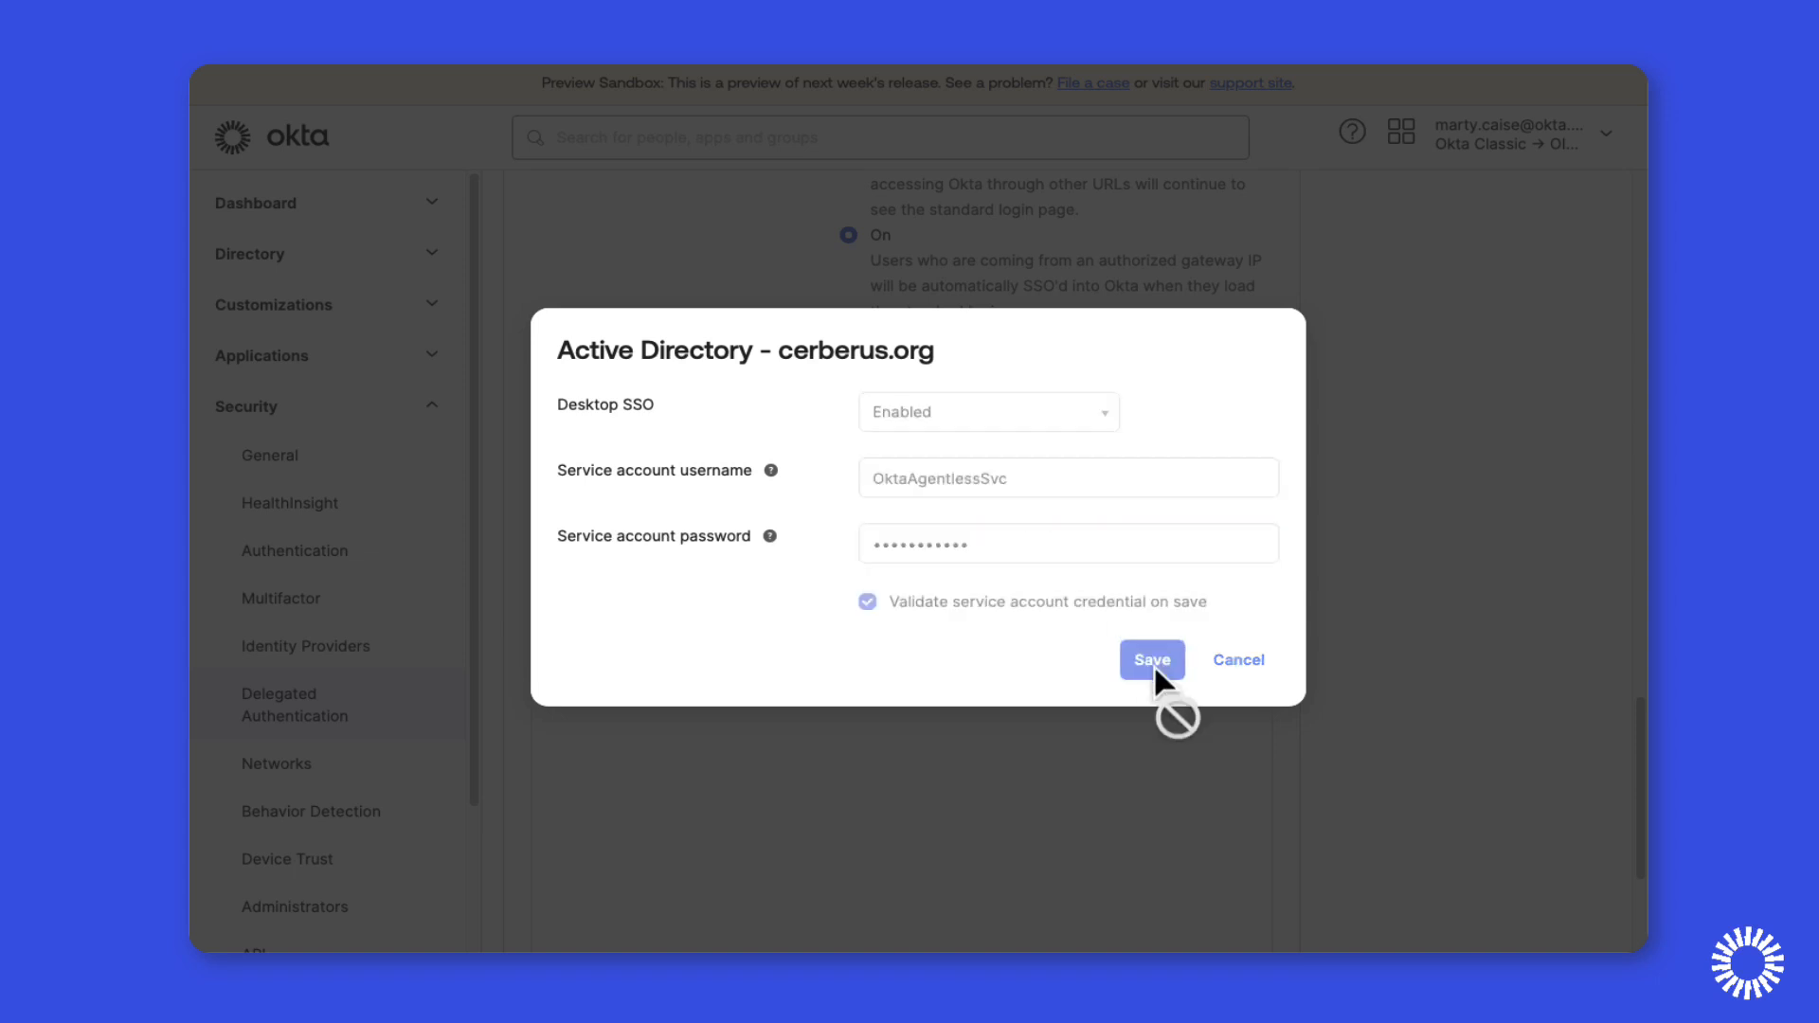
click(1151, 660)
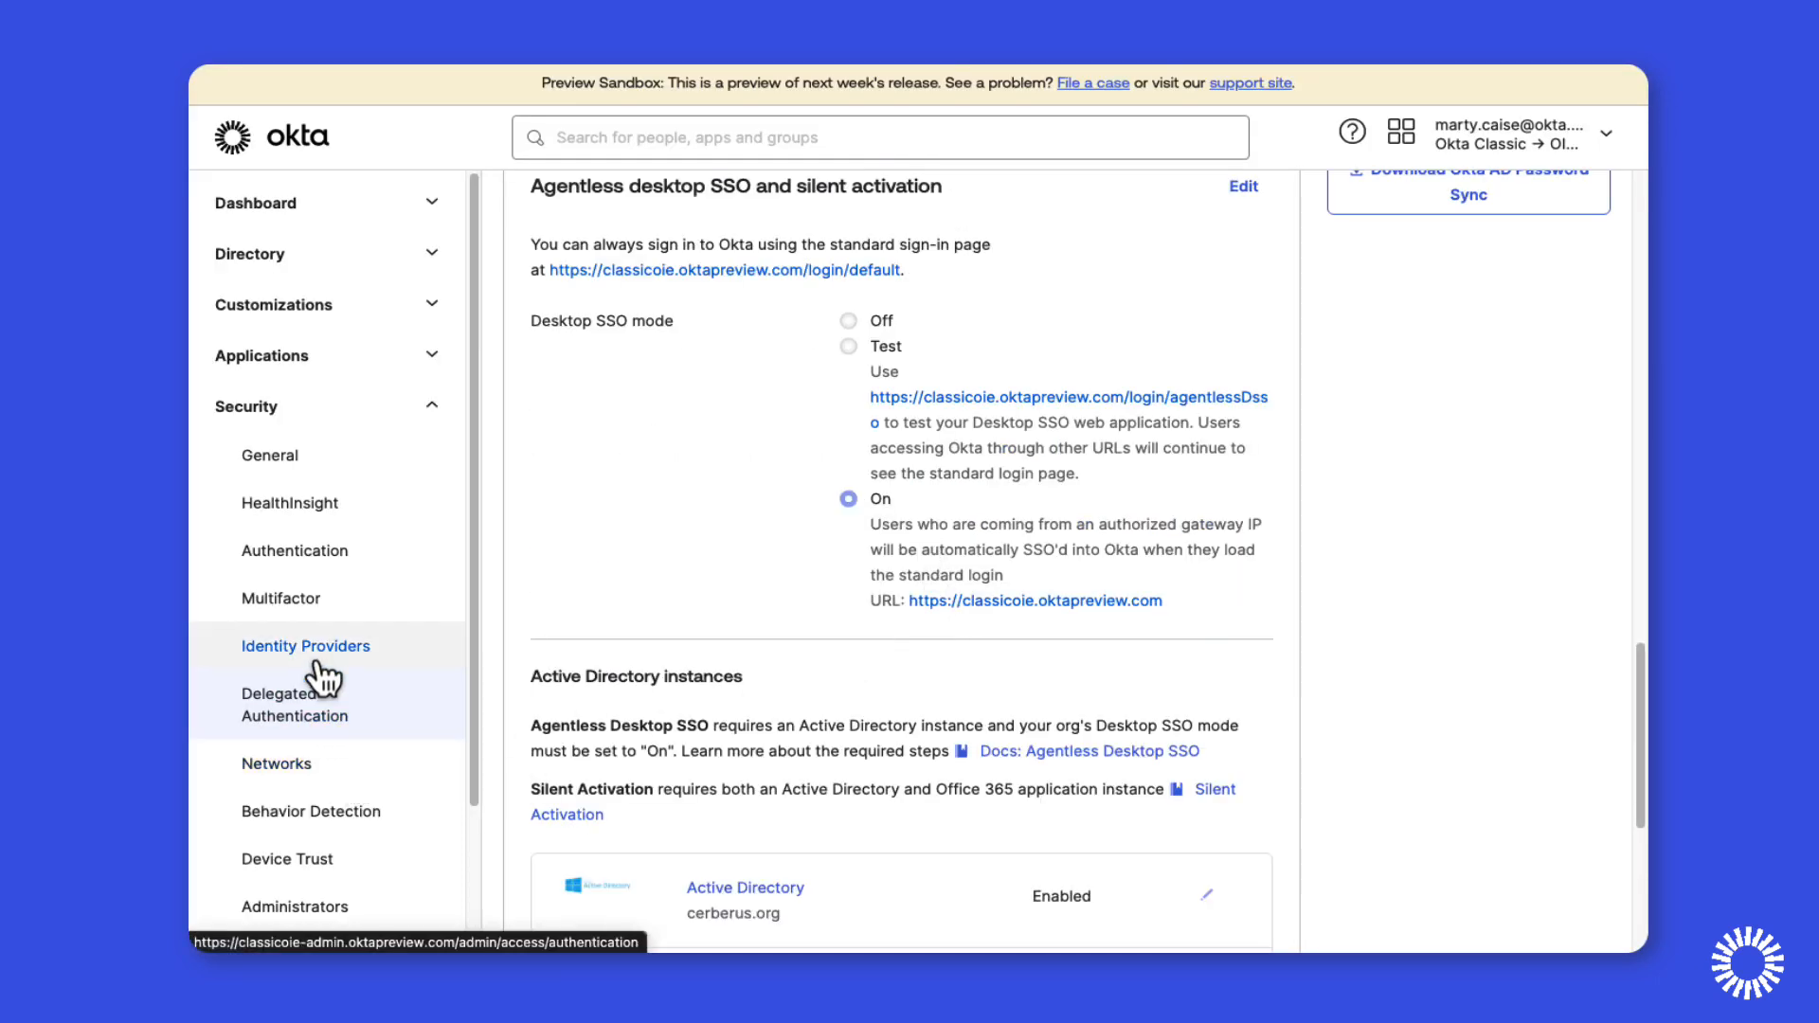
Go to Identity Providers > Routing rules and edit the Default Route to AgentlessDSSO rule.
click(307, 645)
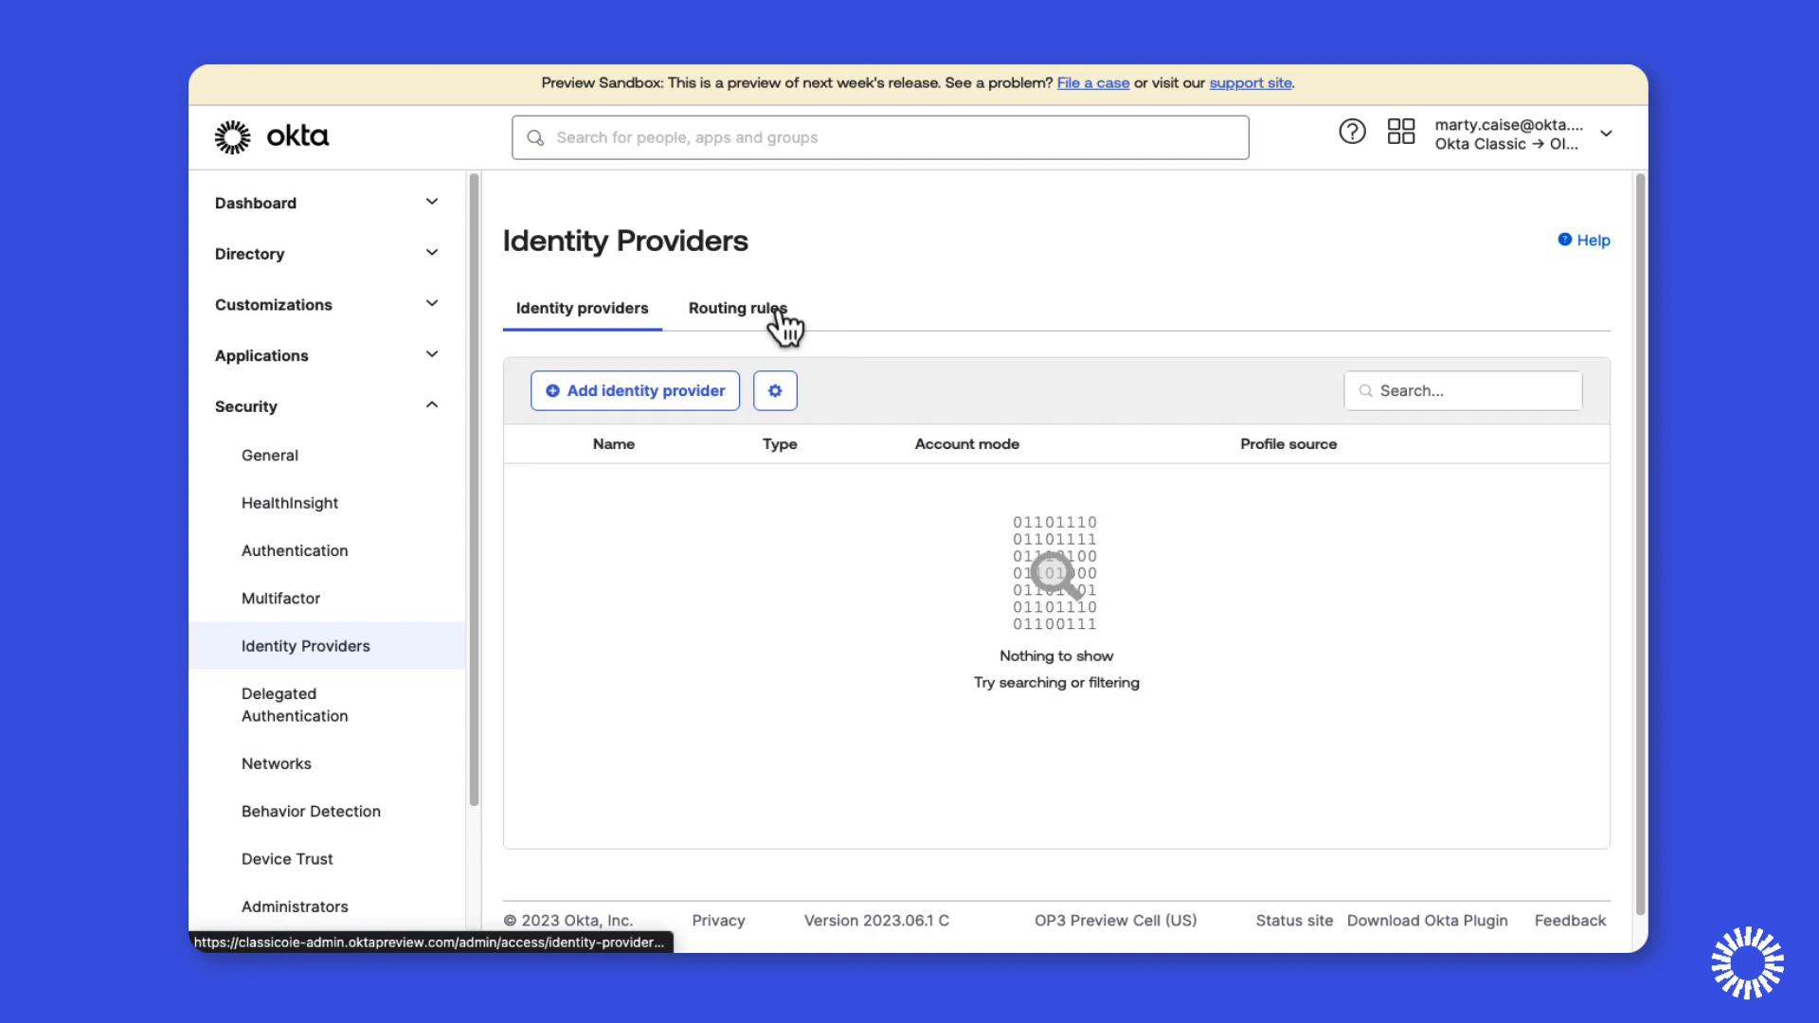
click(737, 309)
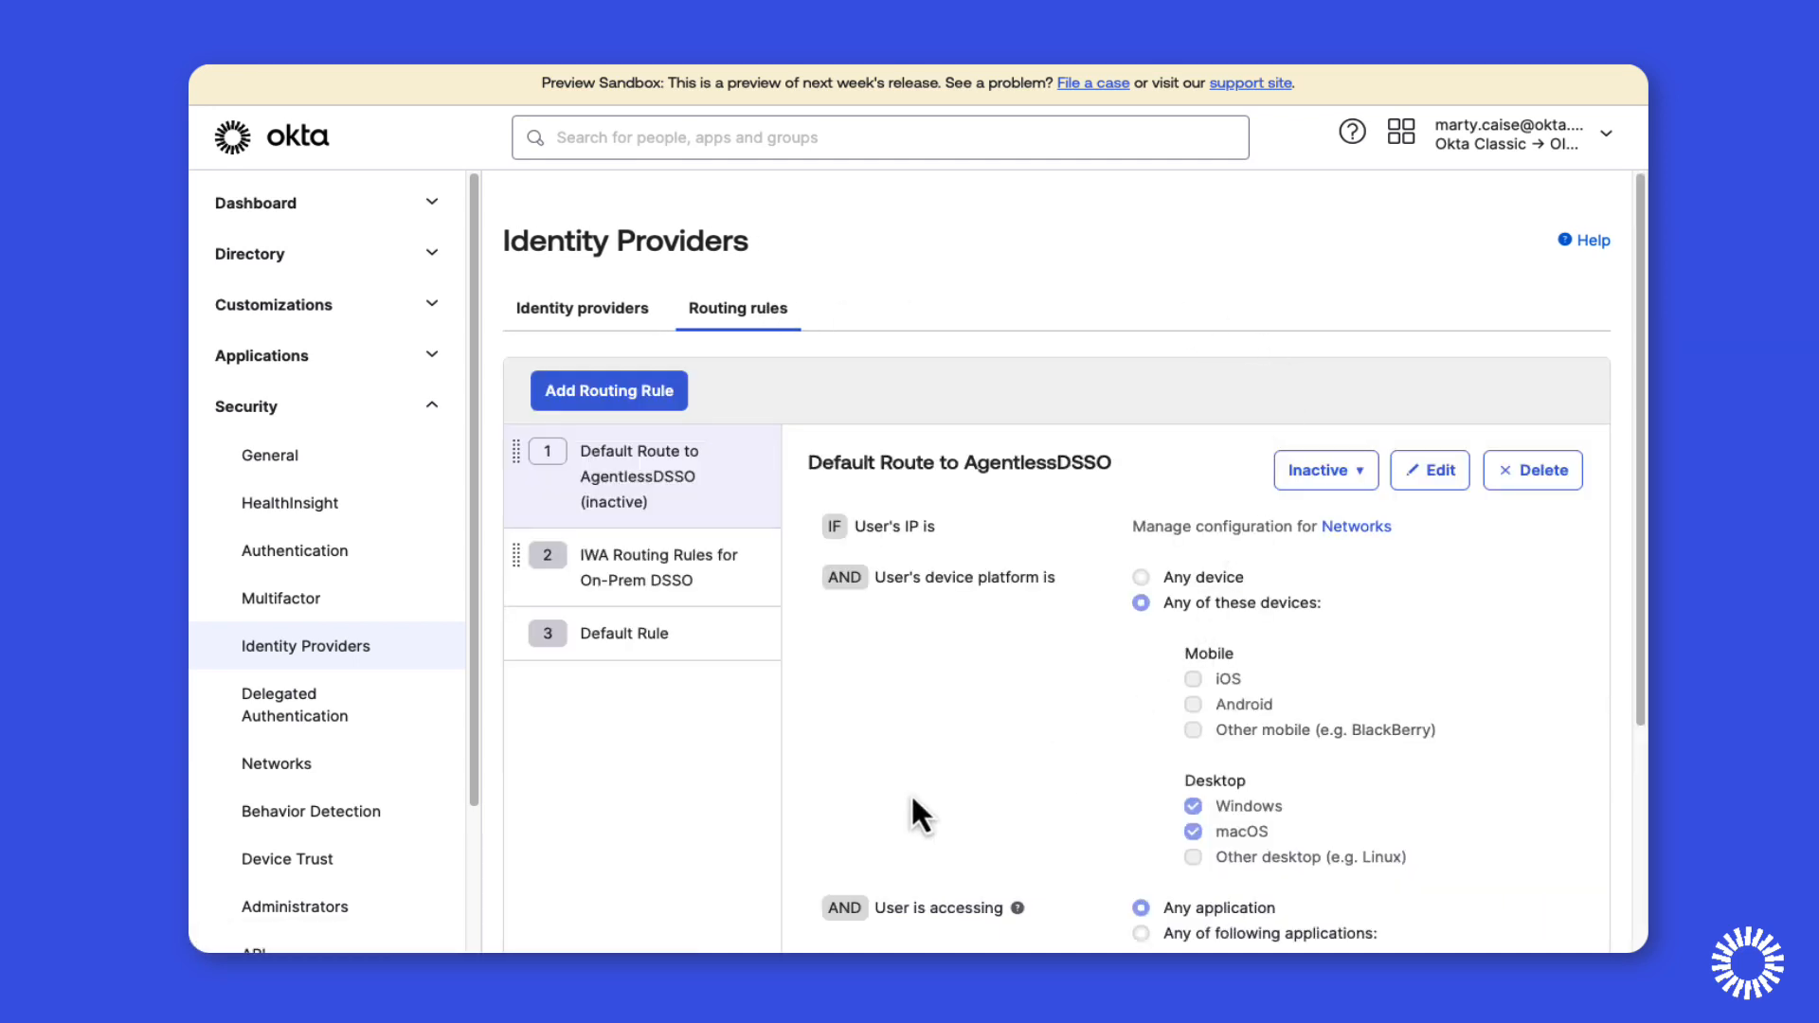
scroll(down, 3)
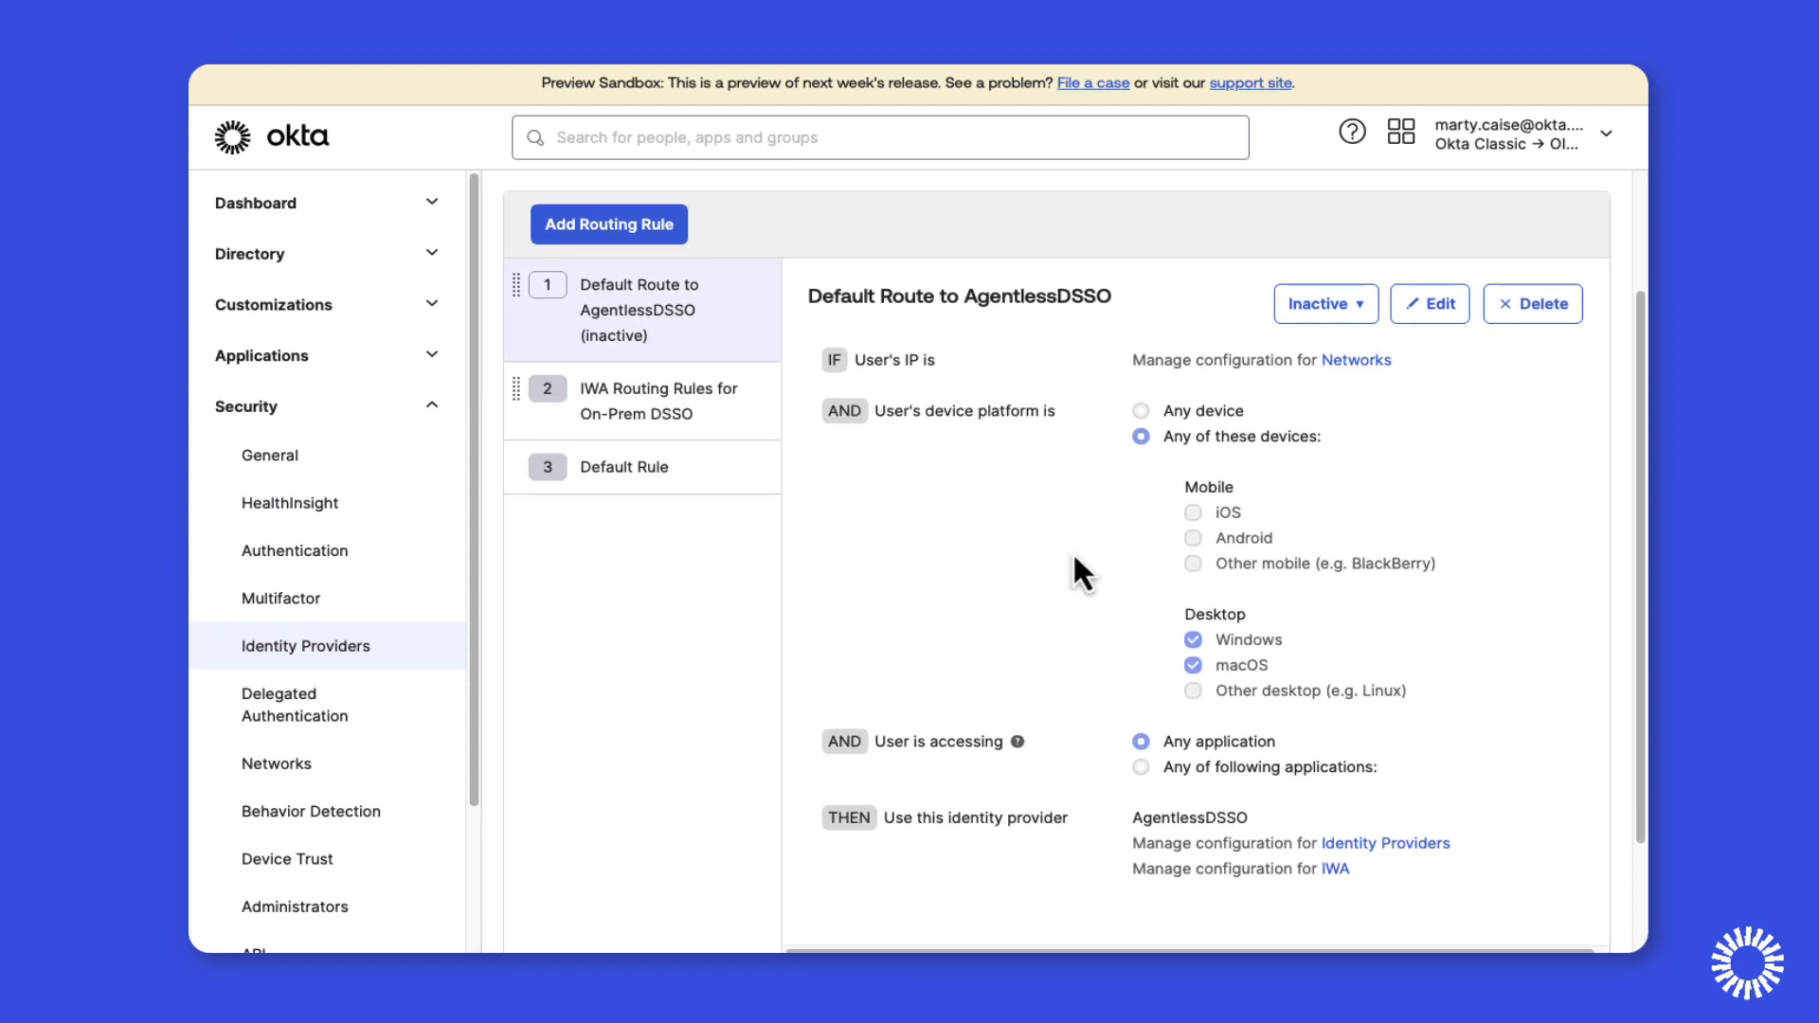
mouse_move(1065, 531)
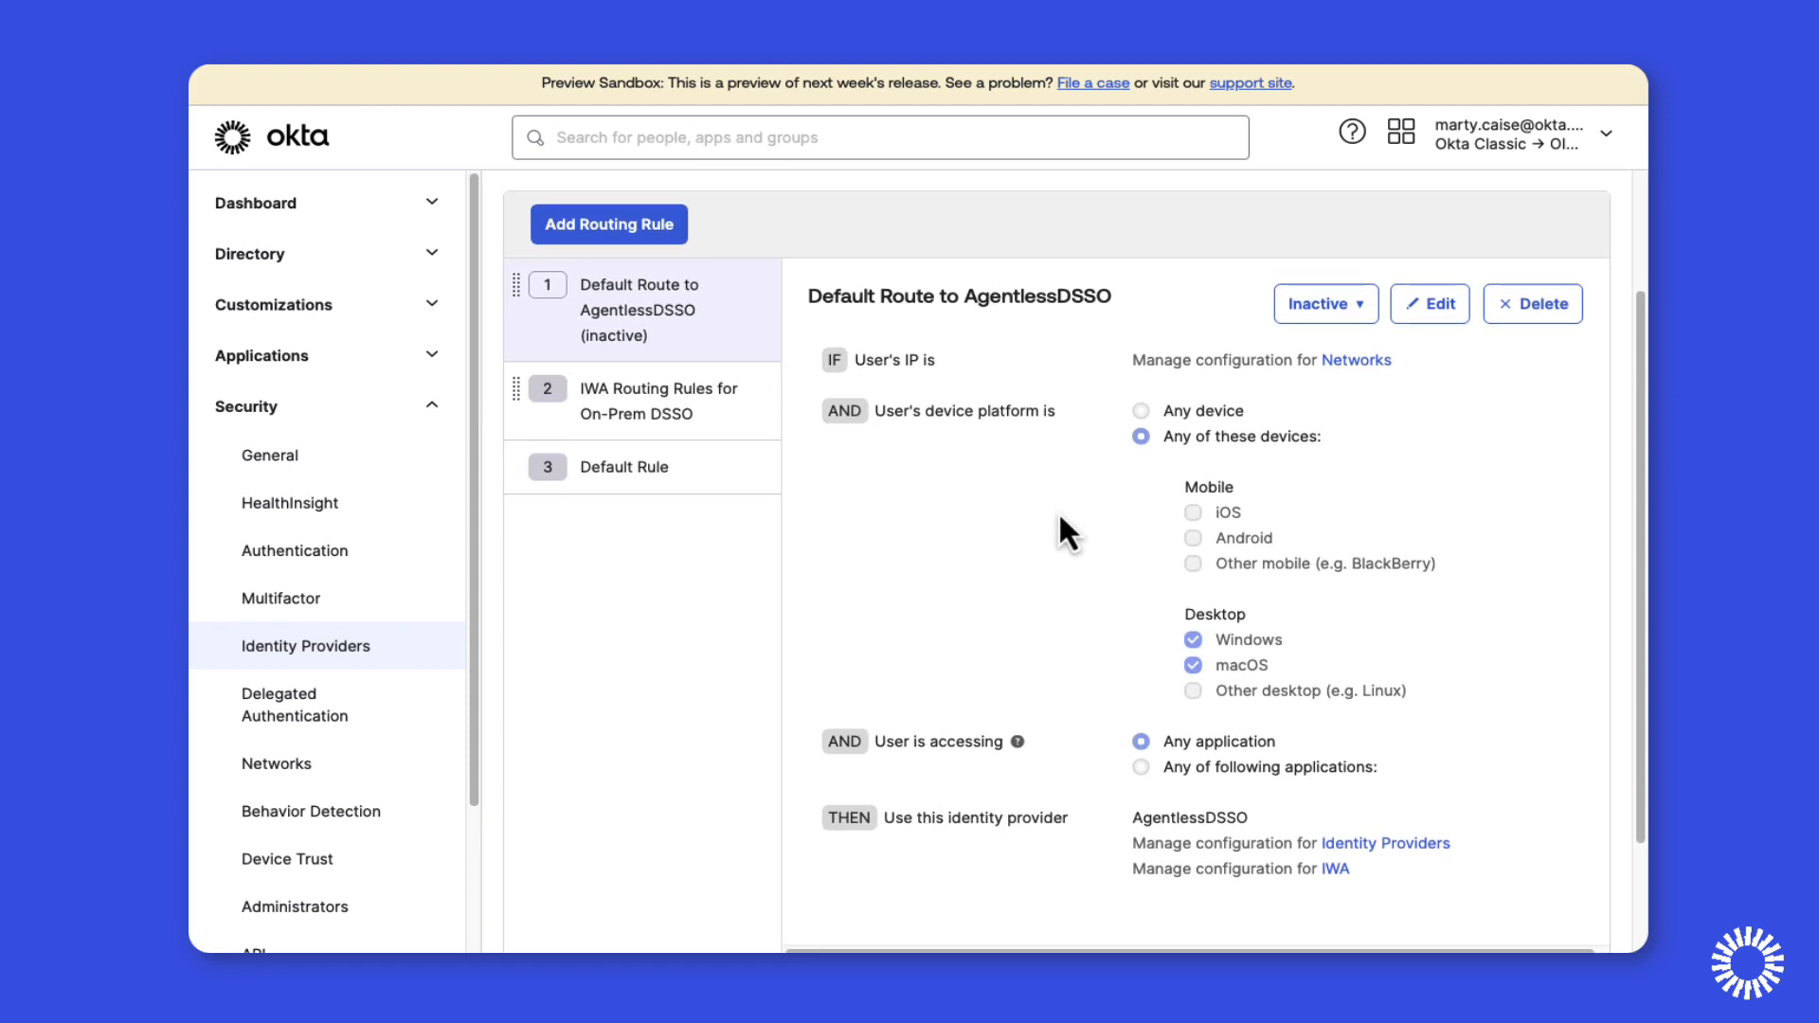
click(1429, 303)
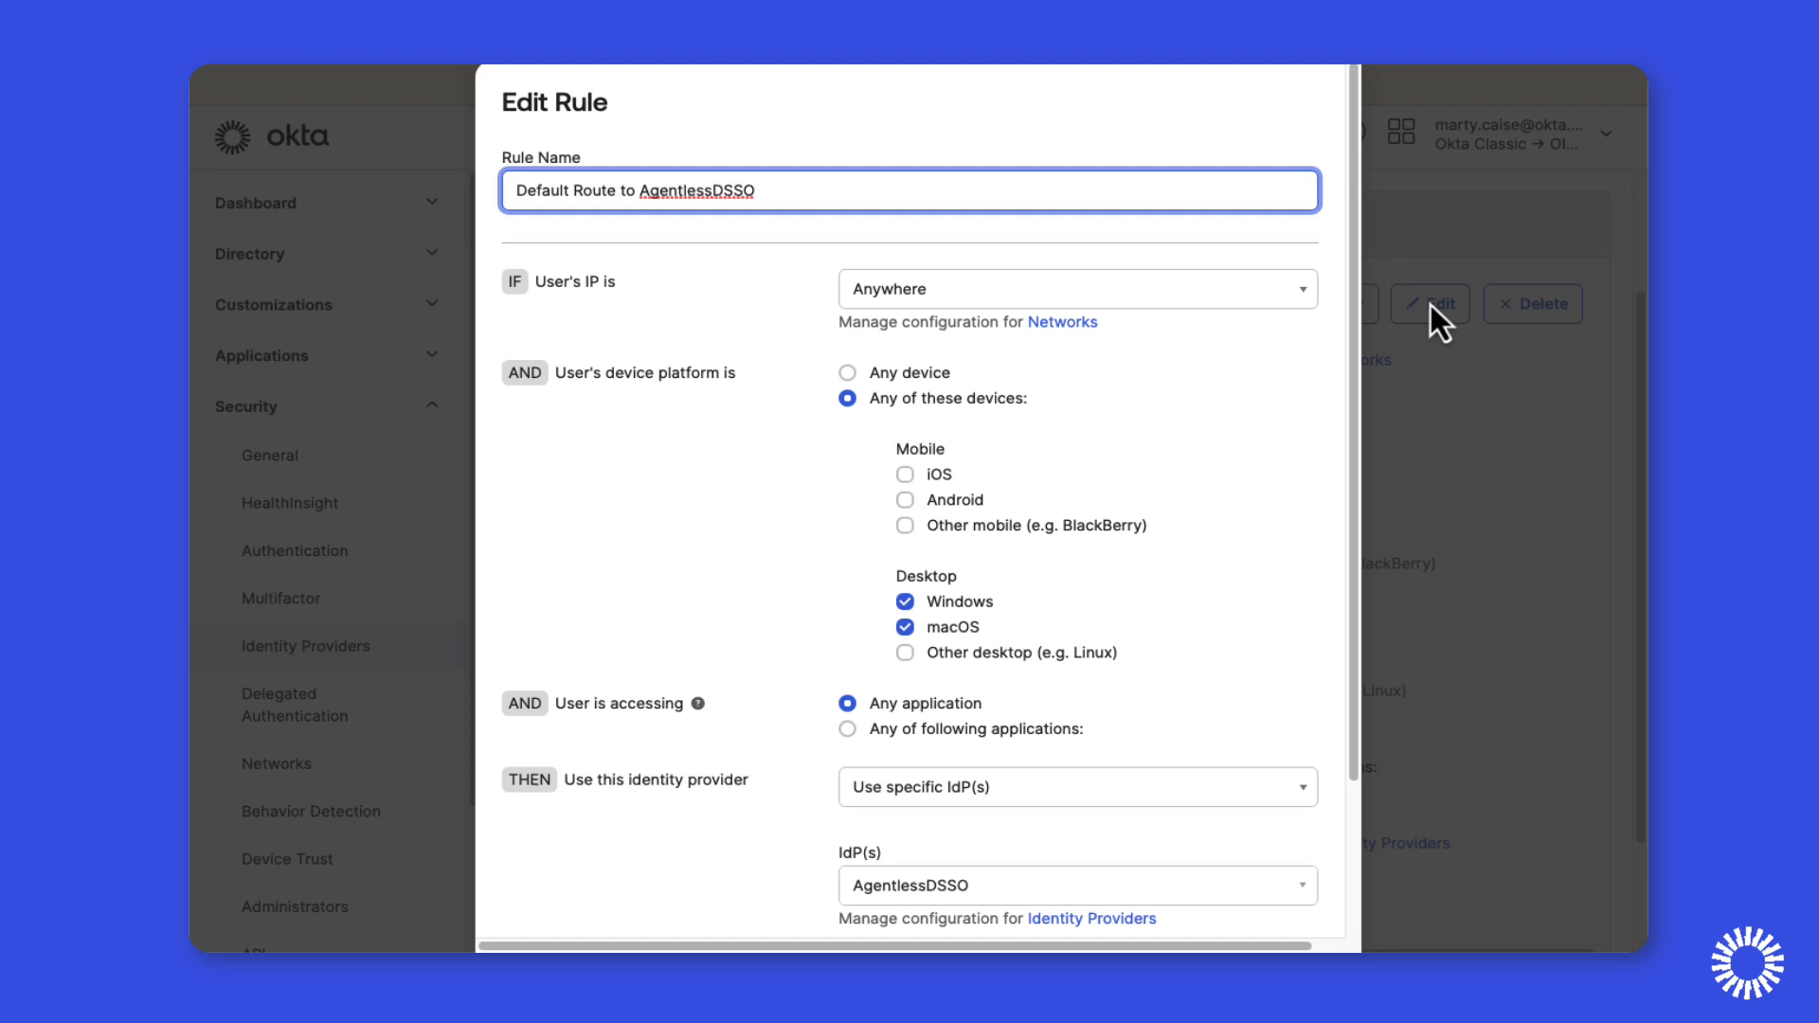
Restrict the rule to User's IP In zone Corporate Zone and update the rule.
click(1073, 288)
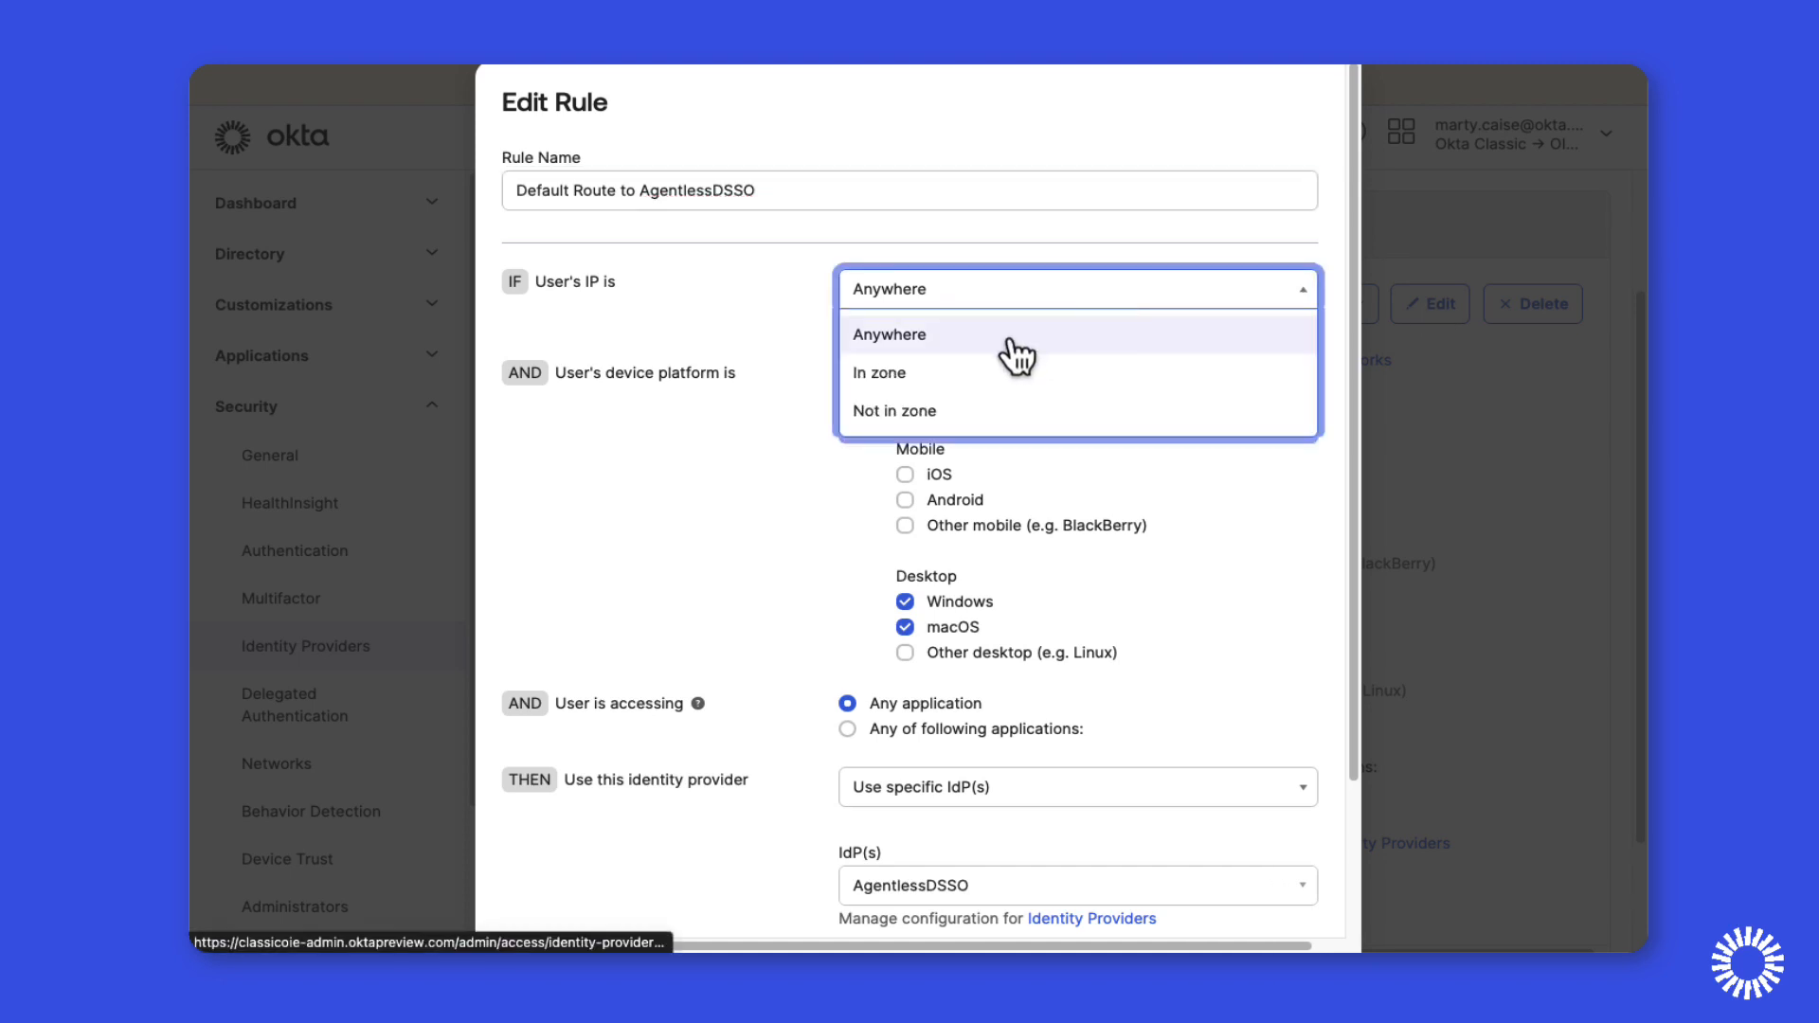
click(877, 374)
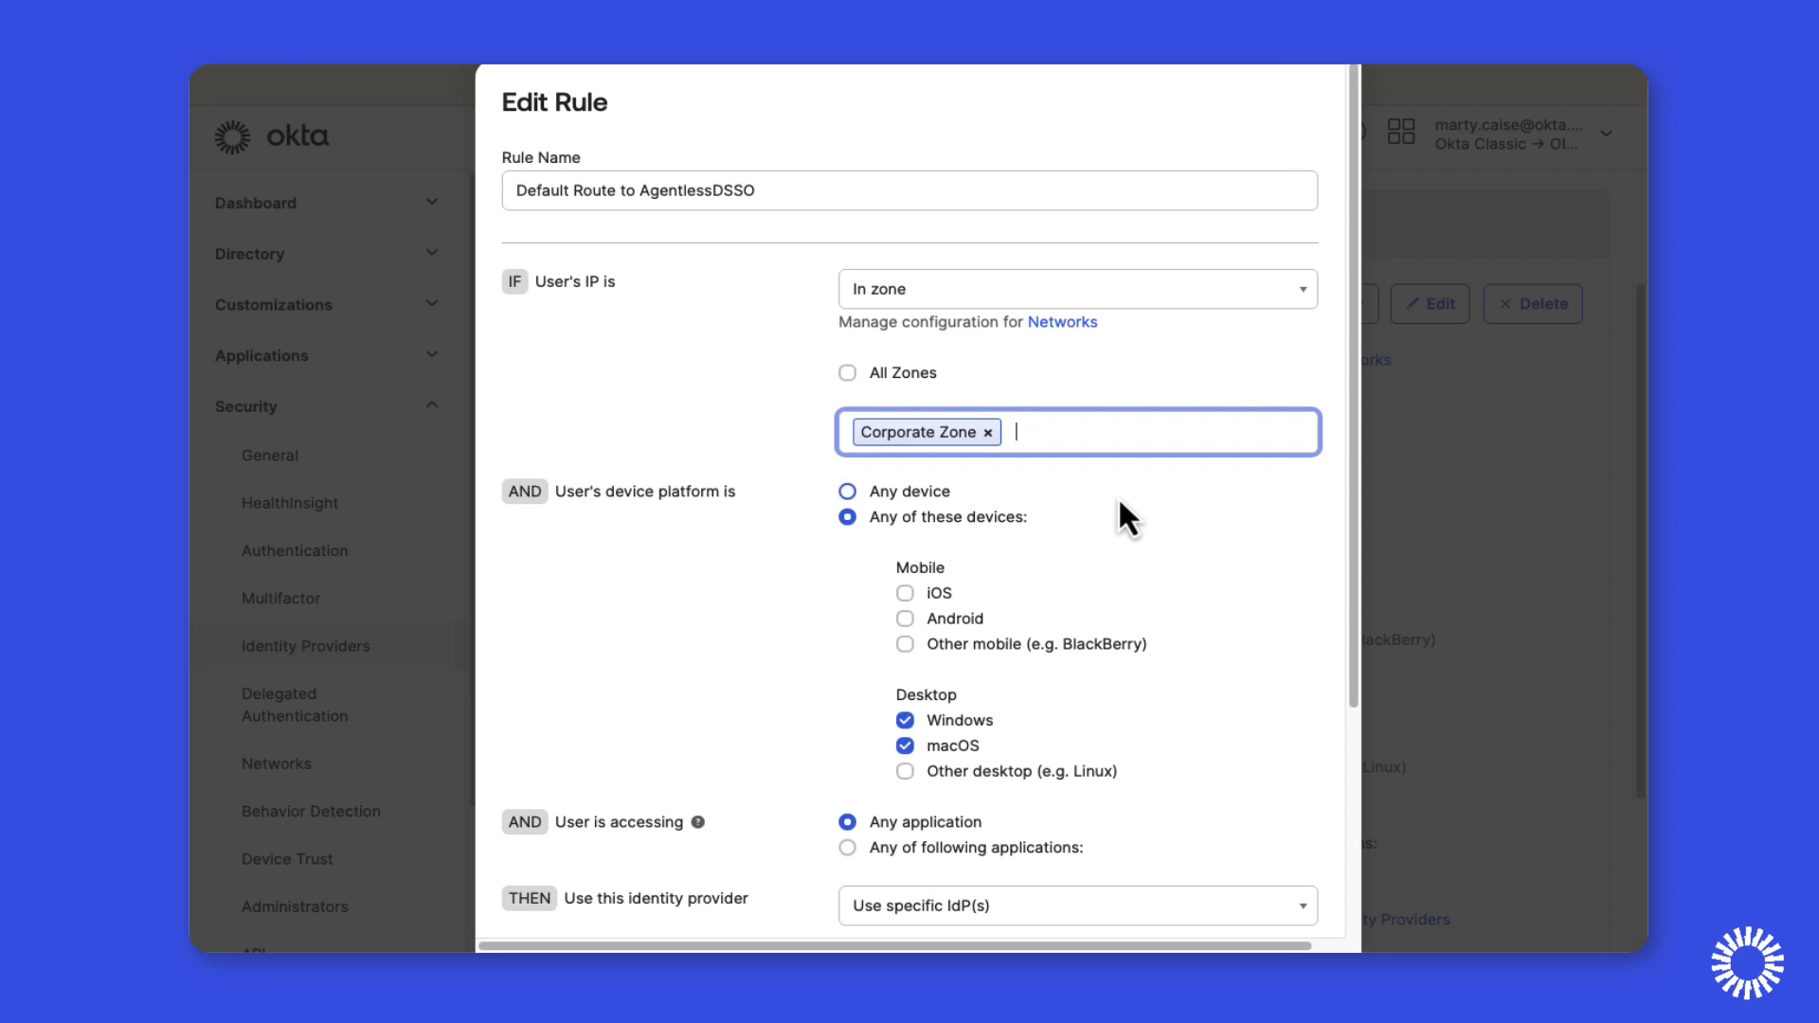
scroll(down, 3)
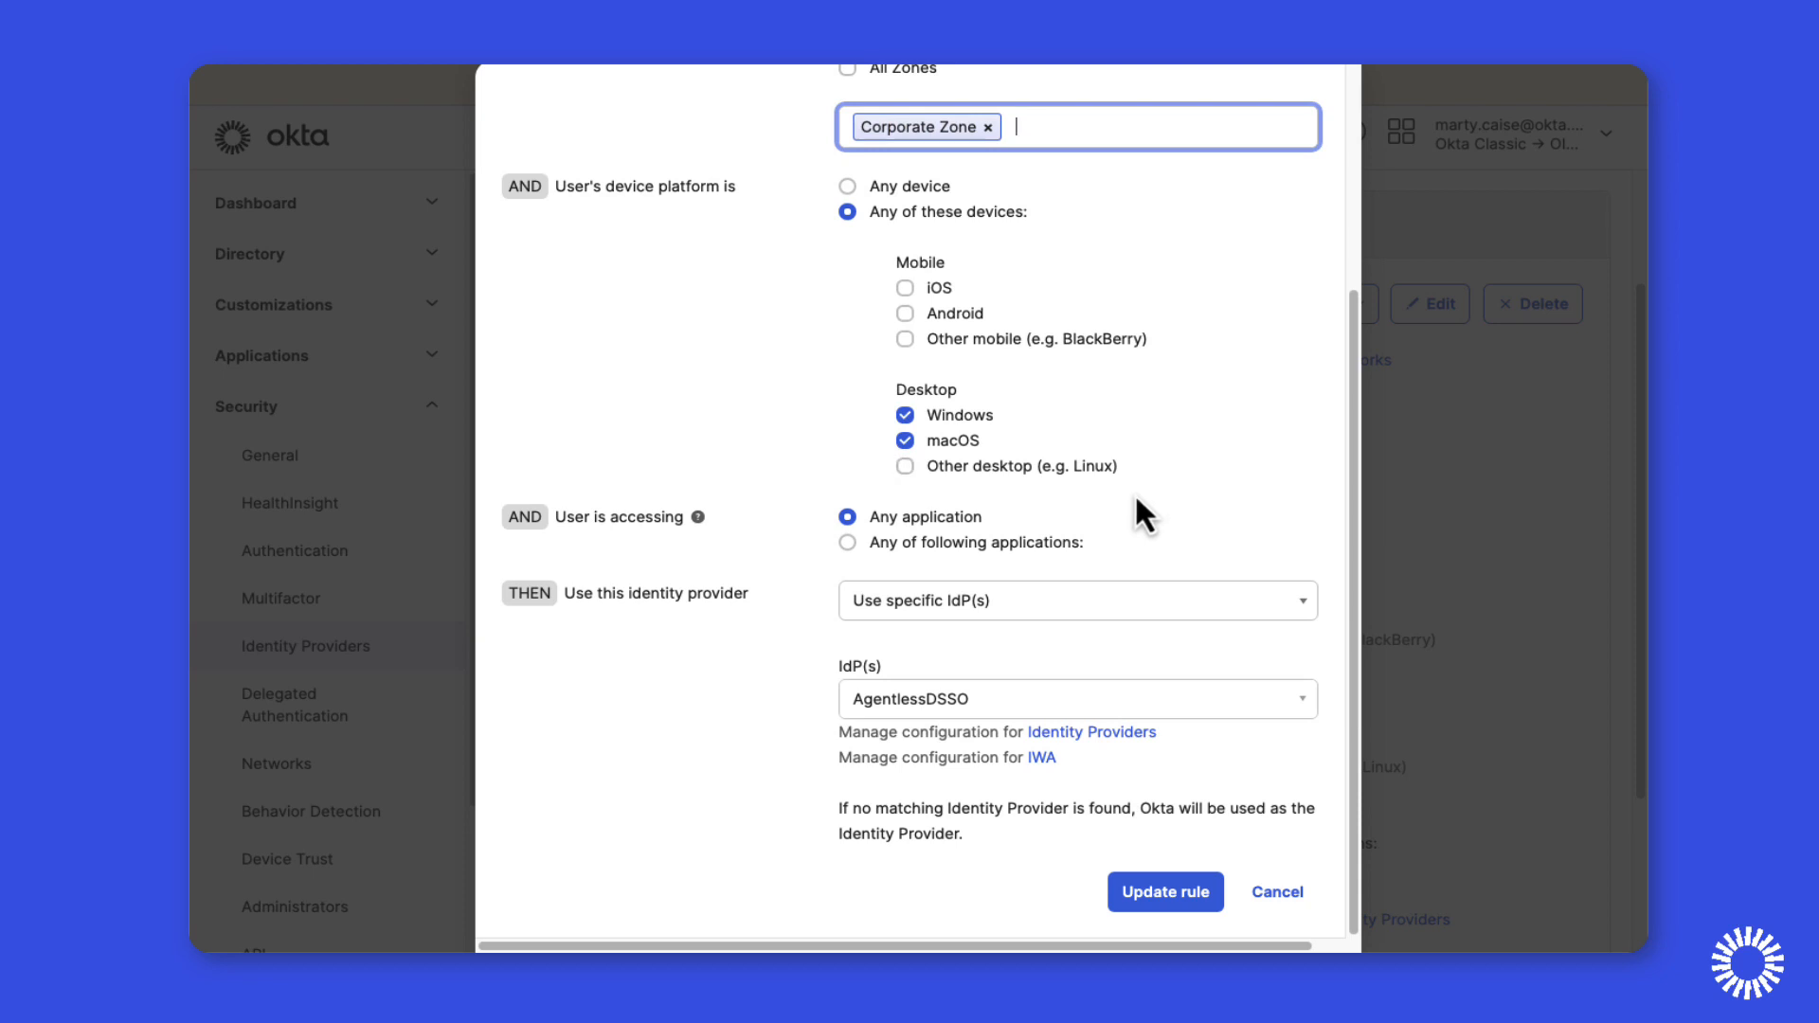
click(1166, 891)
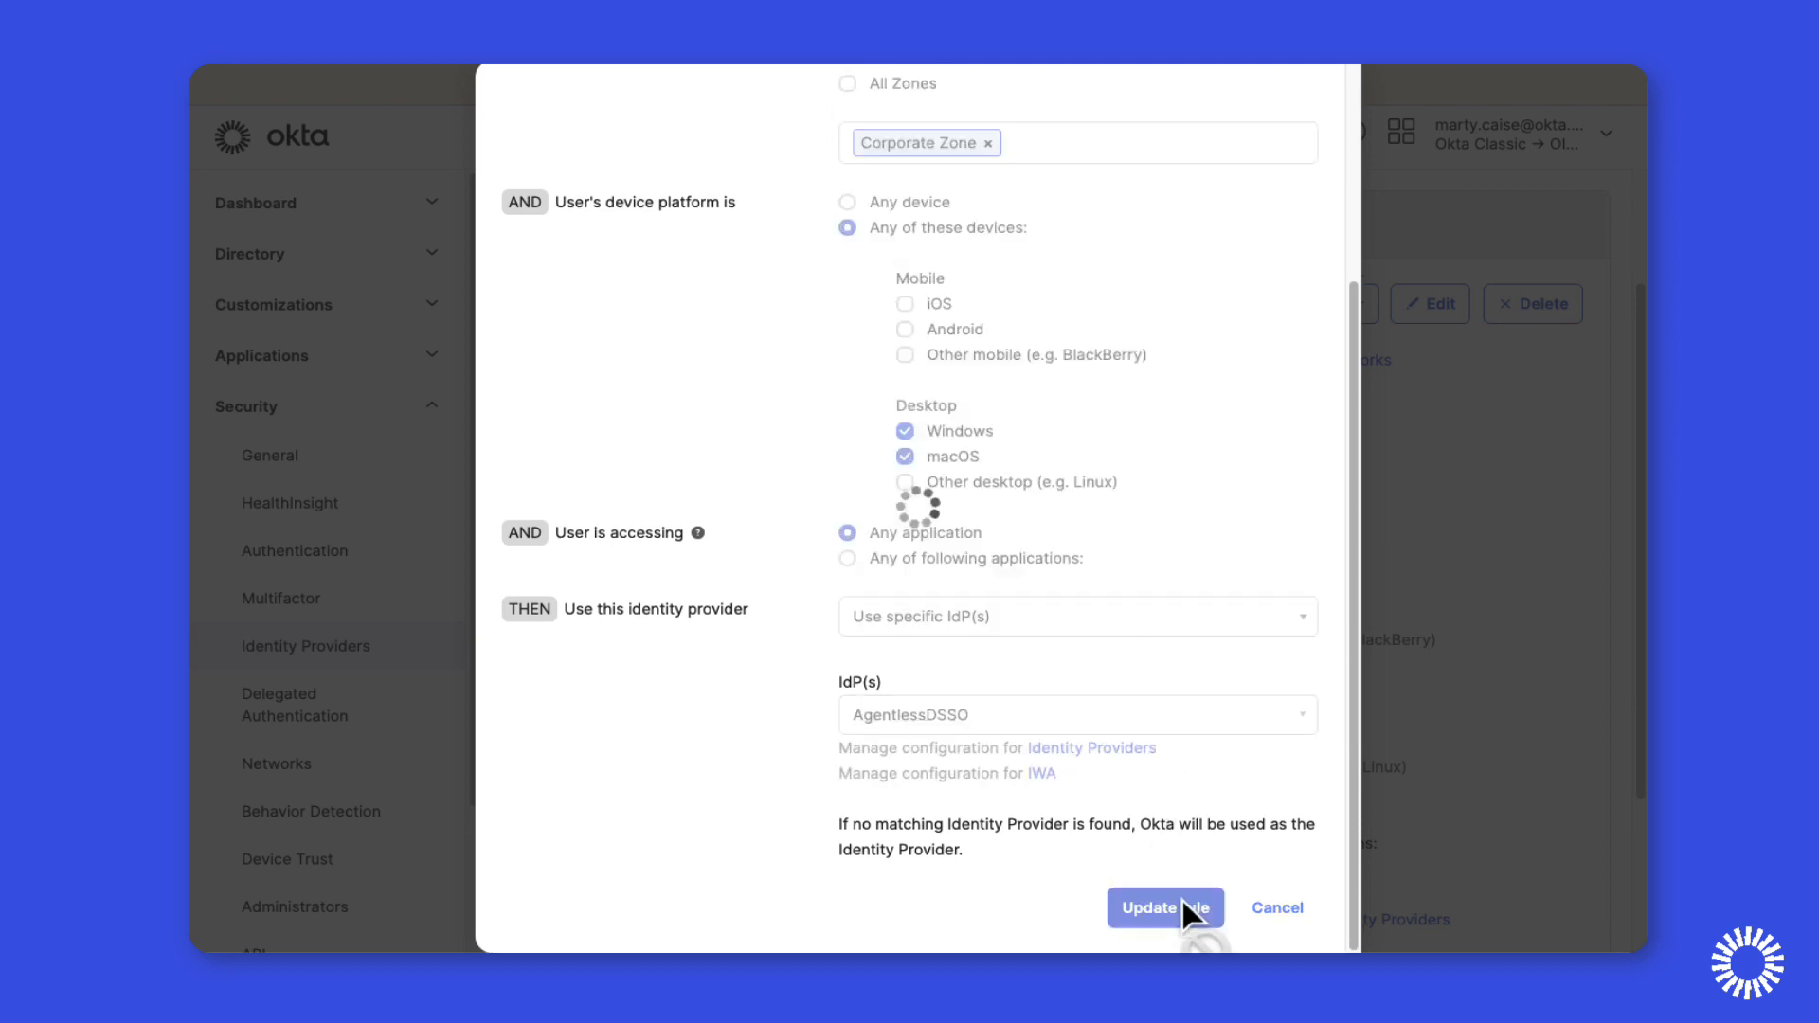
Choose Activate from the rule's Inactive status dropdown.
click(1165, 907)
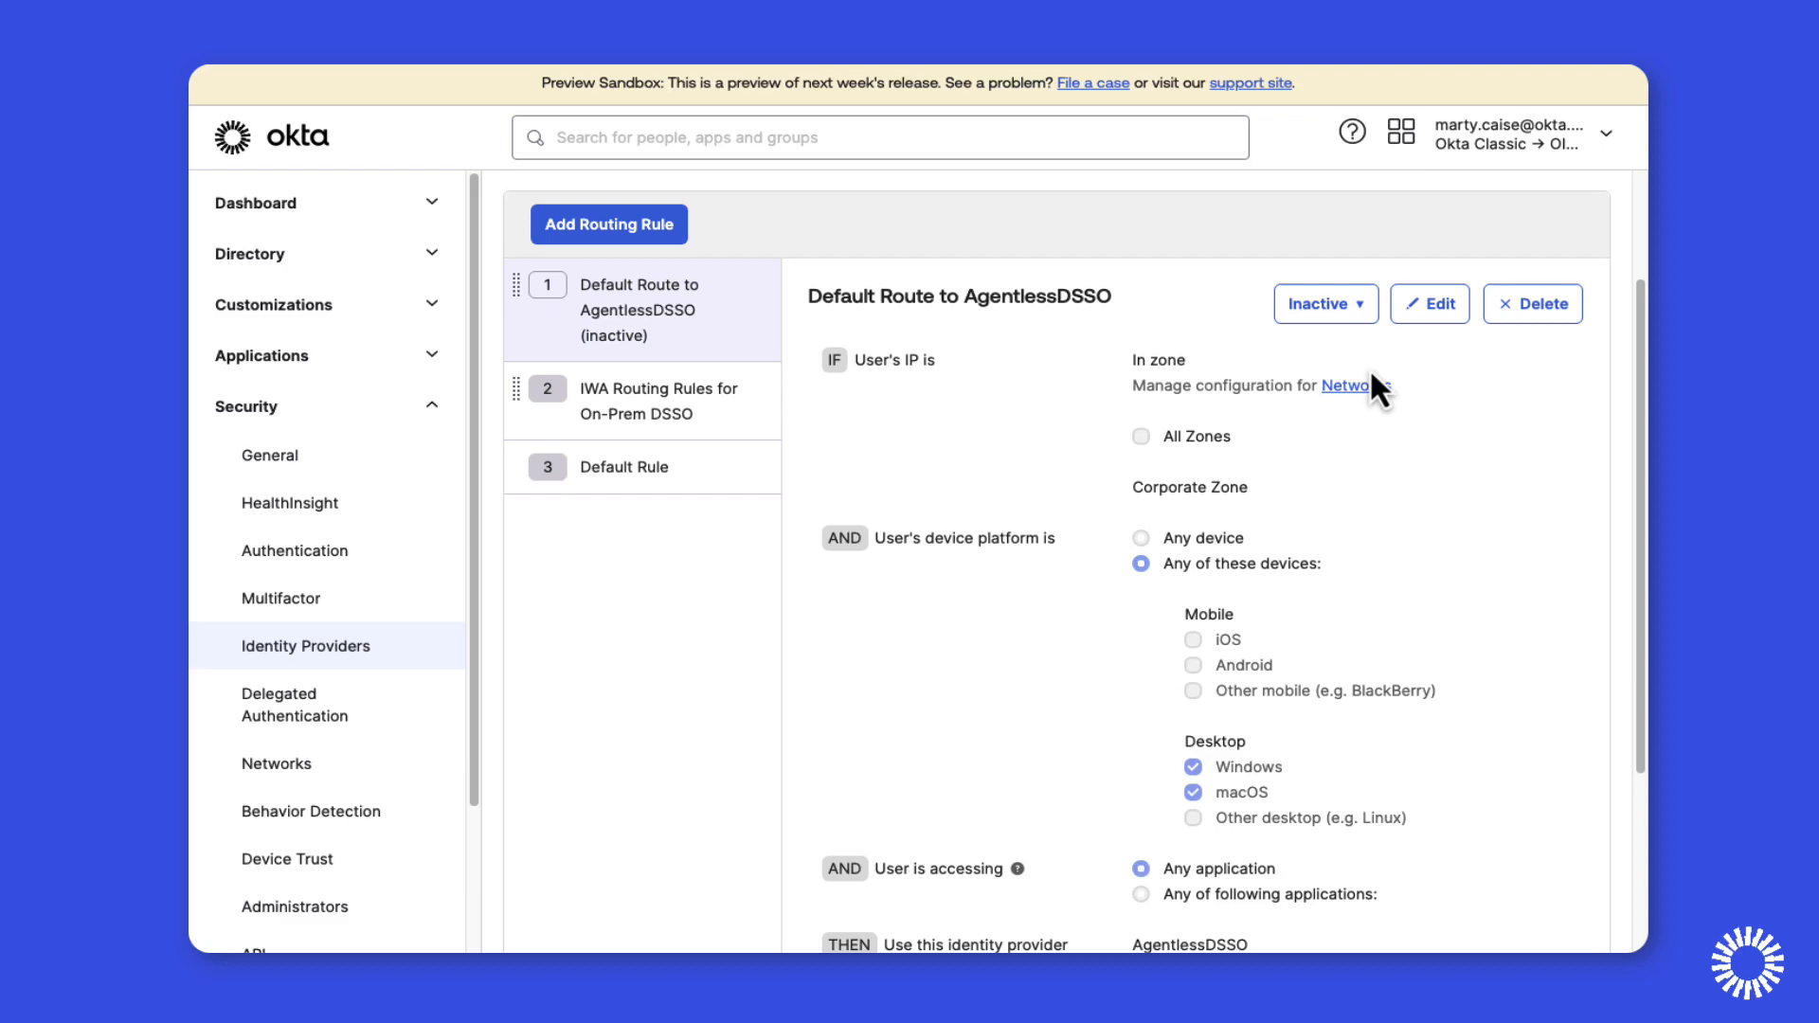
click(1325, 303)
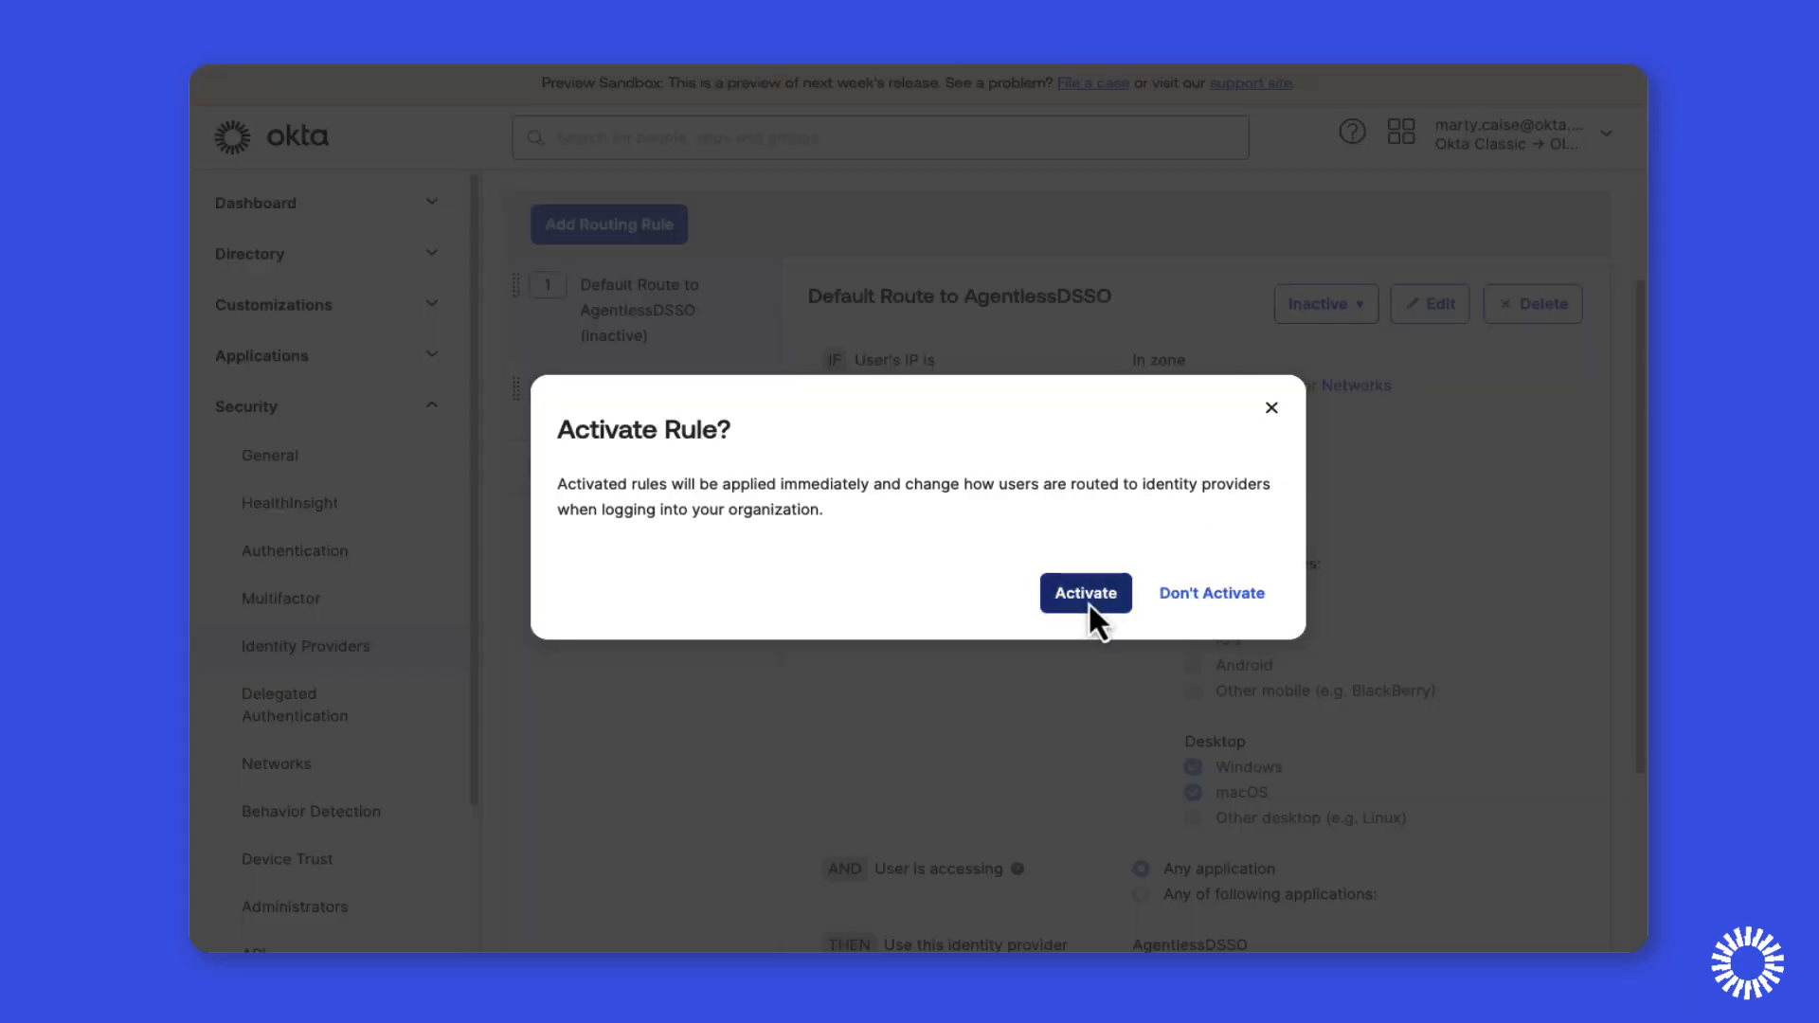
Confirm activation of the AgentlessDSSO routing rule in the Activate Rule dialog.
click(1084, 594)
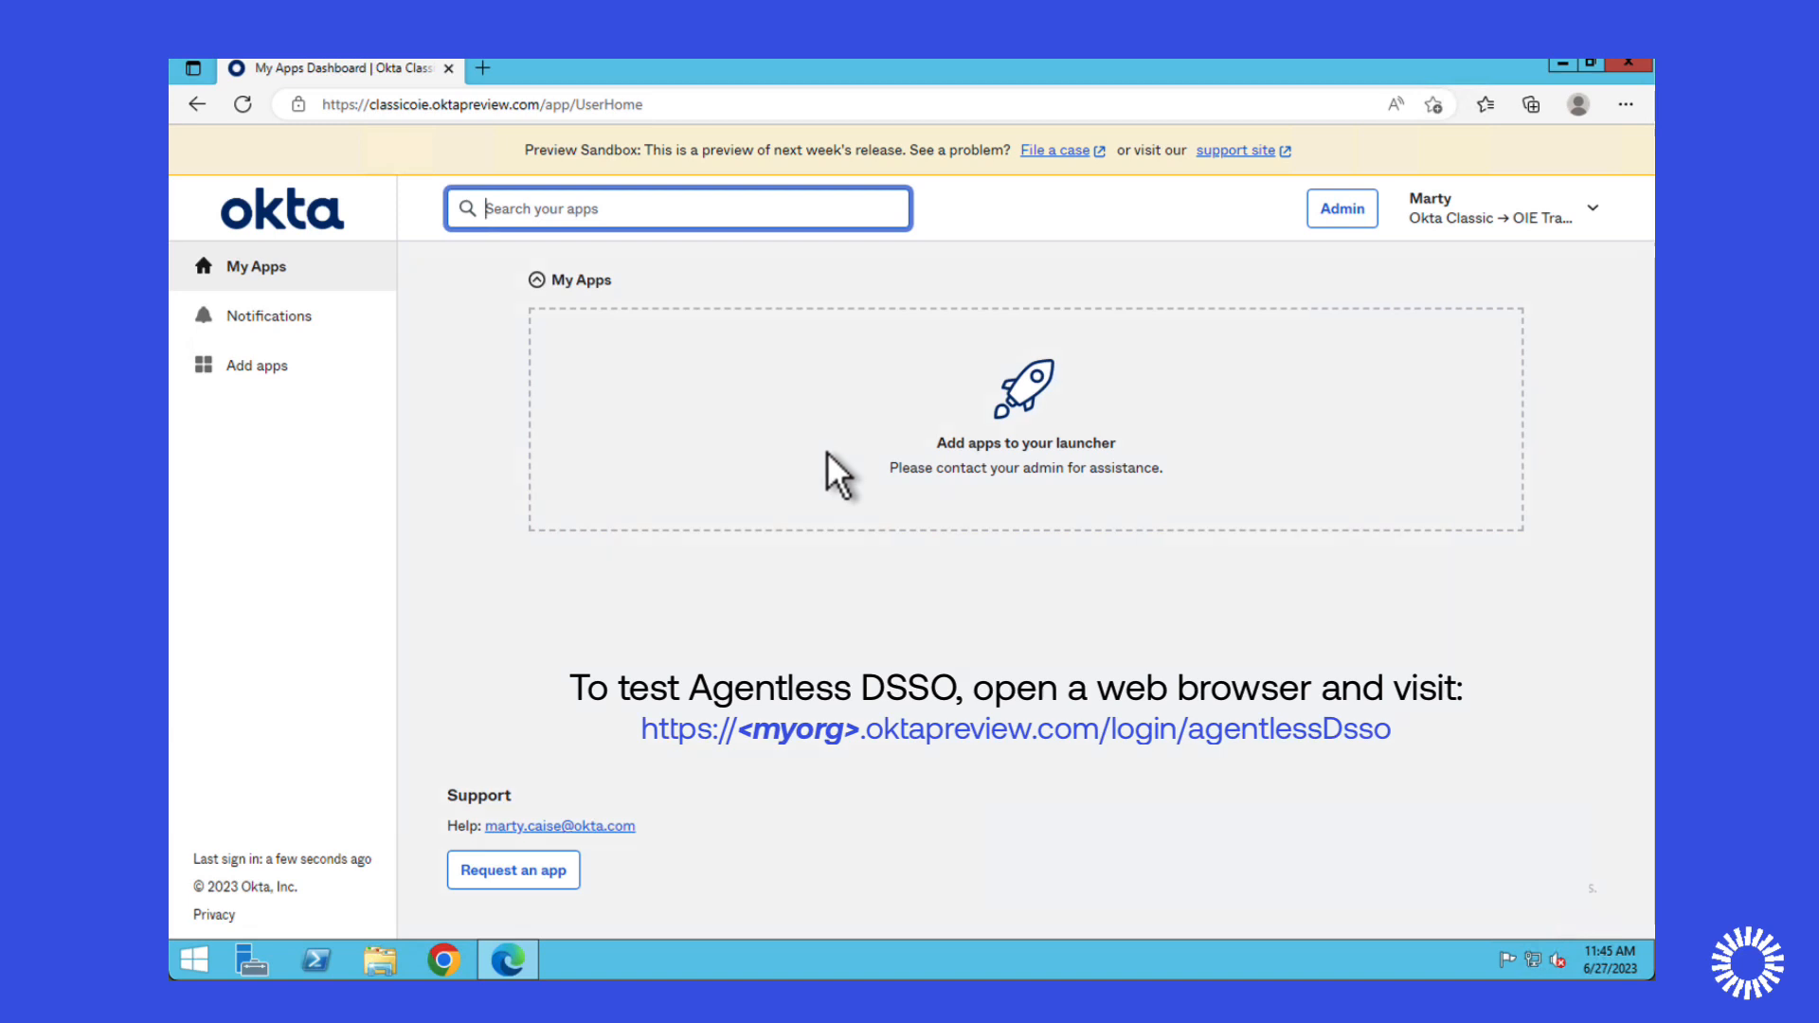
mouse_move(825, 475)
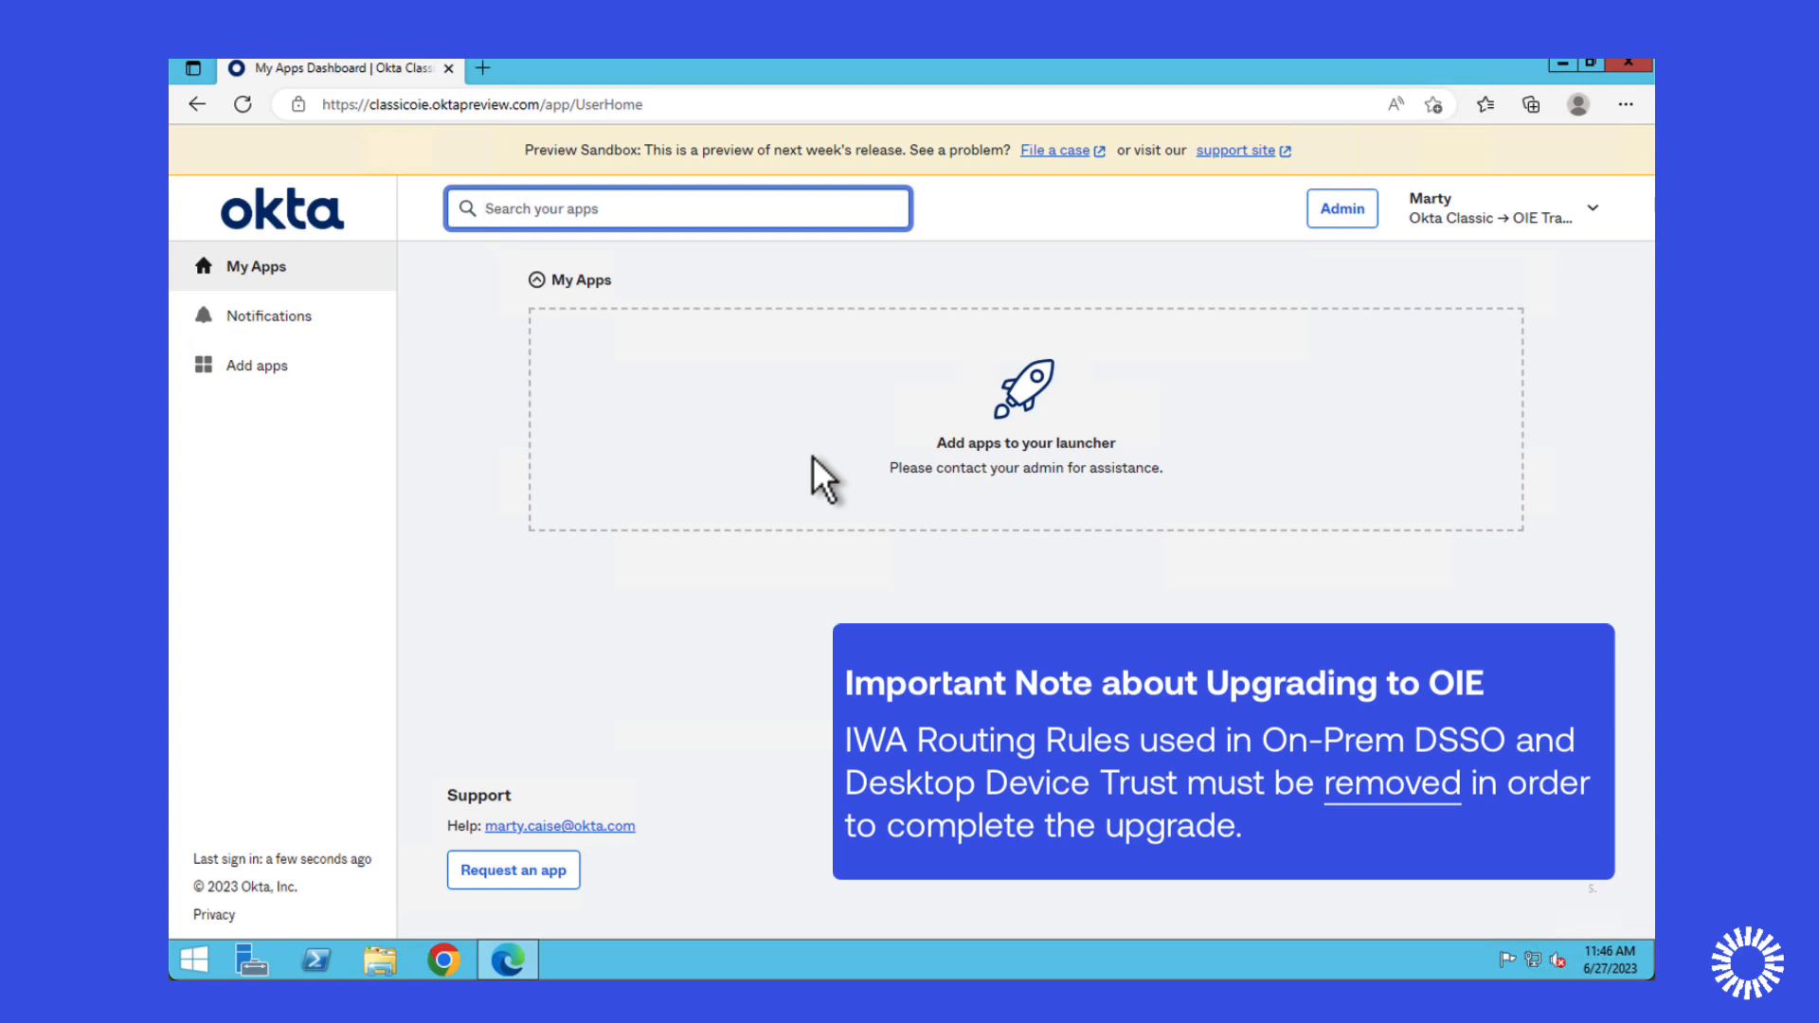
mouse_move(1486, 484)
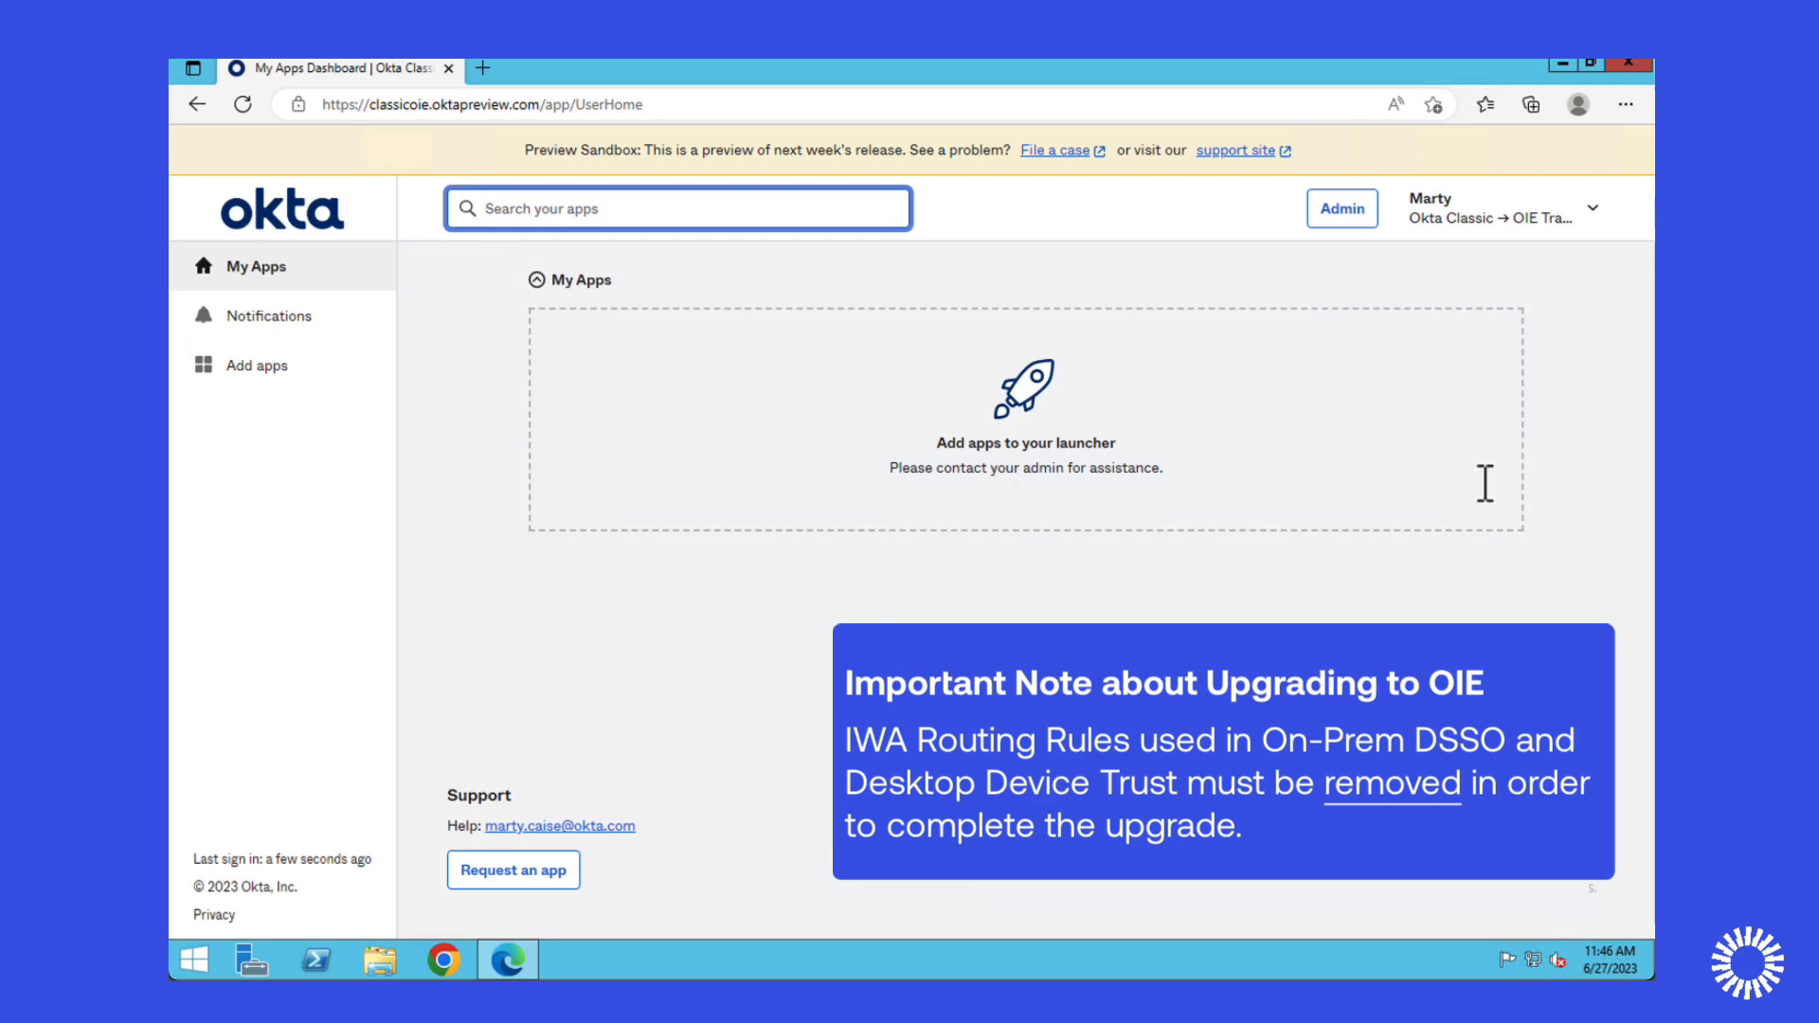